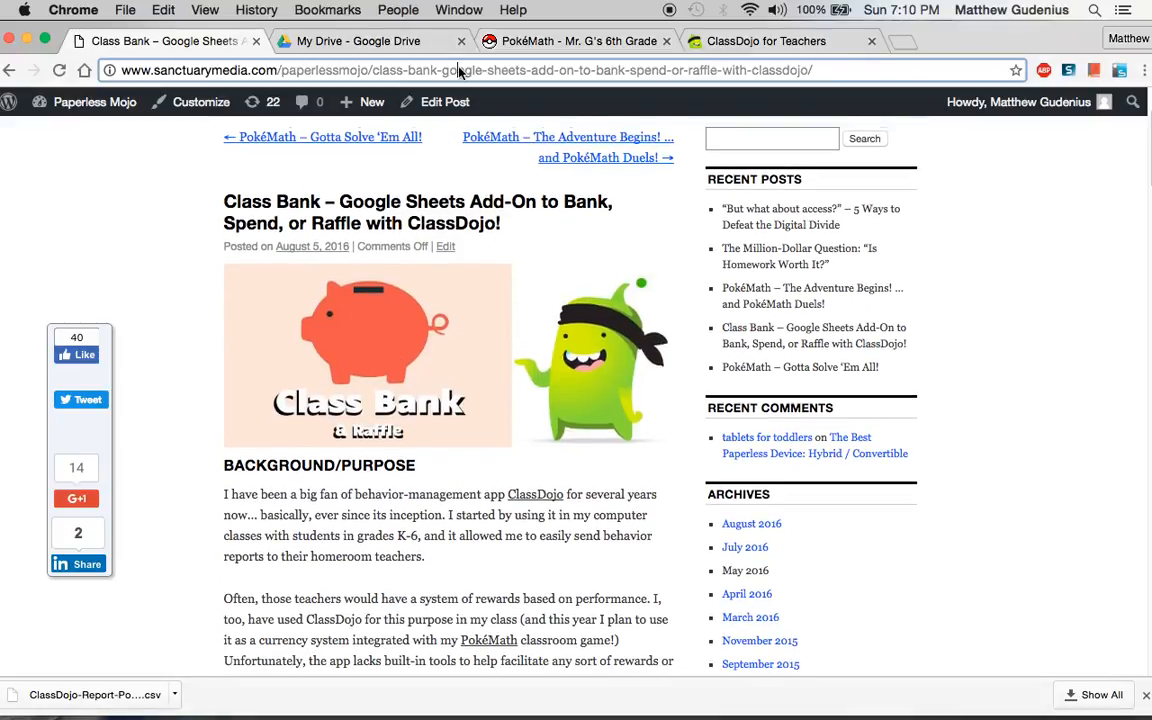
Step: Visit classbankraffle.com and scroll down through the page
{"action": "type", "text": "classbankraffle.com"}
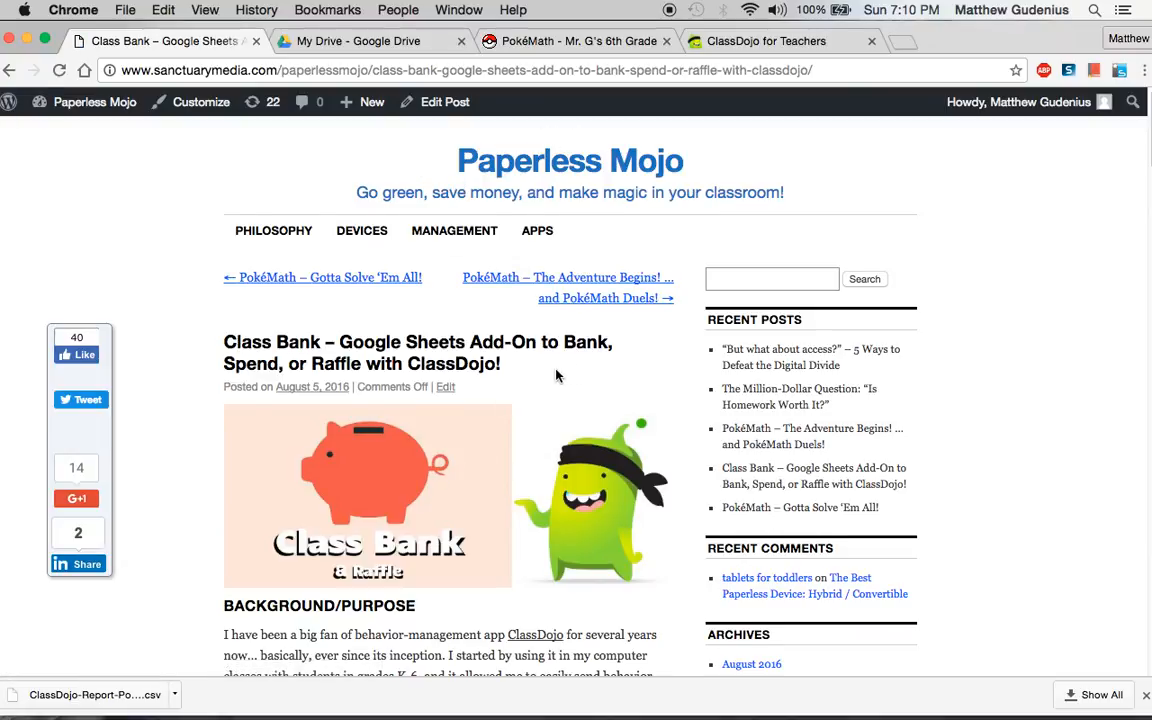
{"action": "scroll", "scroll_direction": "down", "scroll_amount": 3}
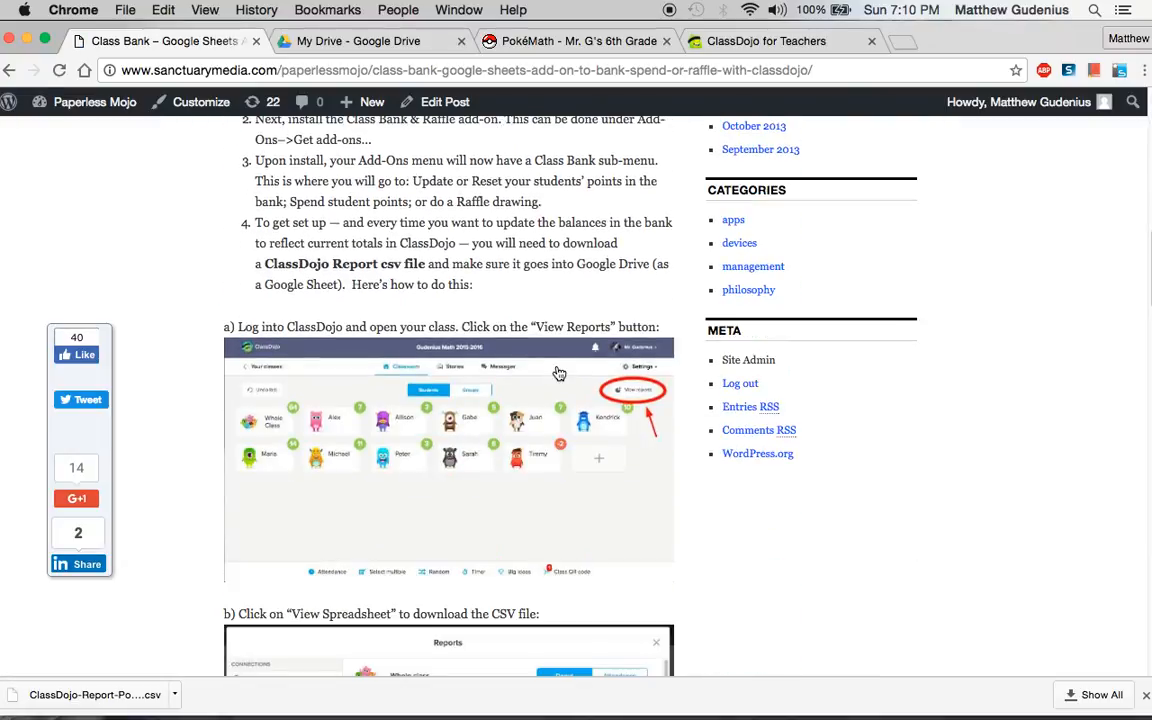
{"action": "scroll", "scroll_direction": "down", "scroll_amount": 3}
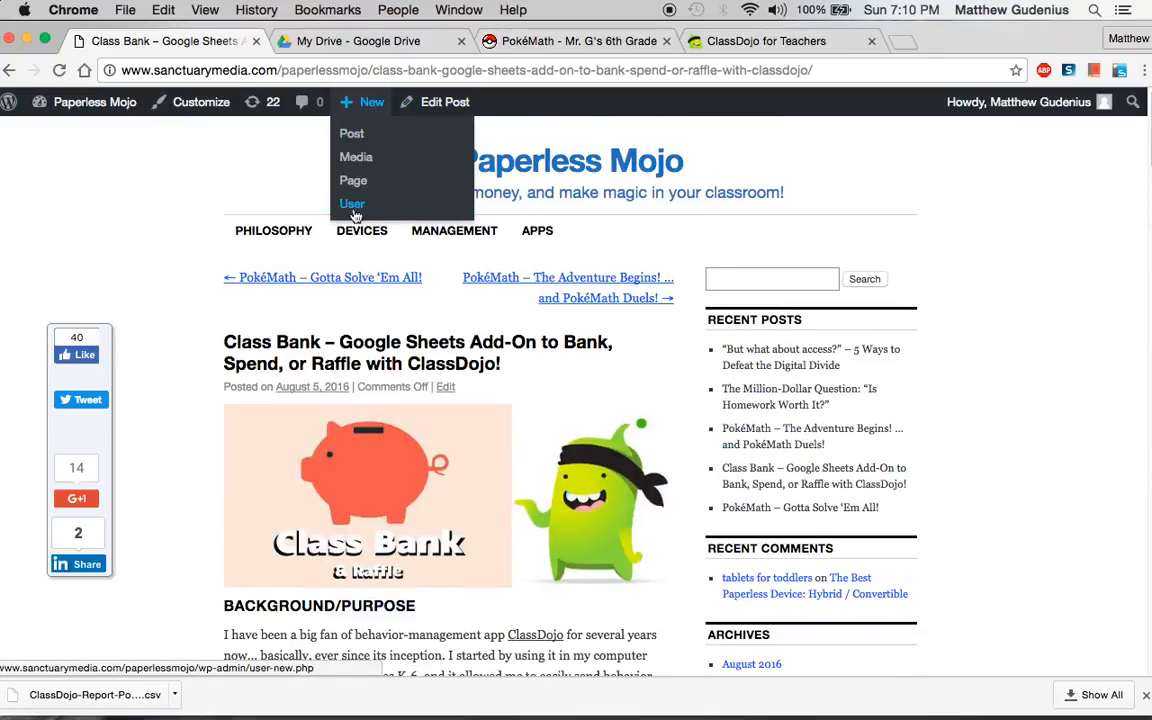
Step: Check the PokéMath site, then return to the ClassDojo Pokemon Example class's point totals
{"action": "left_click", "coordinate": [360, 41]}
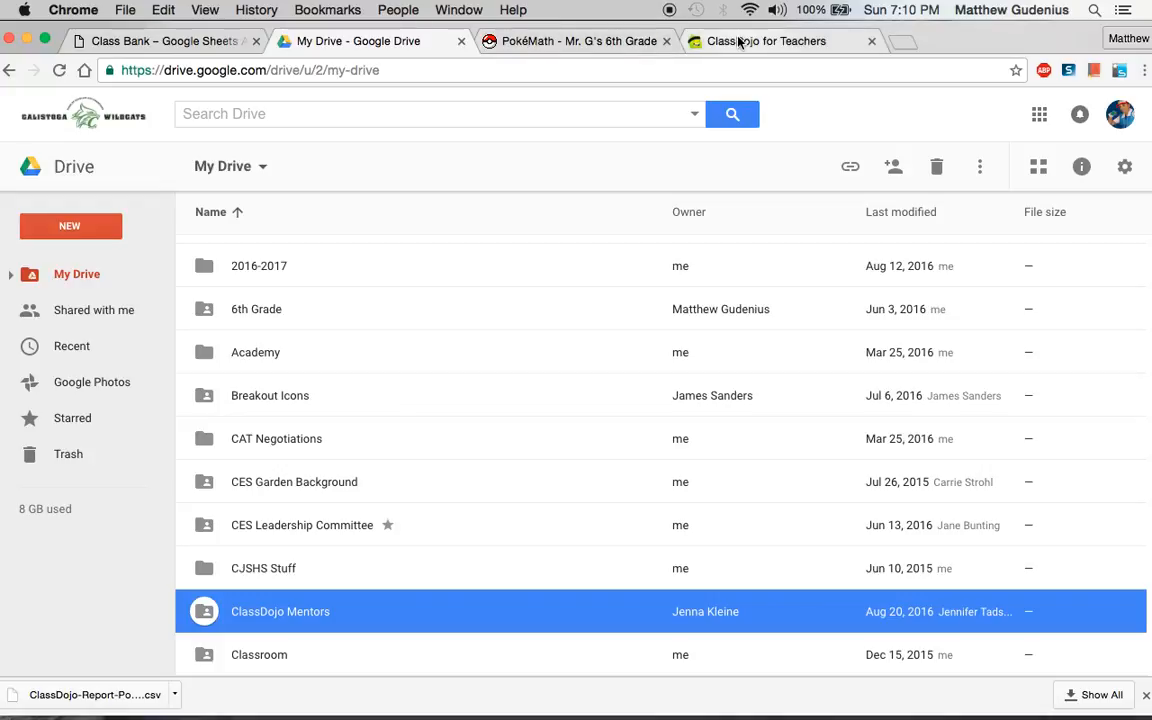
{"action": "left_click", "coordinate": [764, 41]}
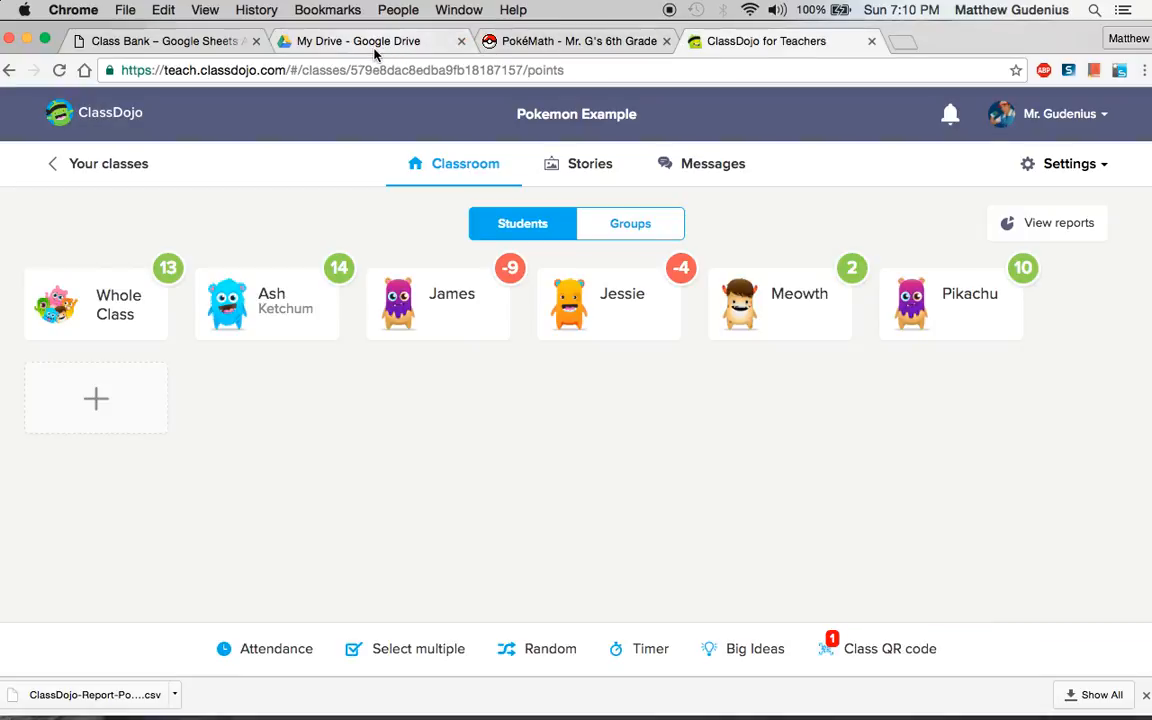
{"action": "mouse_move", "coordinate": [311, 287]}
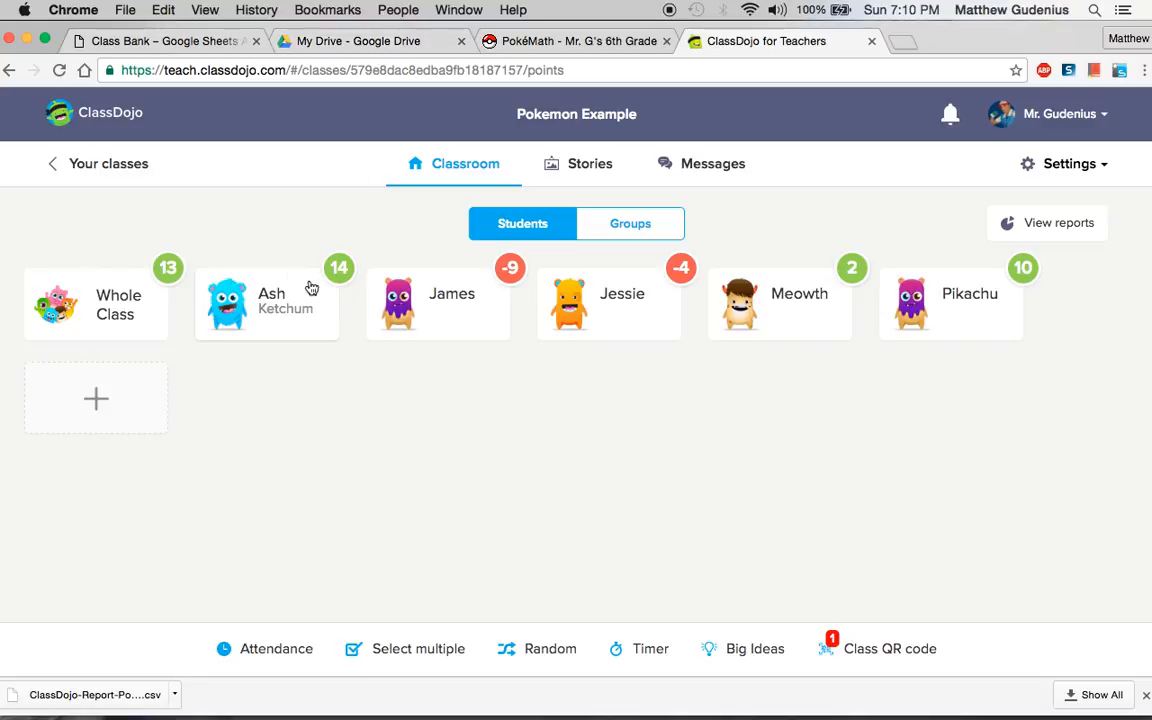
{"action": "mouse_move", "coordinate": [304, 425]}
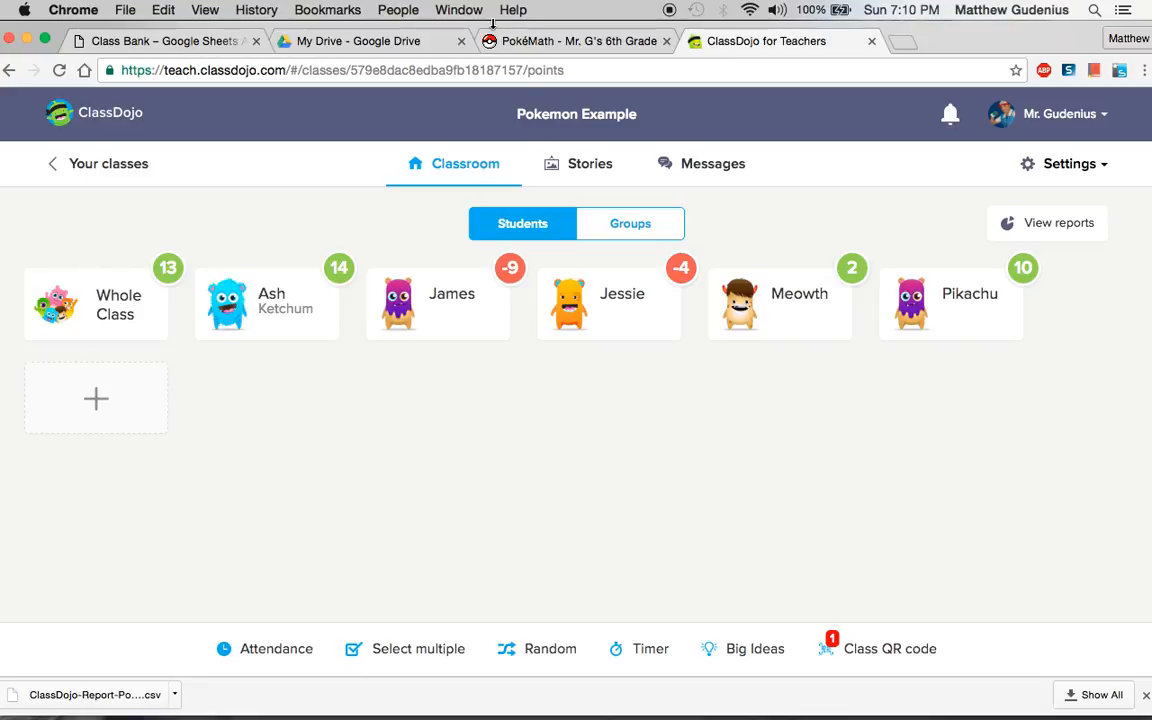
{"action": "mouse_move", "coordinate": [815, 290]}
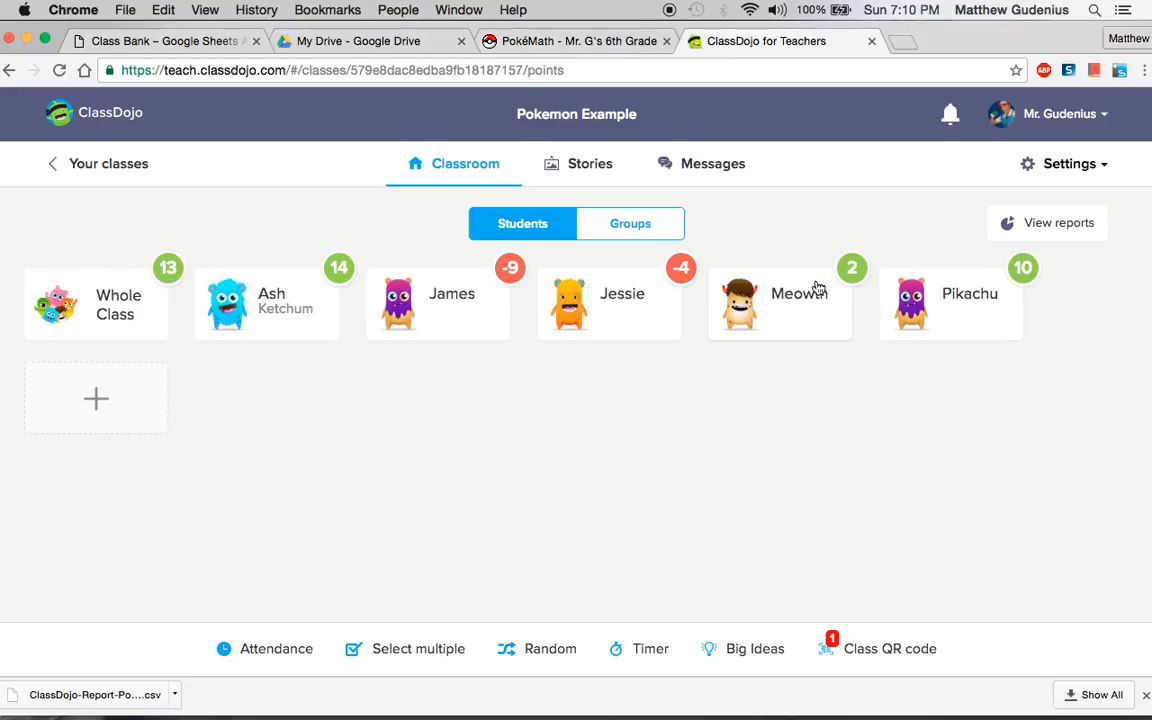
{"action": "left_click", "coordinate": [570, 41]}
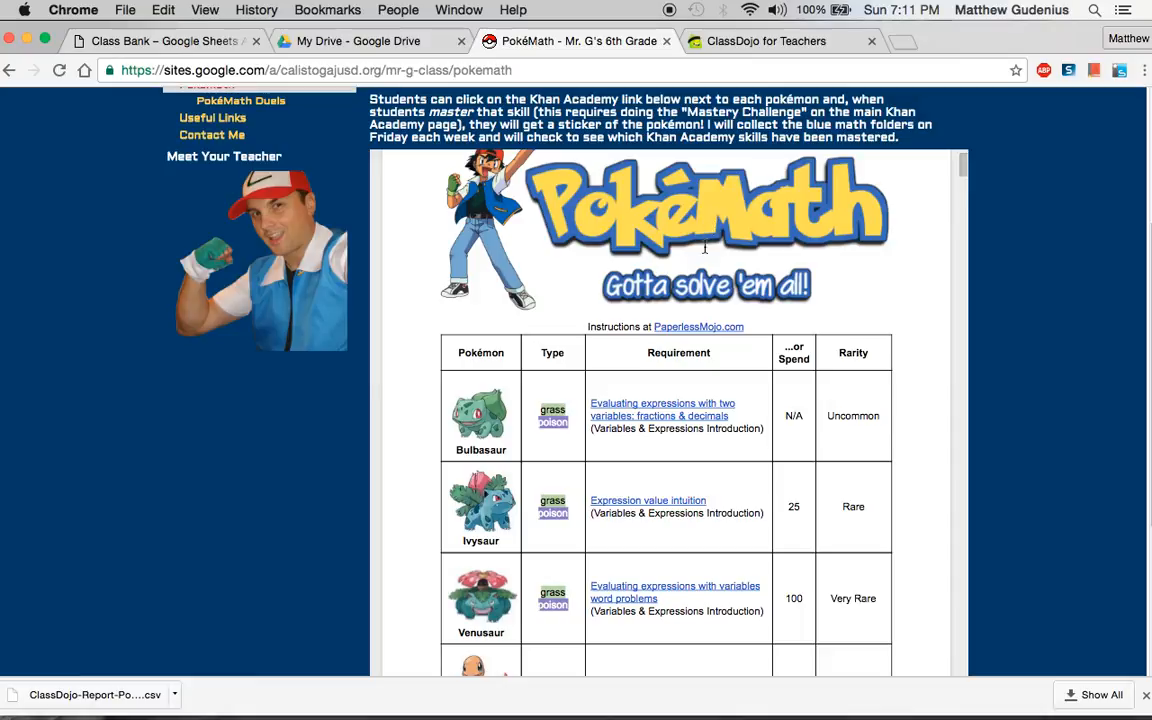
{"action": "mouse_move", "coordinate": [535, 503]}
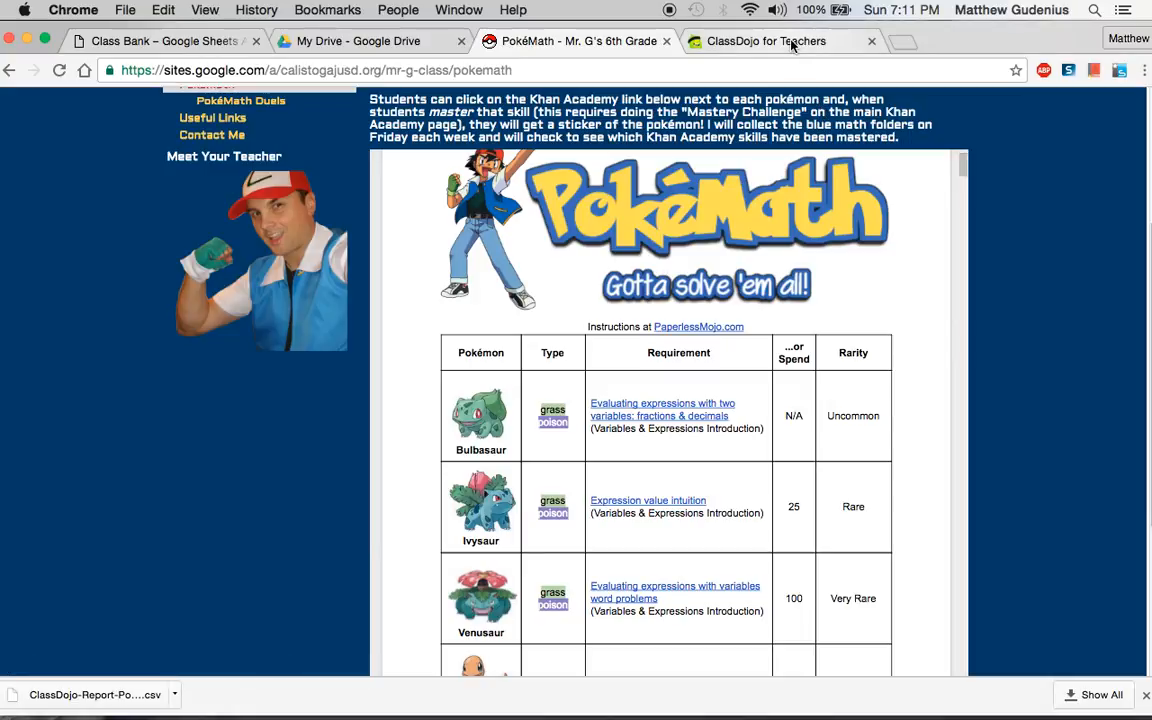
{"action": "left_click", "coordinate": [782, 41]}
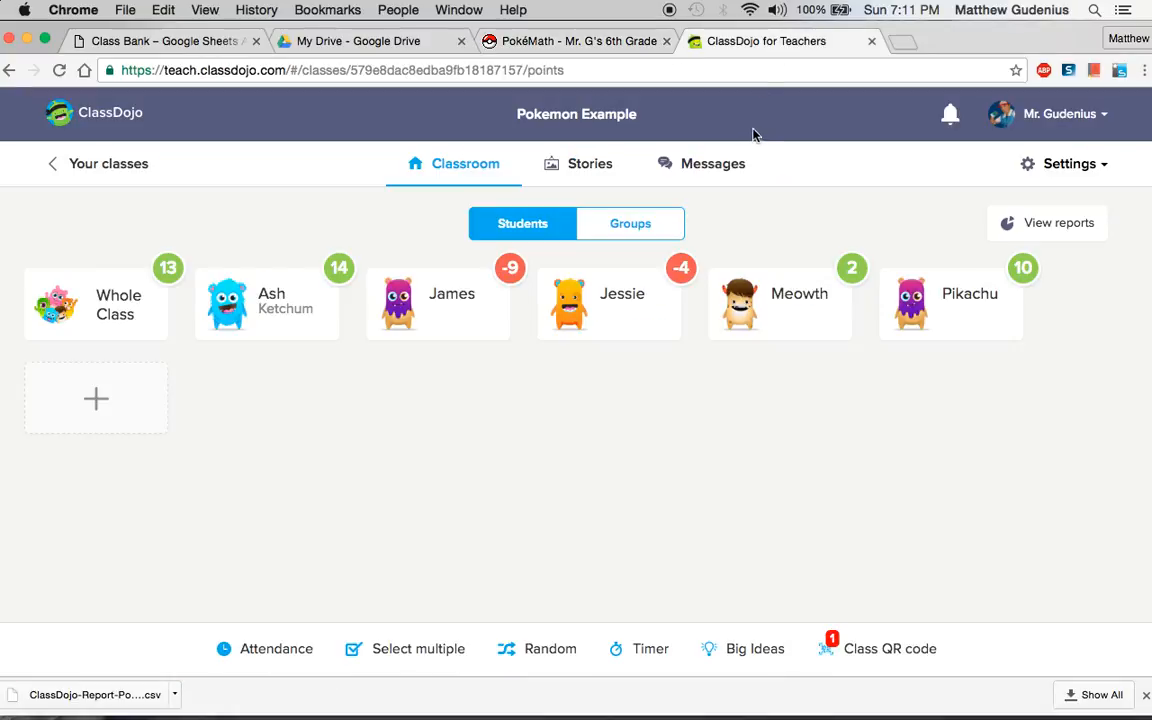
{"action": "mouse_move", "coordinate": [779, 99]}
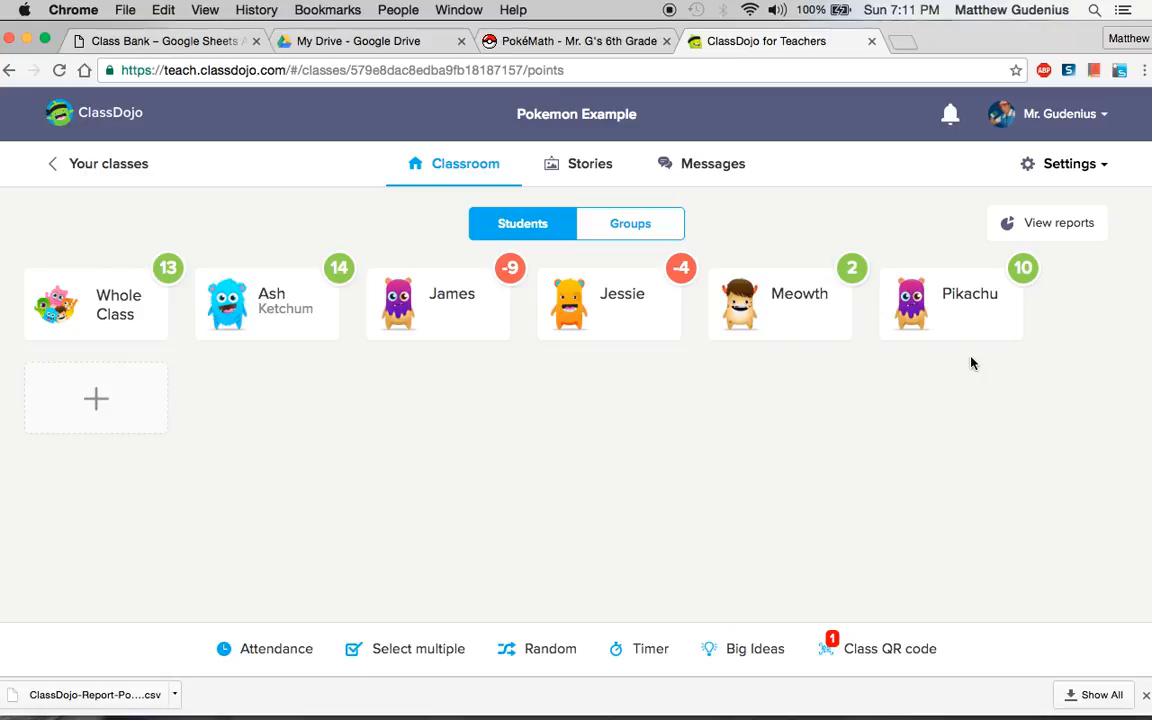
Step: Switch back to the My Drive file list in Google Drive
{"action": "left_click", "coordinate": [360, 41]}
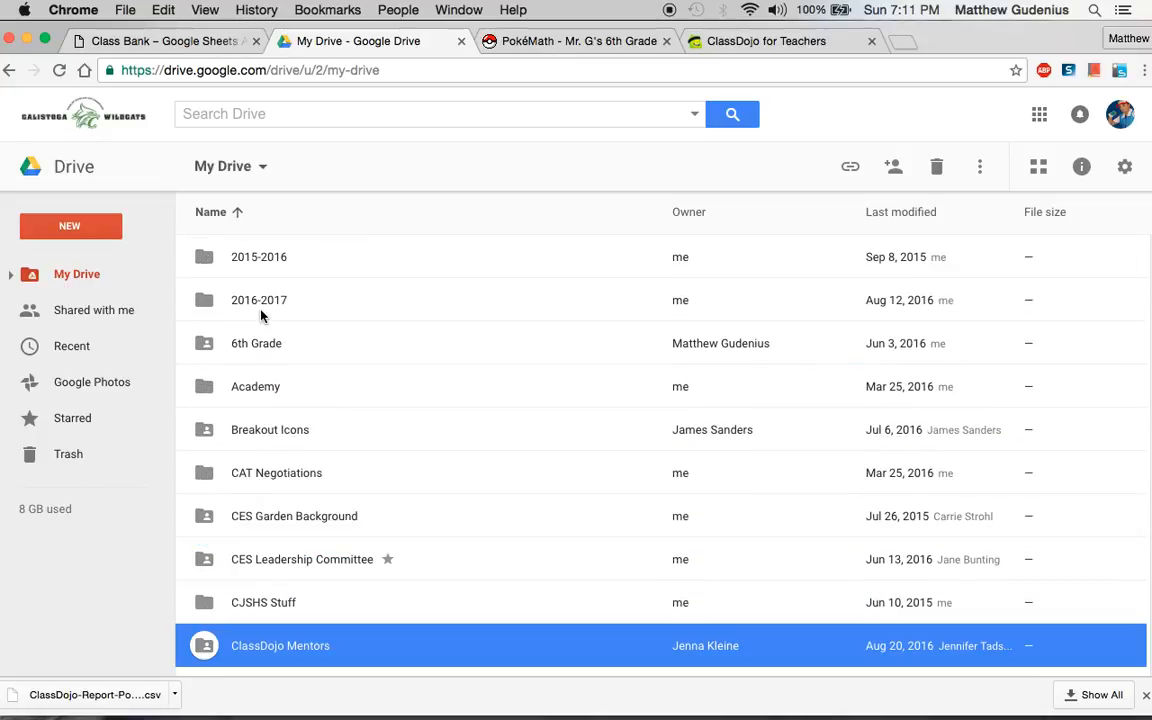
{"action": "mouse_move", "coordinate": [256, 312]}
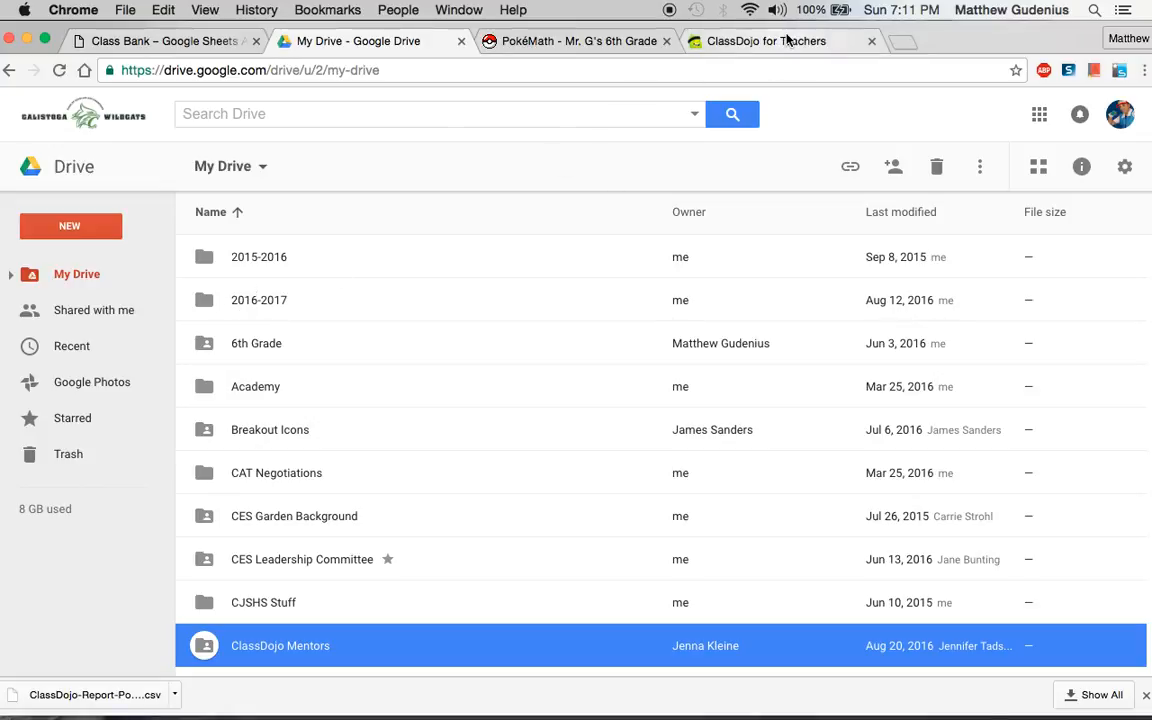
{"action": "mouse_move", "coordinate": [784, 40]}
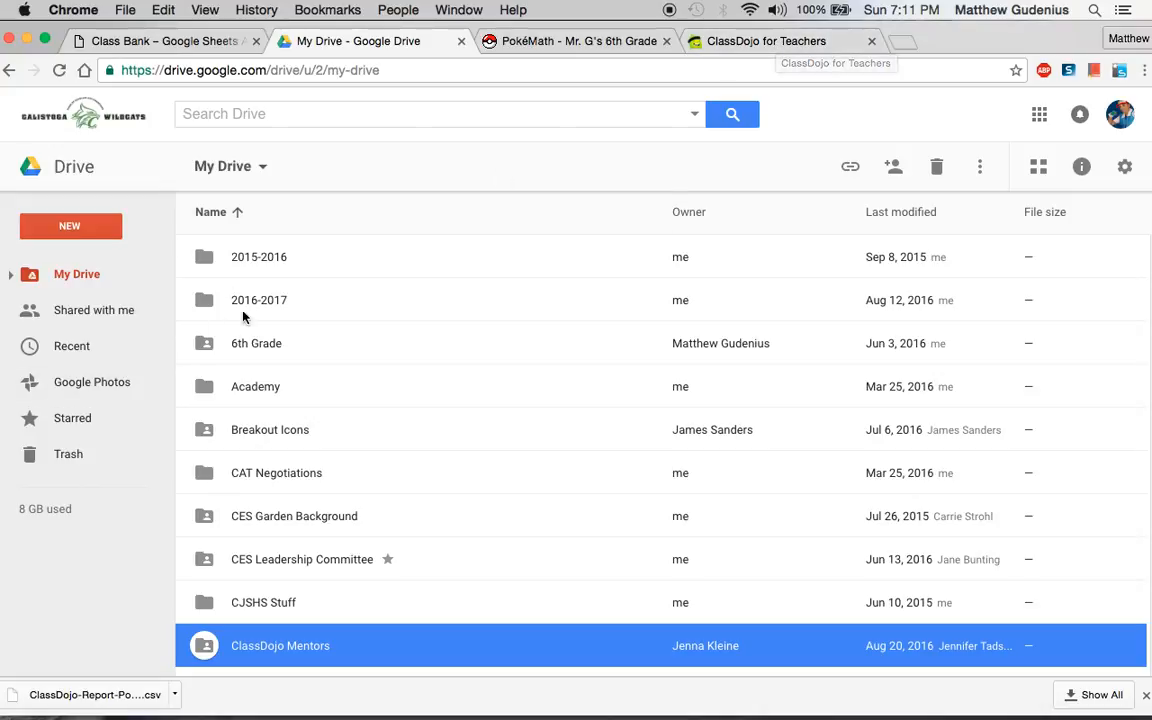
{"action": "mouse_move", "coordinate": [229, 343]}
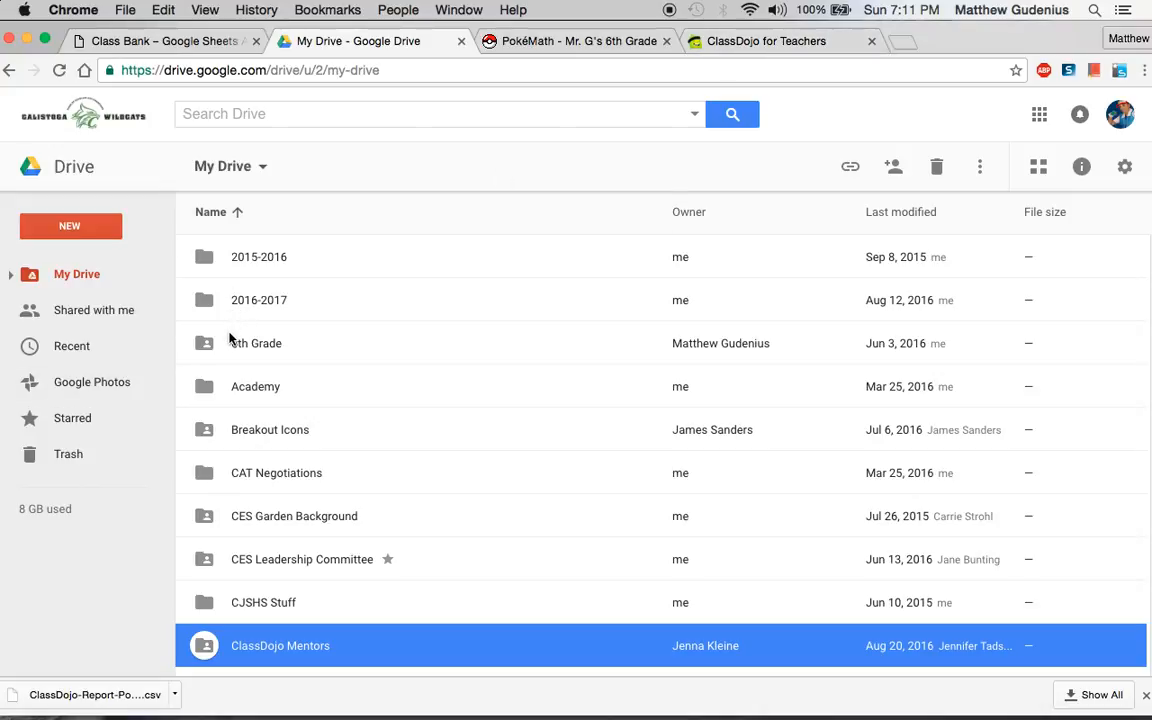
{"action": "mouse_move", "coordinate": [225, 349]}
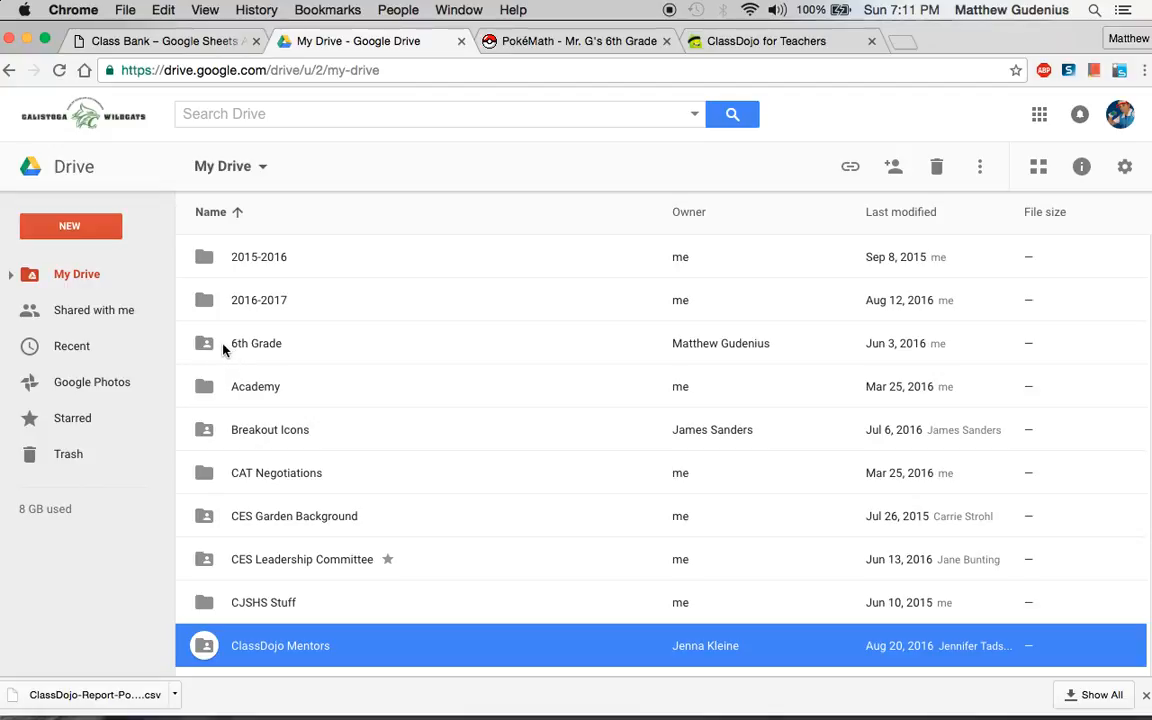
{"action": "mouse_move", "coordinate": [220, 365]}
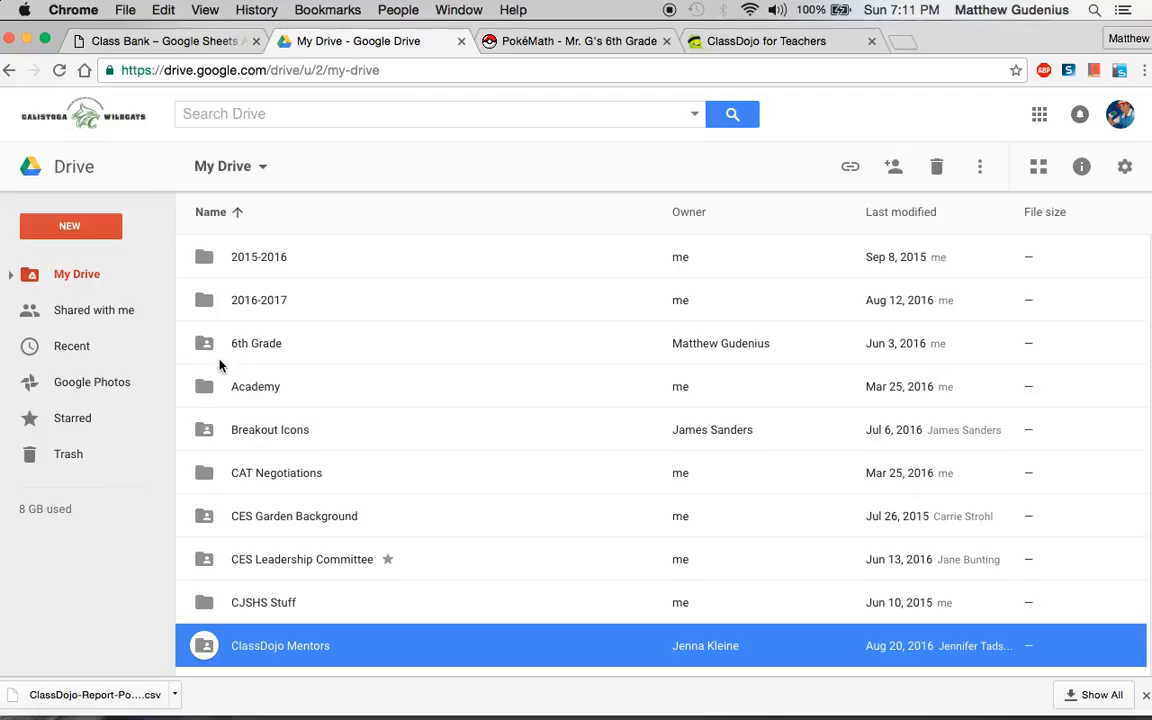
{"action": "mouse_move", "coordinate": [213, 366]}
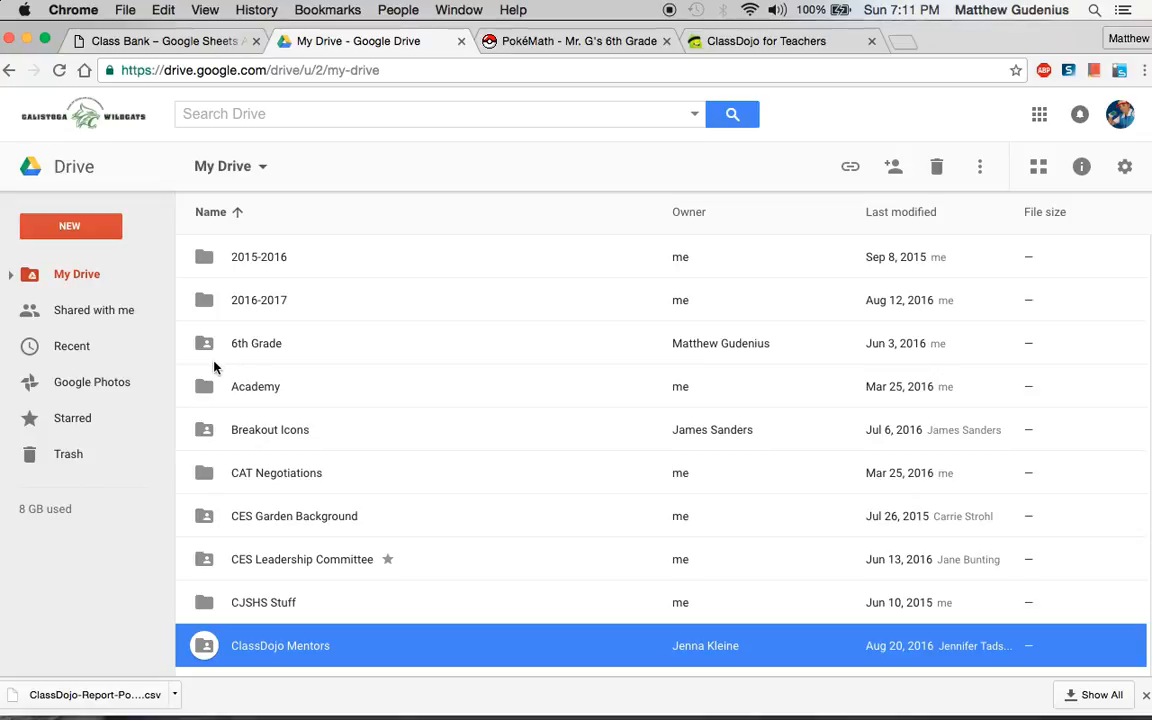
Step: Create a new 'Class Bank' folder in My Drive and open it
{"action": "left_click", "coordinate": [70, 225]}
{"action": "type", "text": "Class B"}
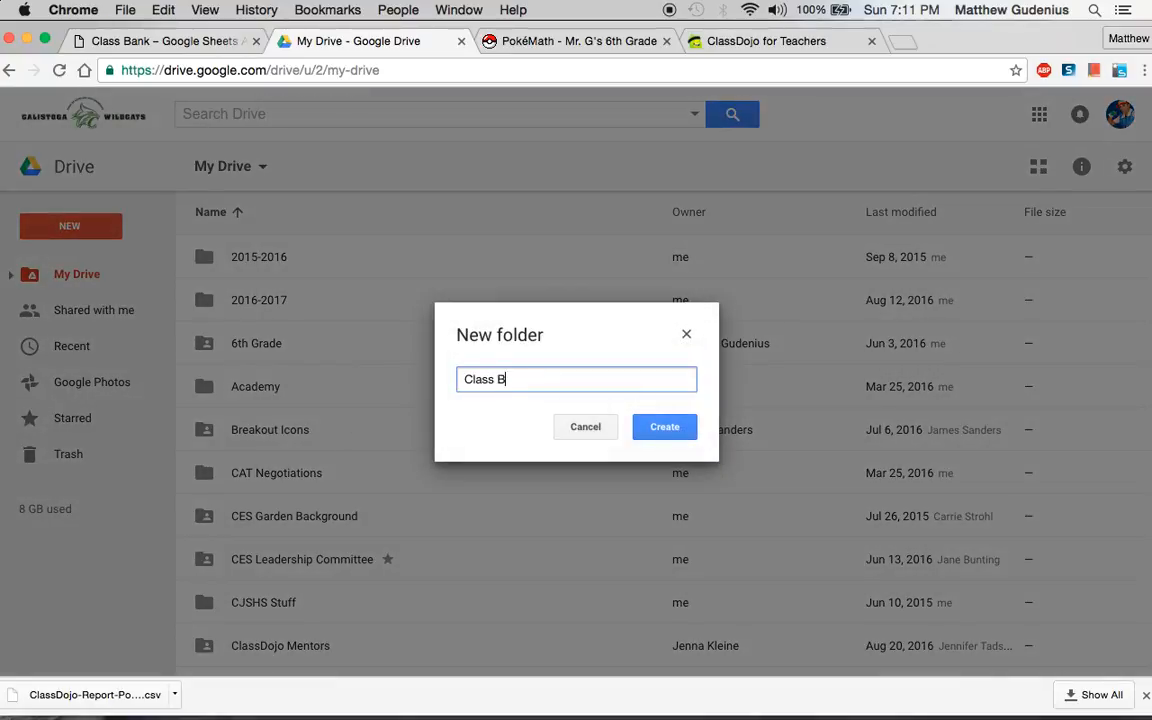
{"action": "left_click", "coordinate": [664, 426]}
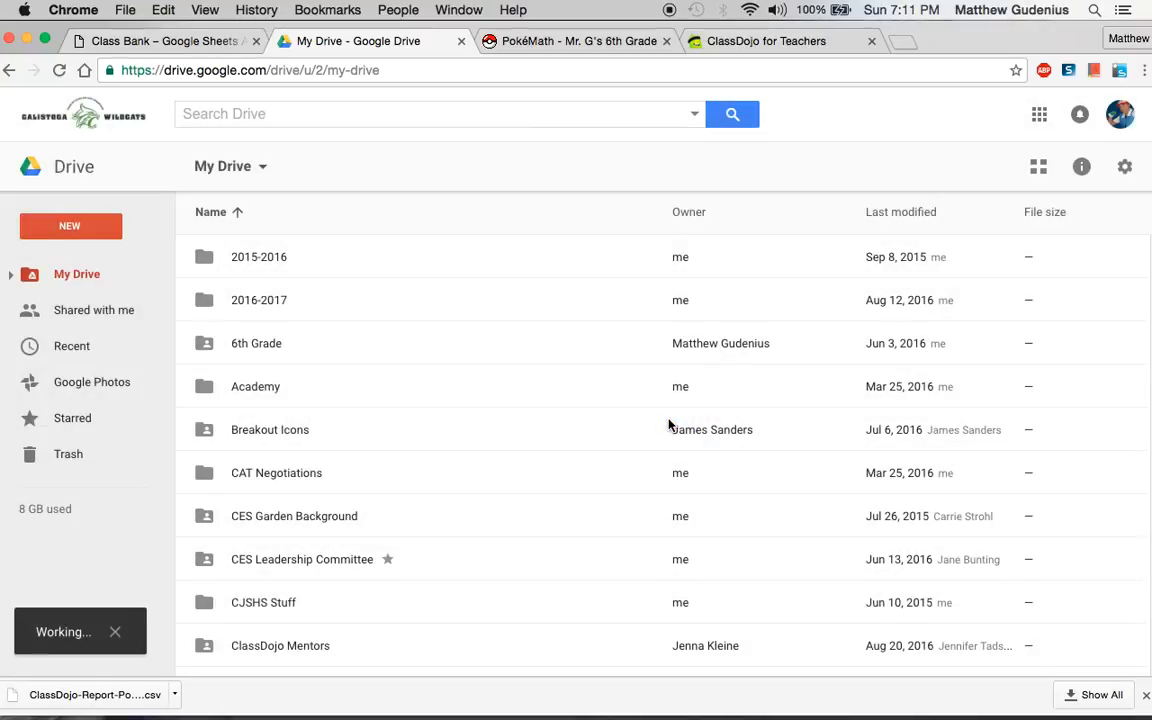
{"action": "left_click", "coordinate": [290, 455]}
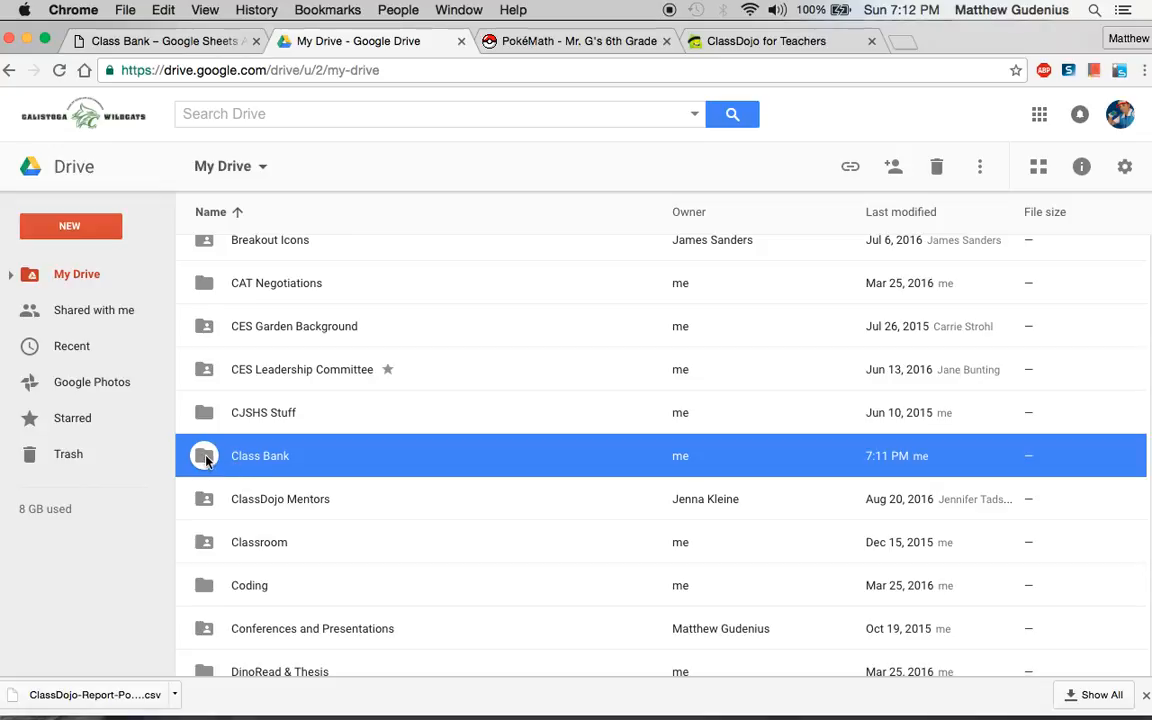
{"action": "mouse_move", "coordinate": [213, 469]}
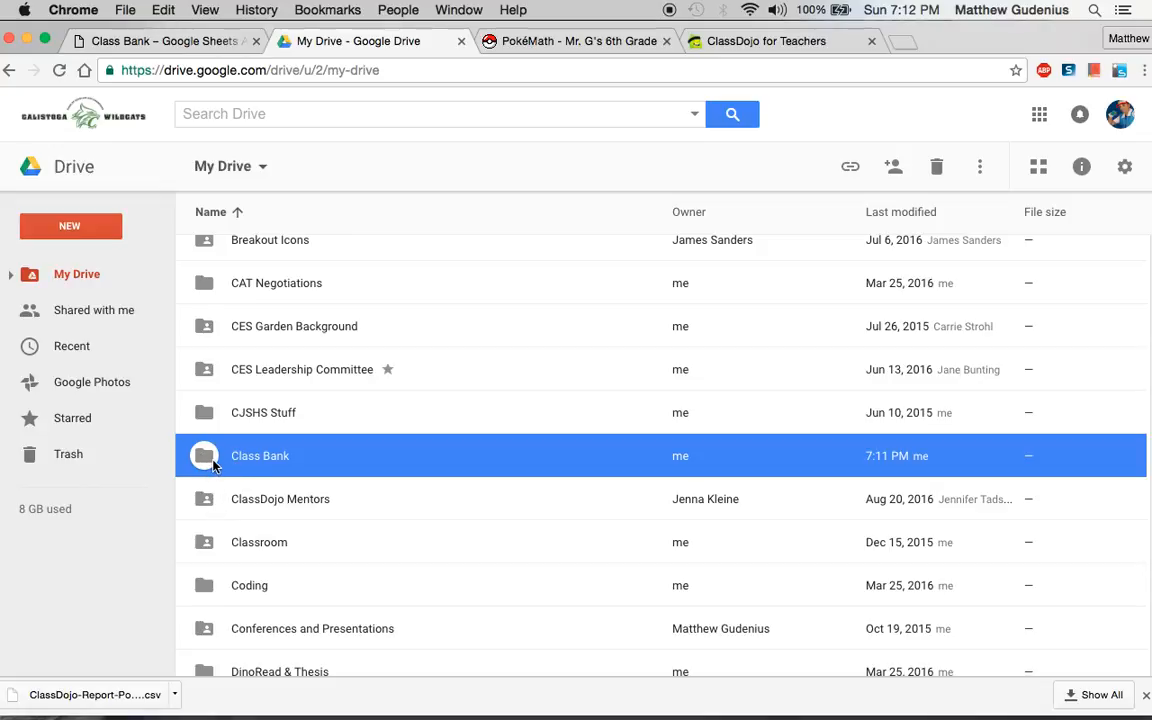
{"action": "mouse_move", "coordinate": [214, 476]}
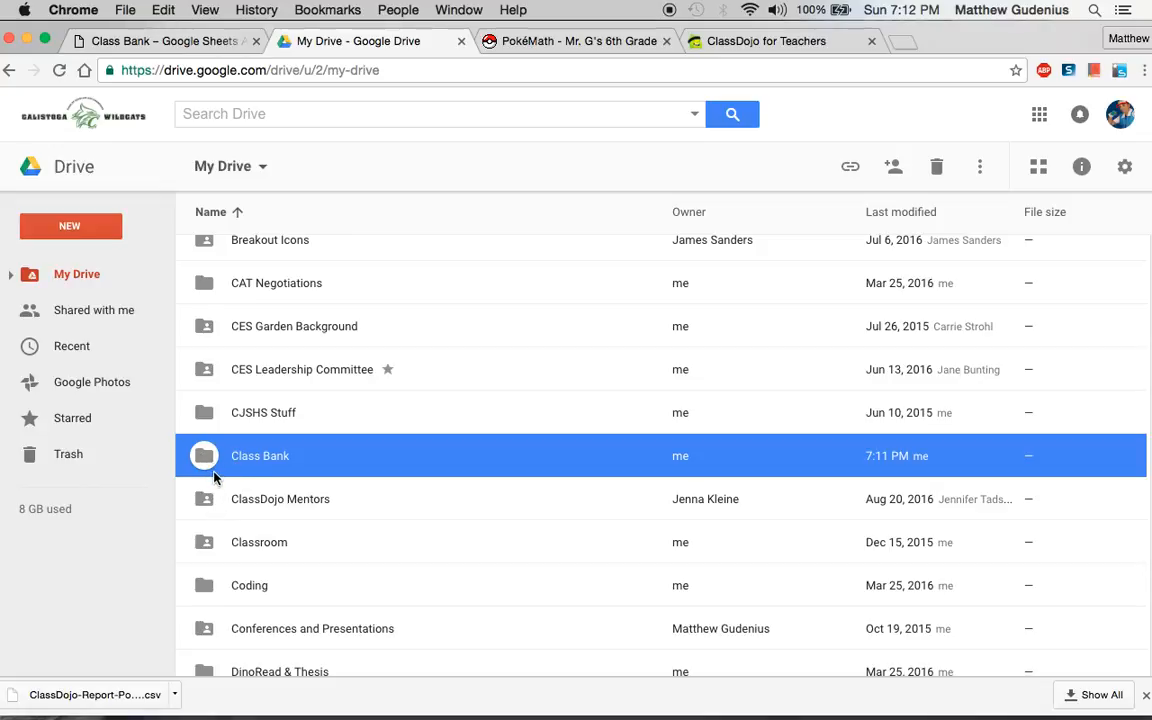
{"action": "double_click", "coordinate": [260, 455]}
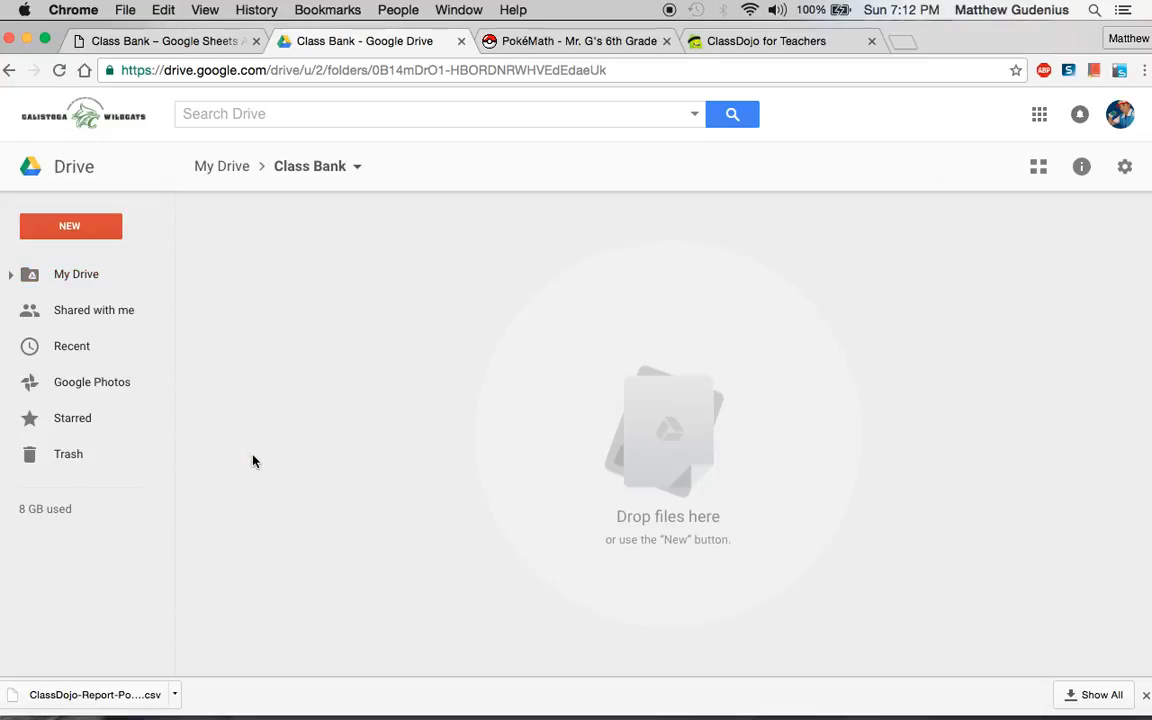
{"action": "left_click", "coordinate": [70, 225]}
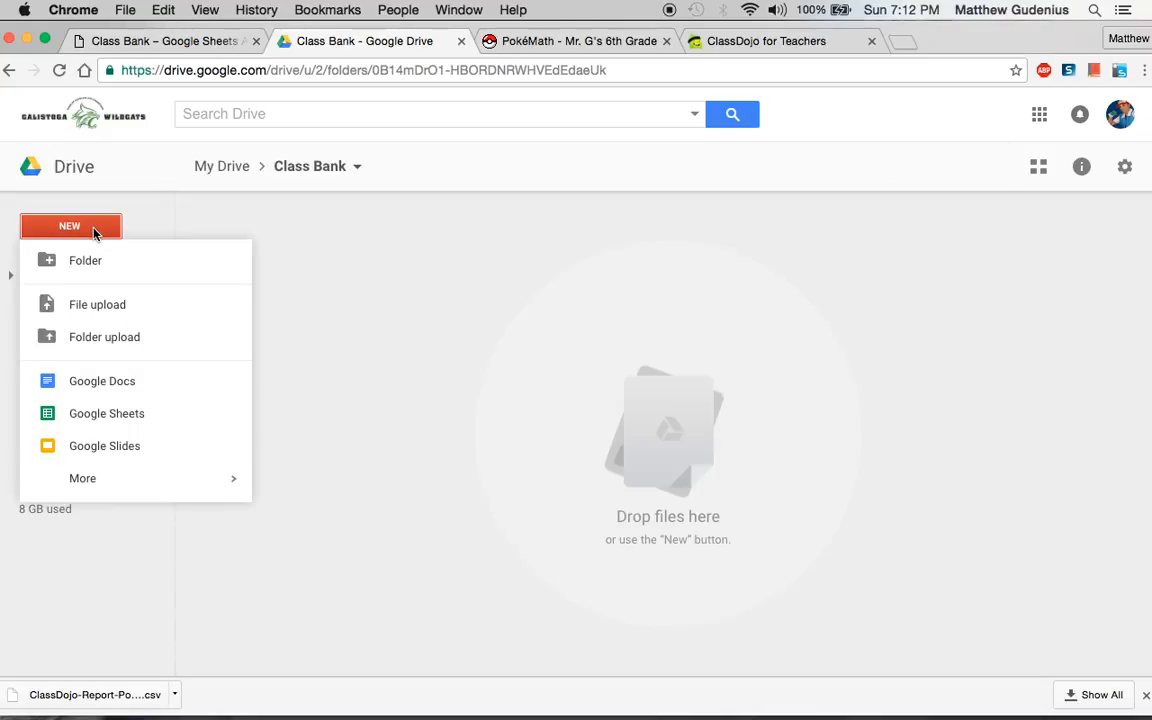
Step: Create a blank spreadsheet in the folder and title it 'Class Bank 2016-2017'
{"action": "left_click", "coordinate": [106, 413]}
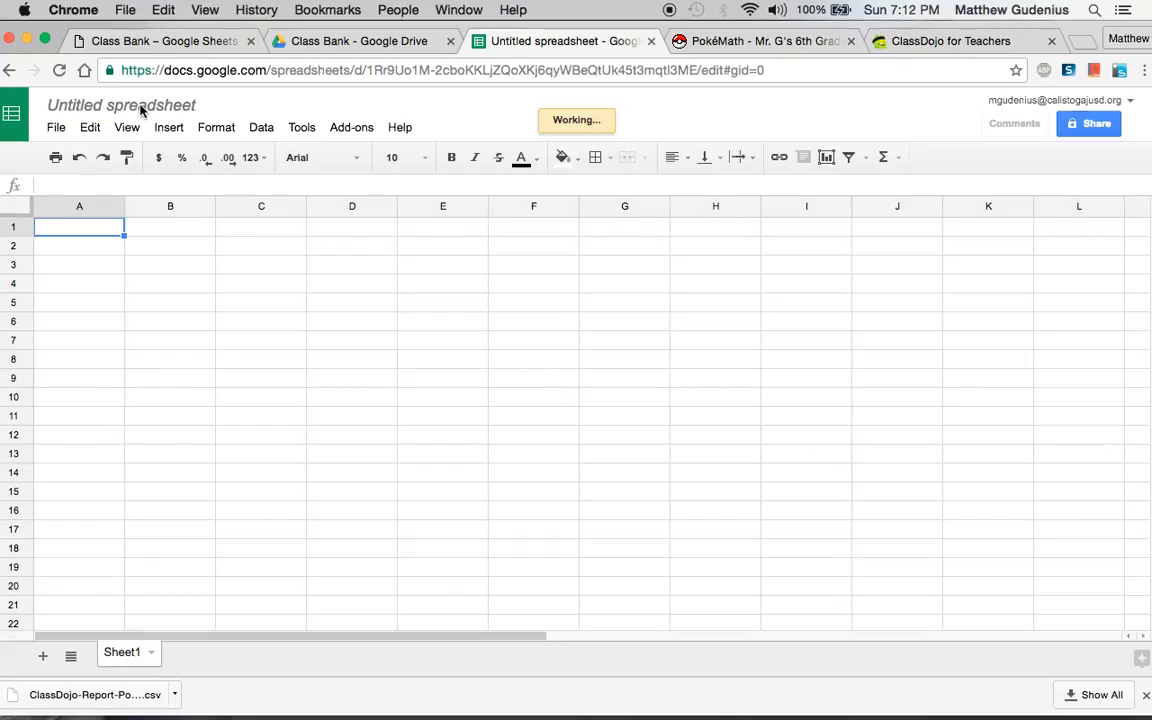
{"action": "left_click", "coordinate": [126, 104]}
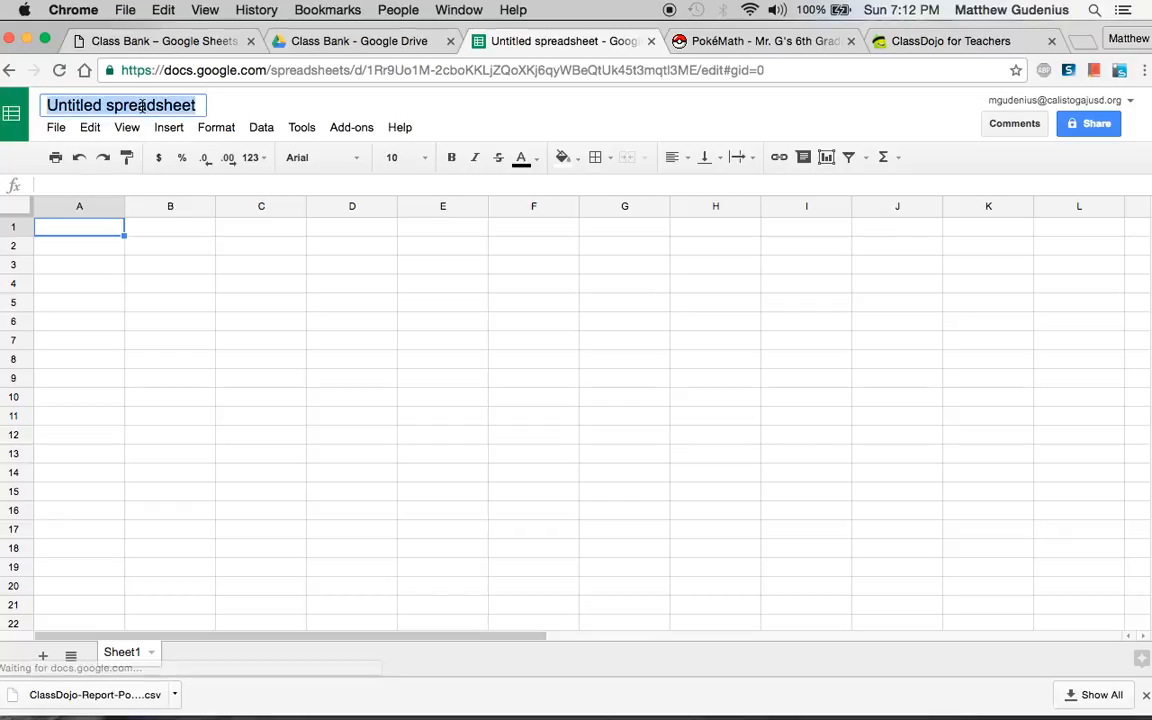
{"action": "type", "text": "Class Bank 20"}
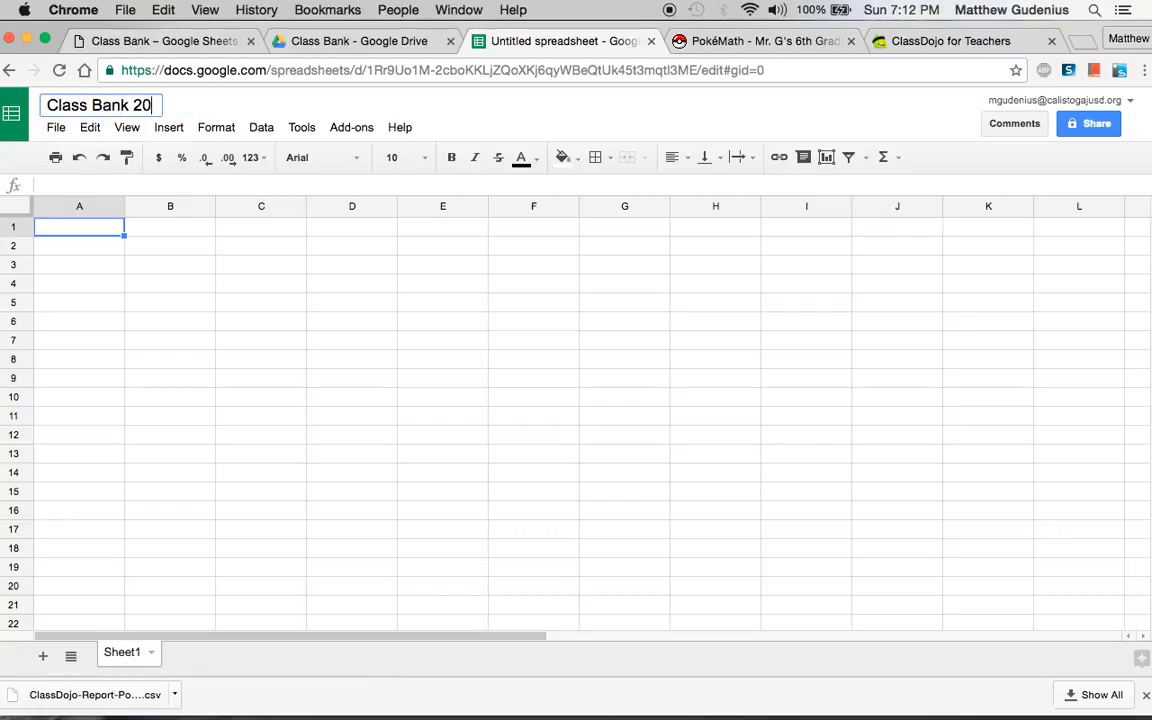
{"action": "type", "text": "16-2017"}
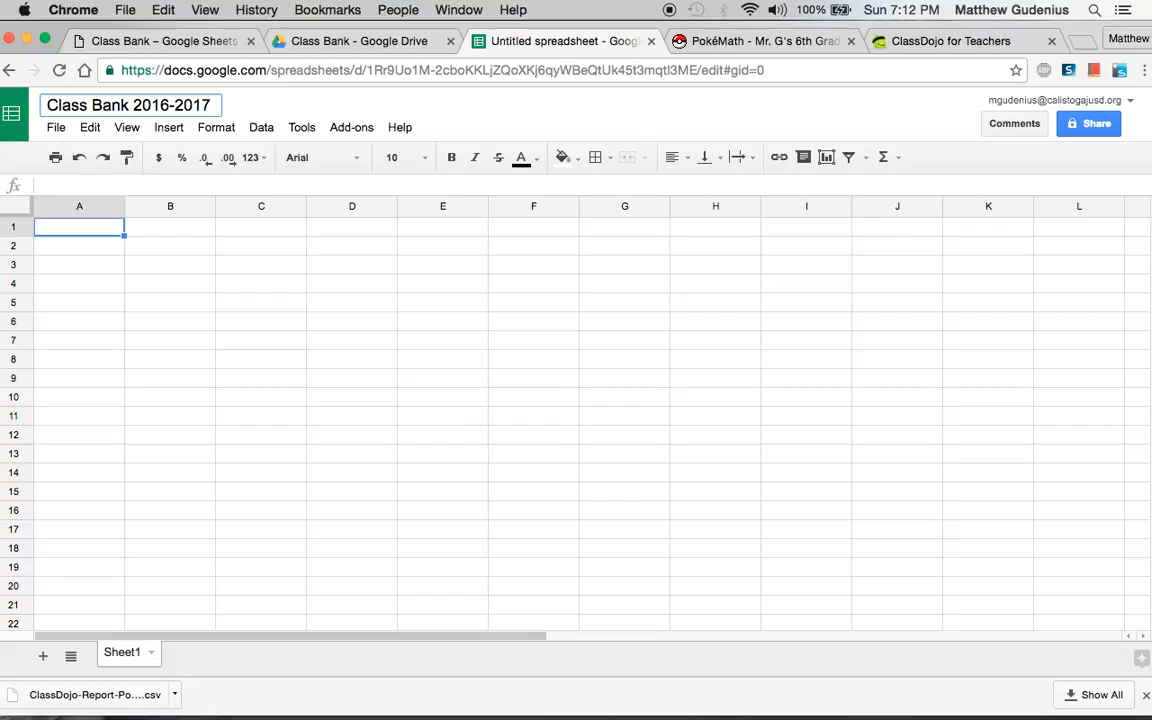
{"action": "left_click", "coordinate": [79, 245]}
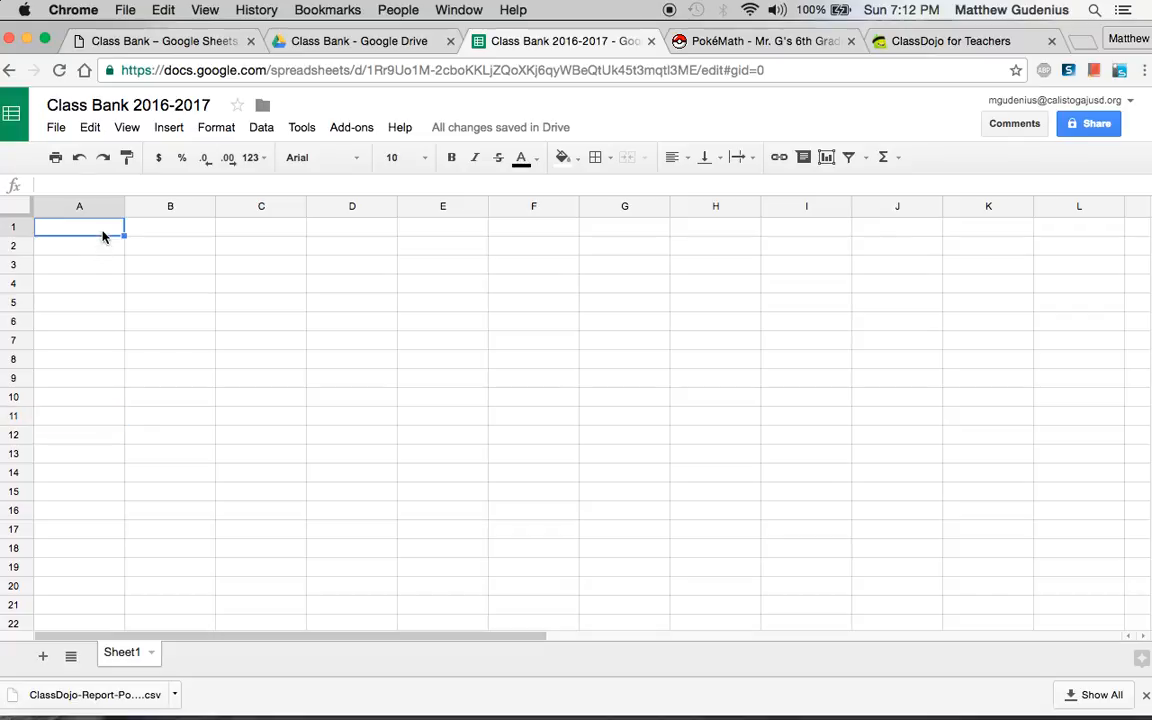
{"action": "mouse_move", "coordinate": [236, 660]}
{"action": "type", "text": "Gudenius"}
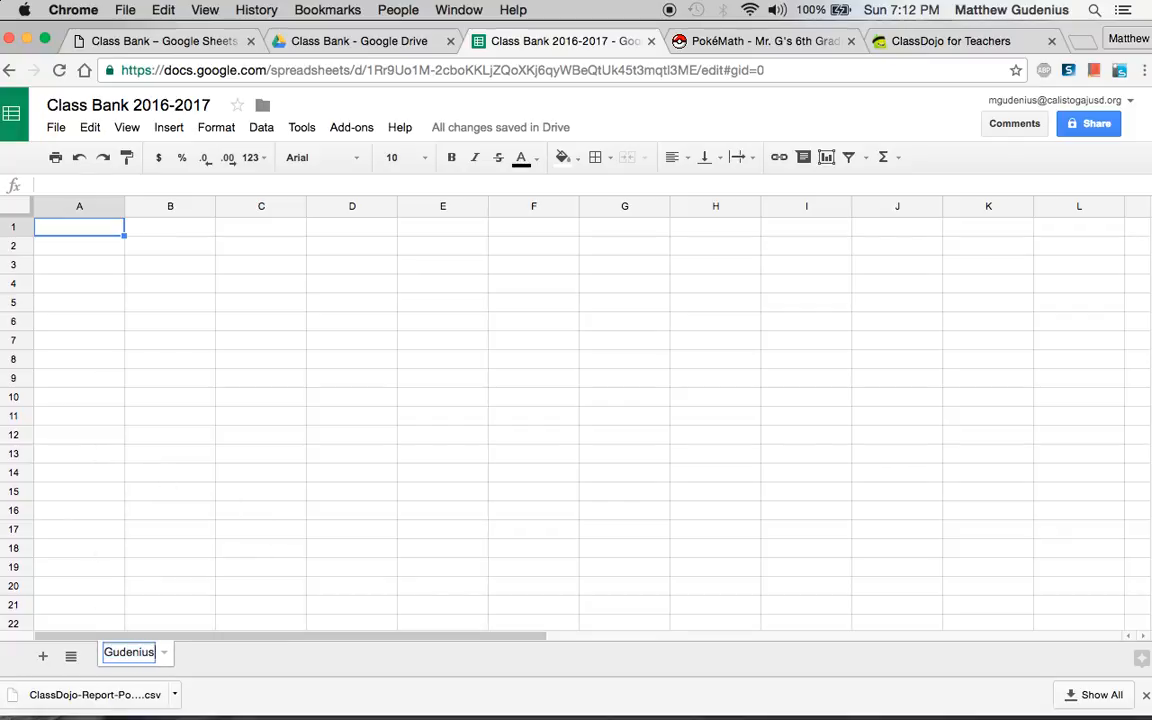
Step: Rename the sheet to Pd1 and return to the ClassDojo class page
{"action": "left_click", "coordinate": [169, 510]}
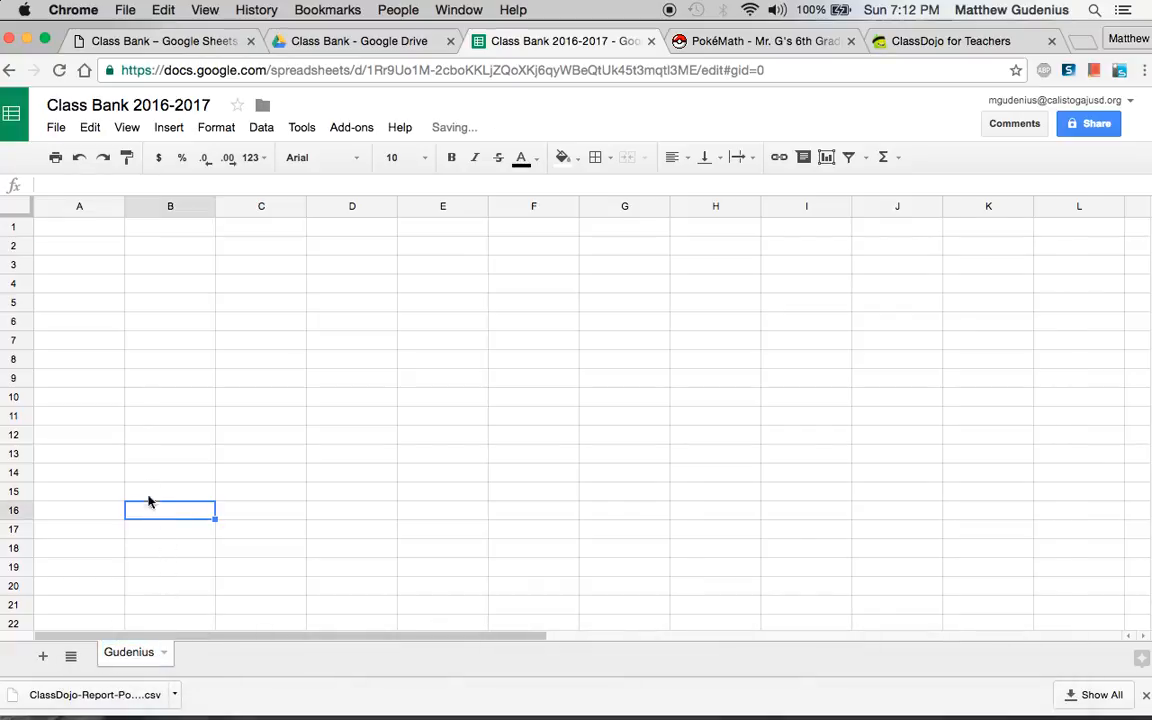
{"action": "left_click", "coordinate": [79, 226]}
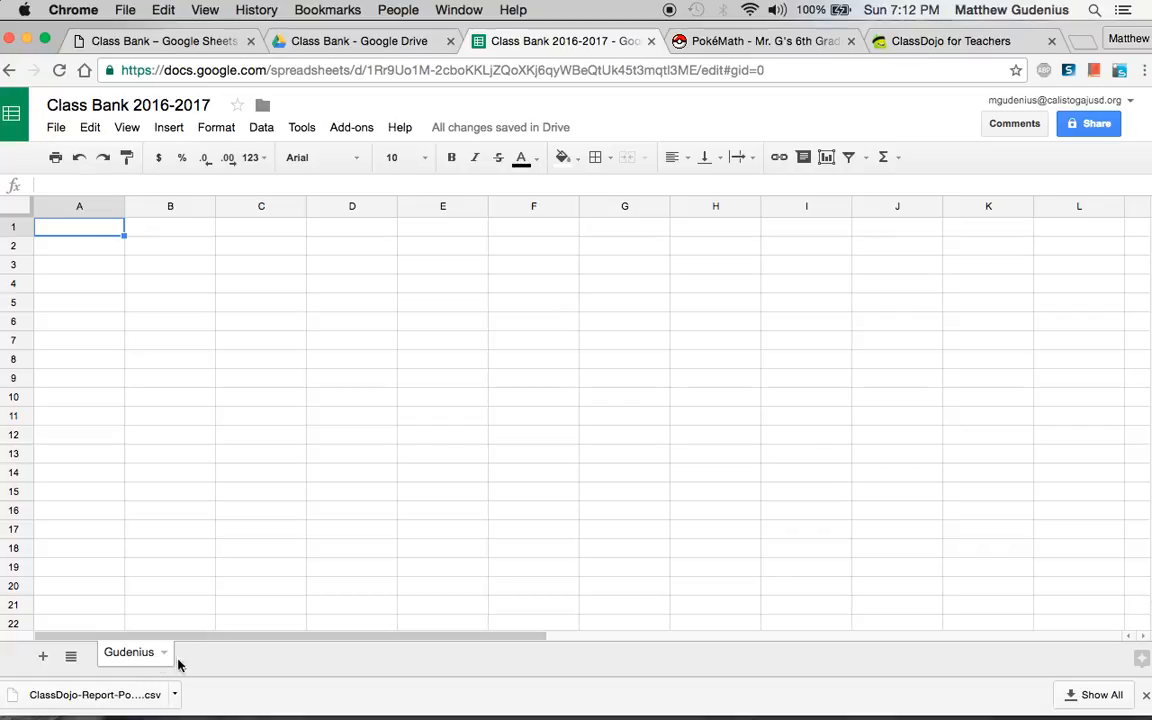
{"action": "right_click", "coordinate": [133, 652]}
{"action": "type", "text": "Pd1"}
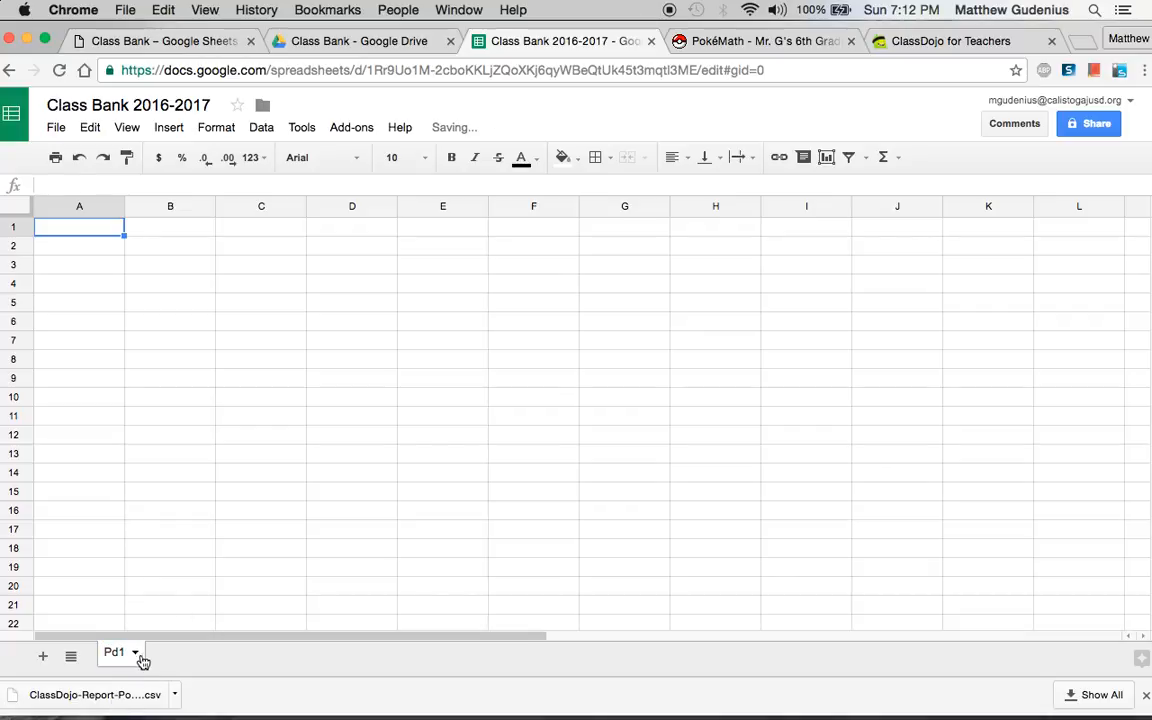
{"action": "mouse_move", "coordinate": [251, 654]}
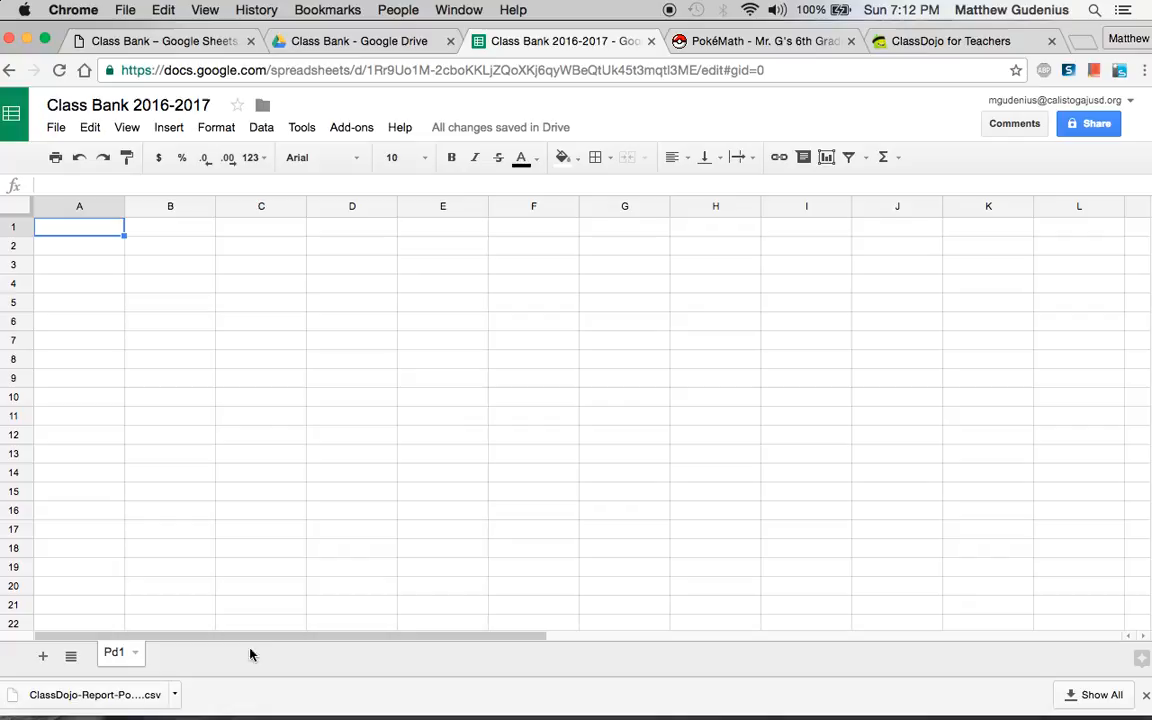
{"action": "mouse_move", "coordinate": [287, 550]}
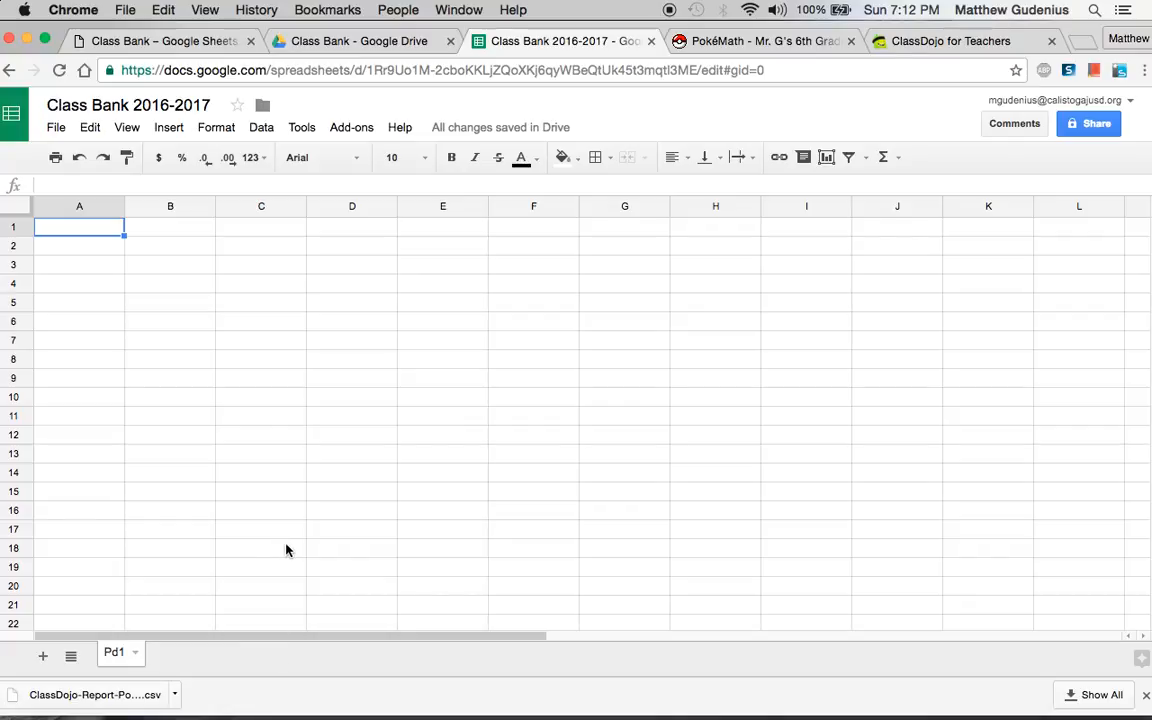
{"action": "mouse_move", "coordinate": [197, 318]}
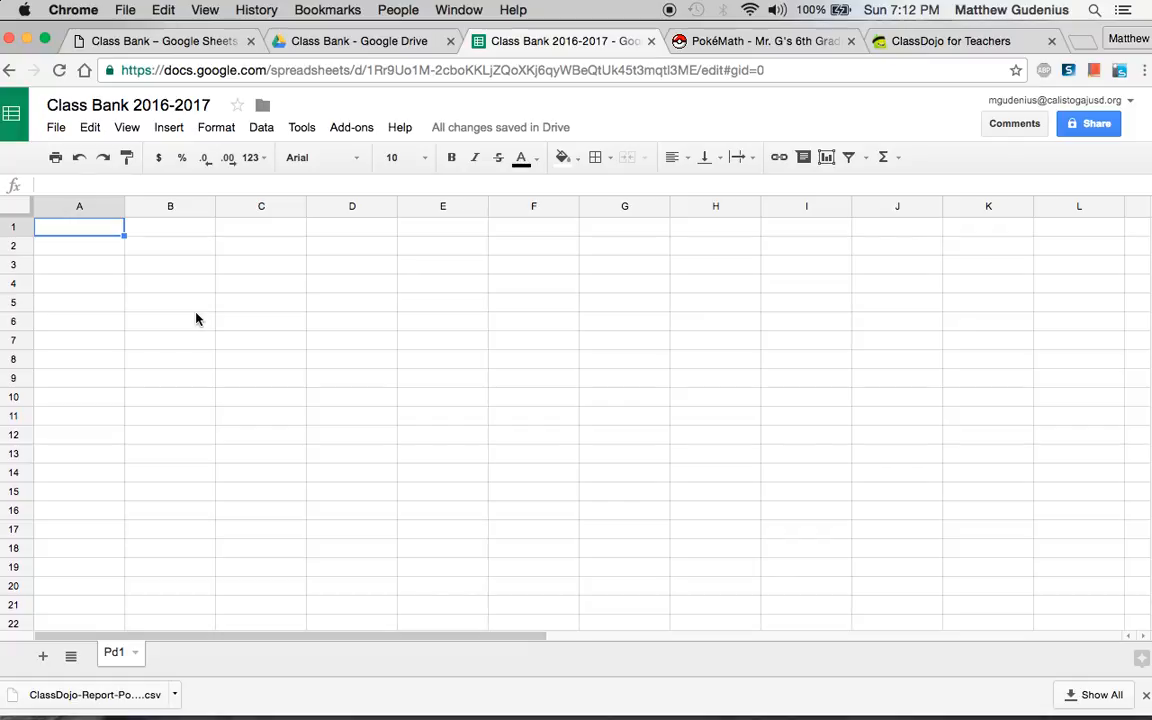
{"action": "mouse_move", "coordinate": [848, 42]}
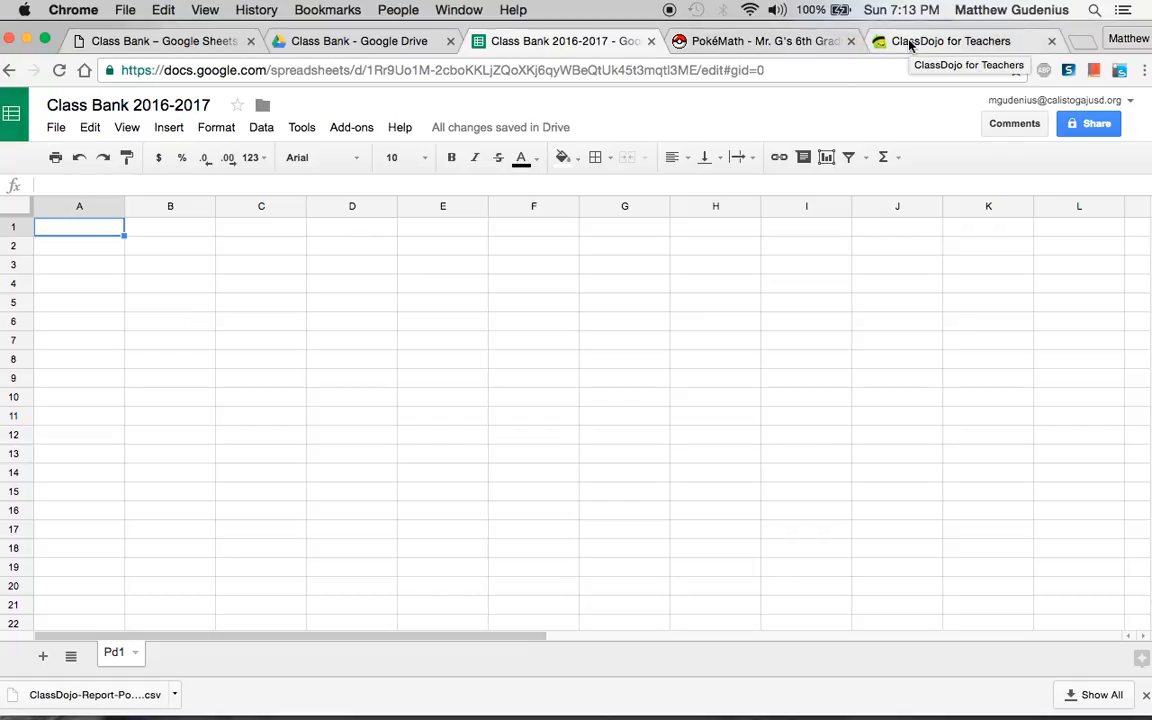
{"action": "left_click", "coordinate": [958, 40]}
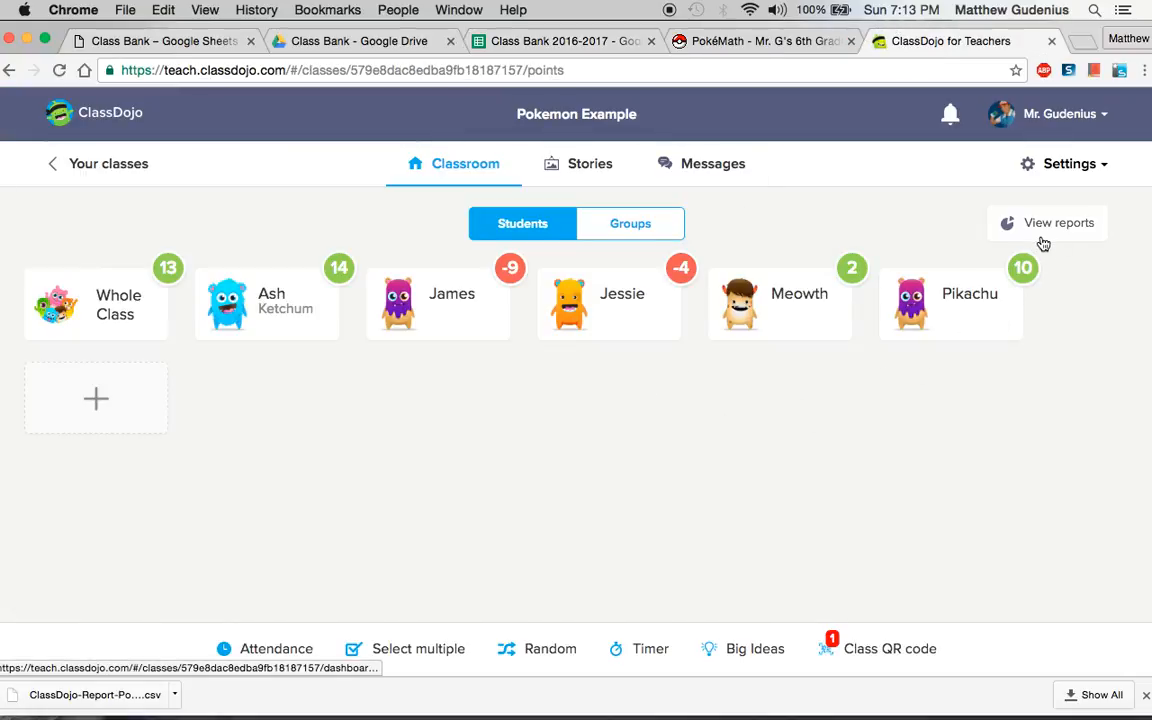
{"action": "mouse_move", "coordinate": [1057, 230]}
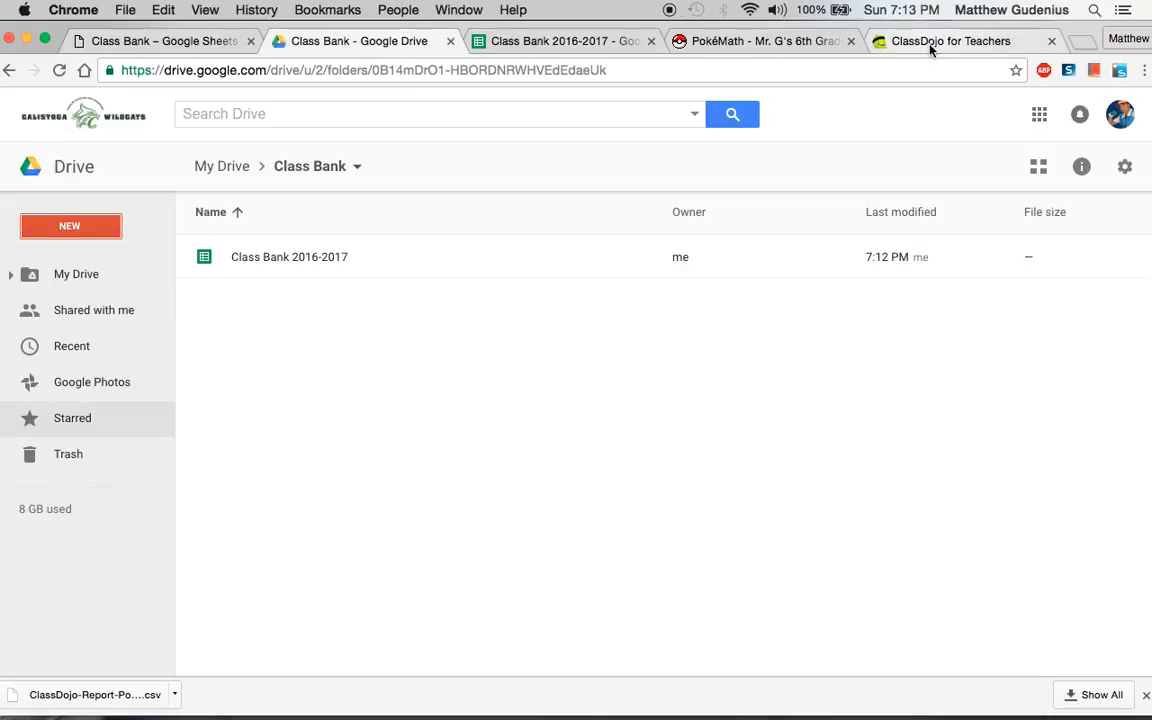
Step: Export the ClassDojo class report for All time as a spreadsheet file and save it
{"action": "left_click", "coordinate": [945, 40]}
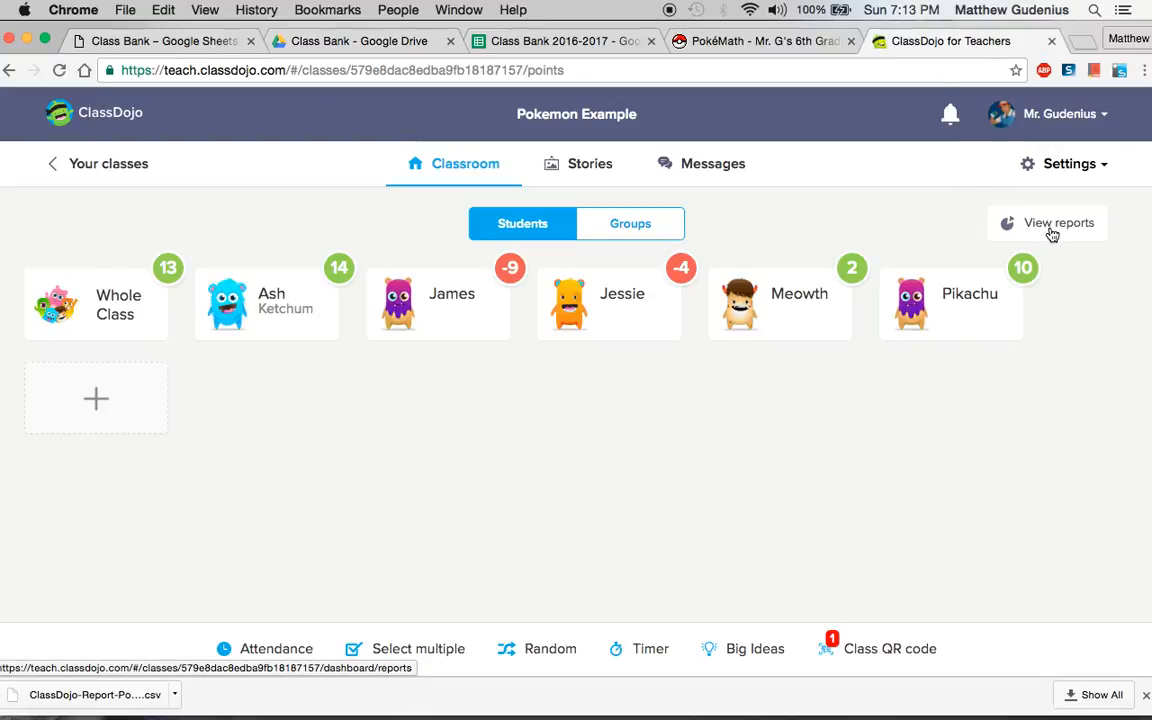
{"action": "left_click", "coordinate": [1052, 222]}
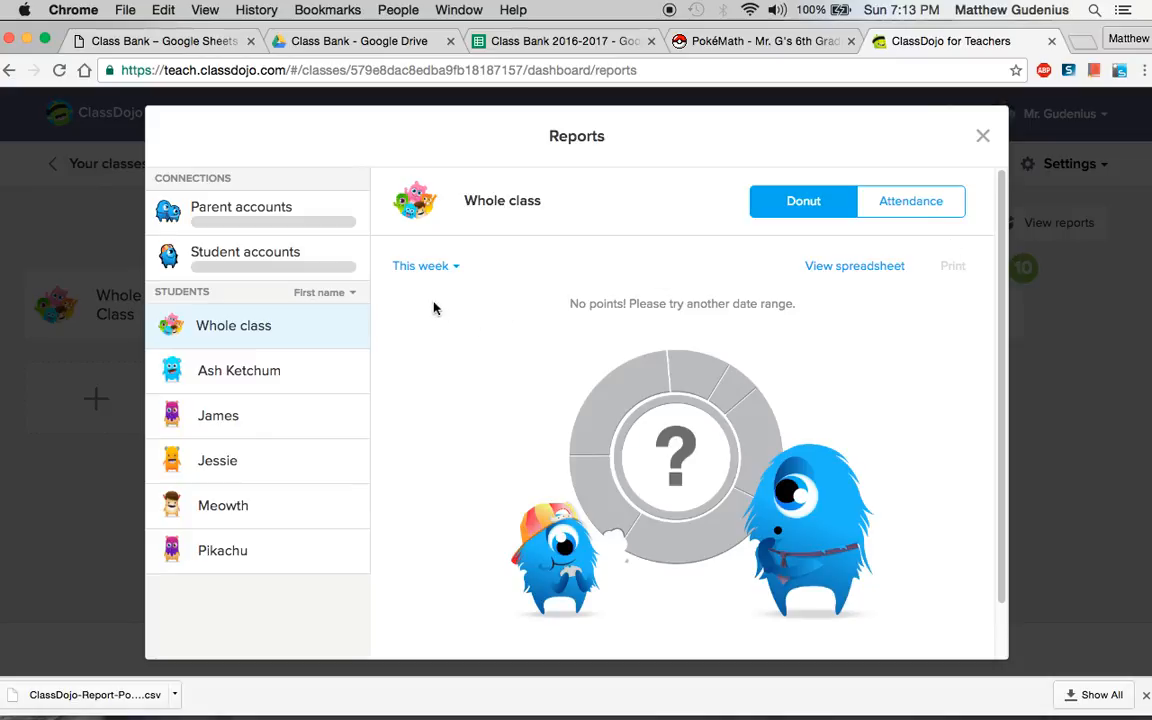
{"action": "mouse_move", "coordinate": [450, 278]}
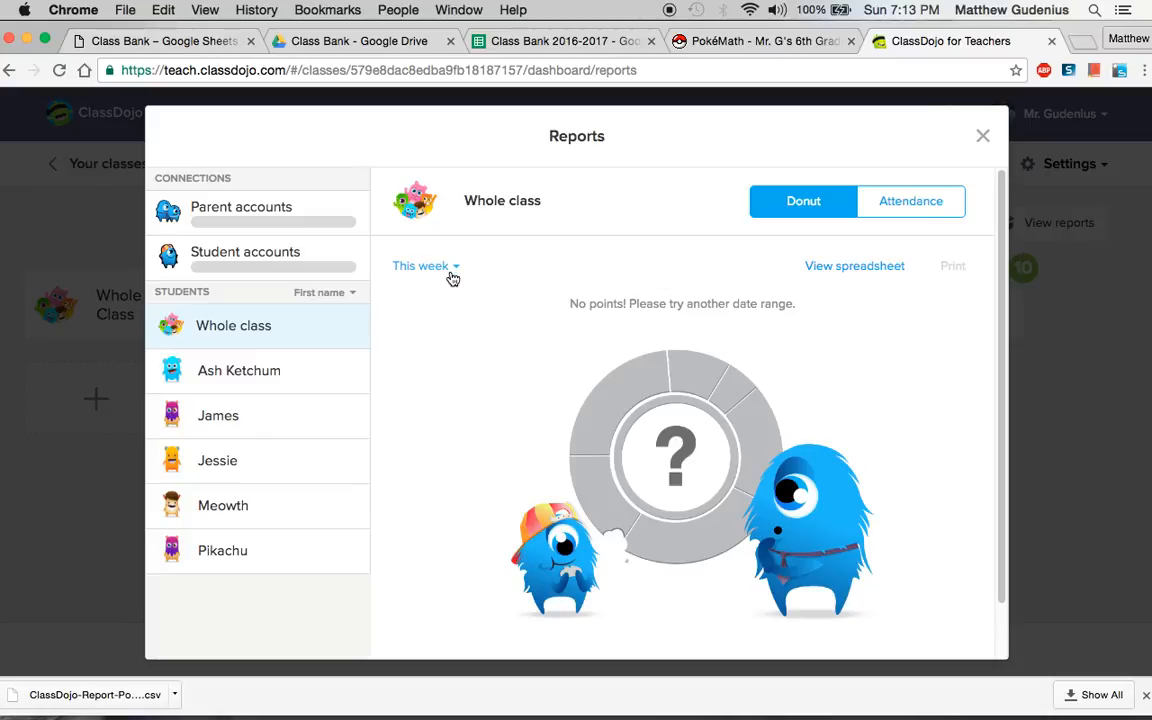
{"action": "left_click", "coordinate": [420, 266]}
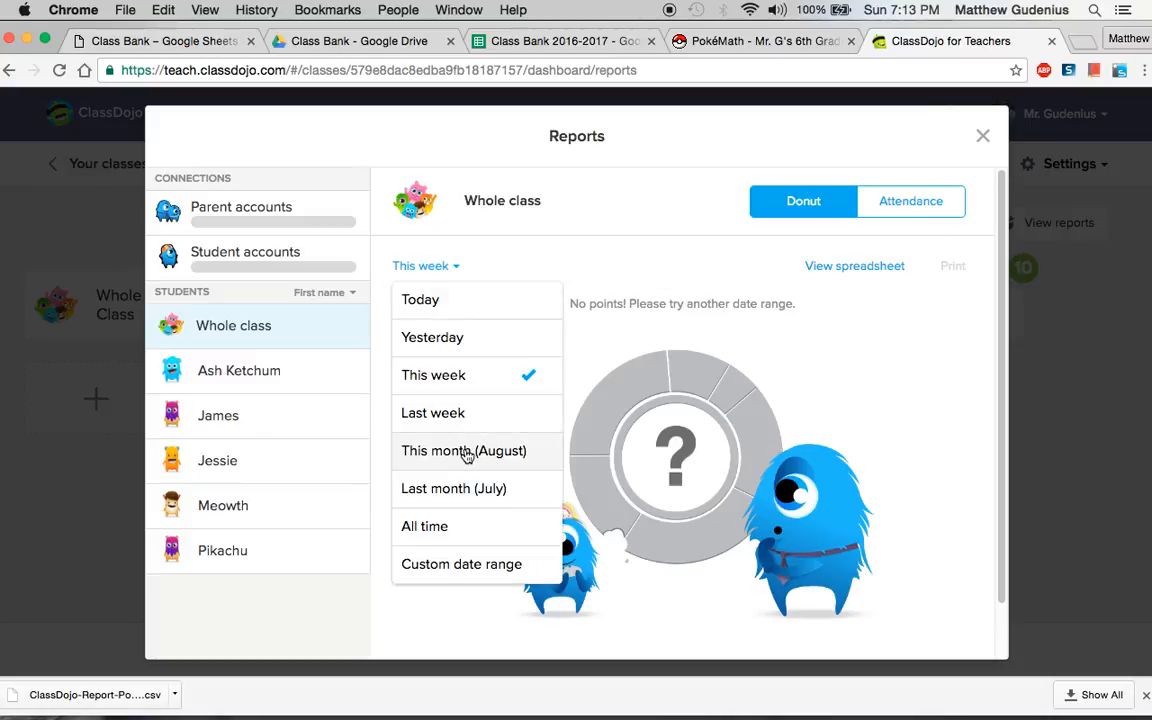
{"action": "left_click", "coordinate": [424, 526]}
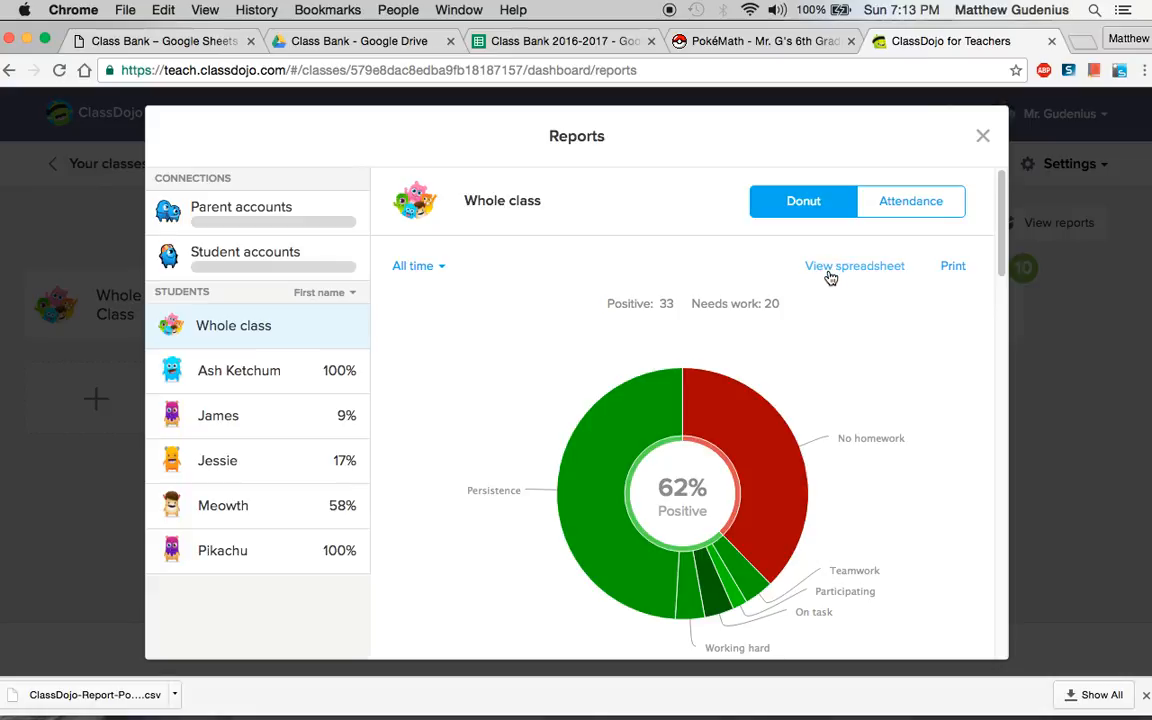
{"action": "left_click", "coordinate": [854, 266]}
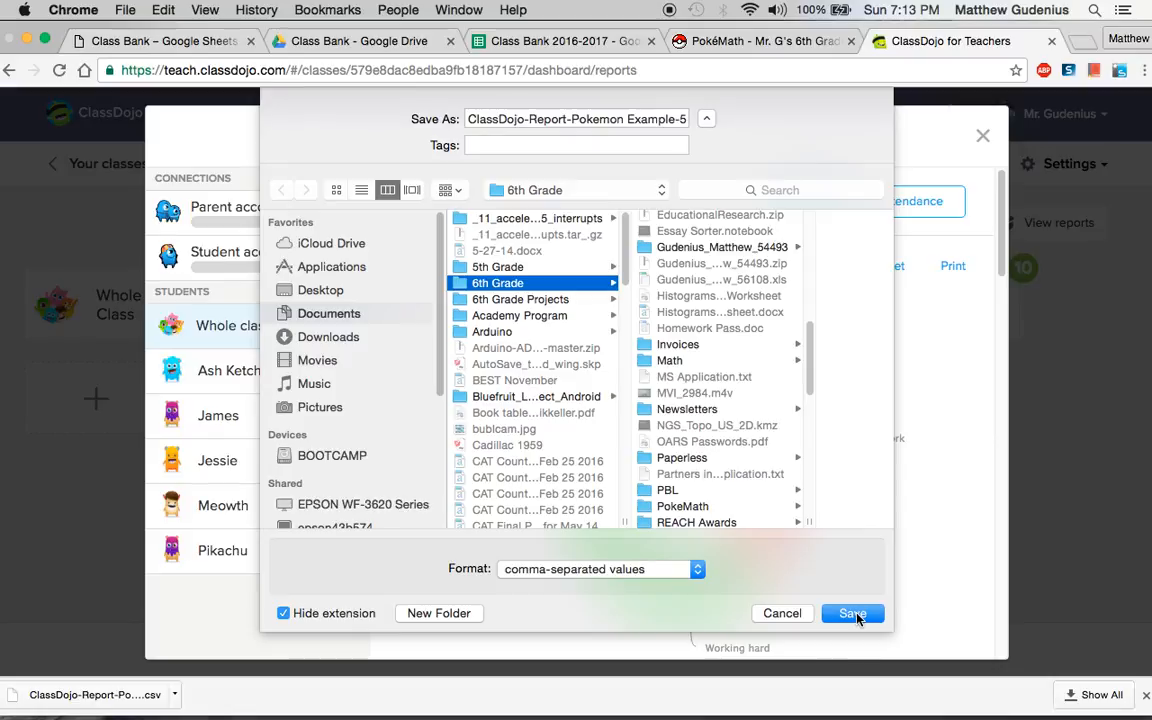
{"action": "mouse_move", "coordinate": [617, 570]}
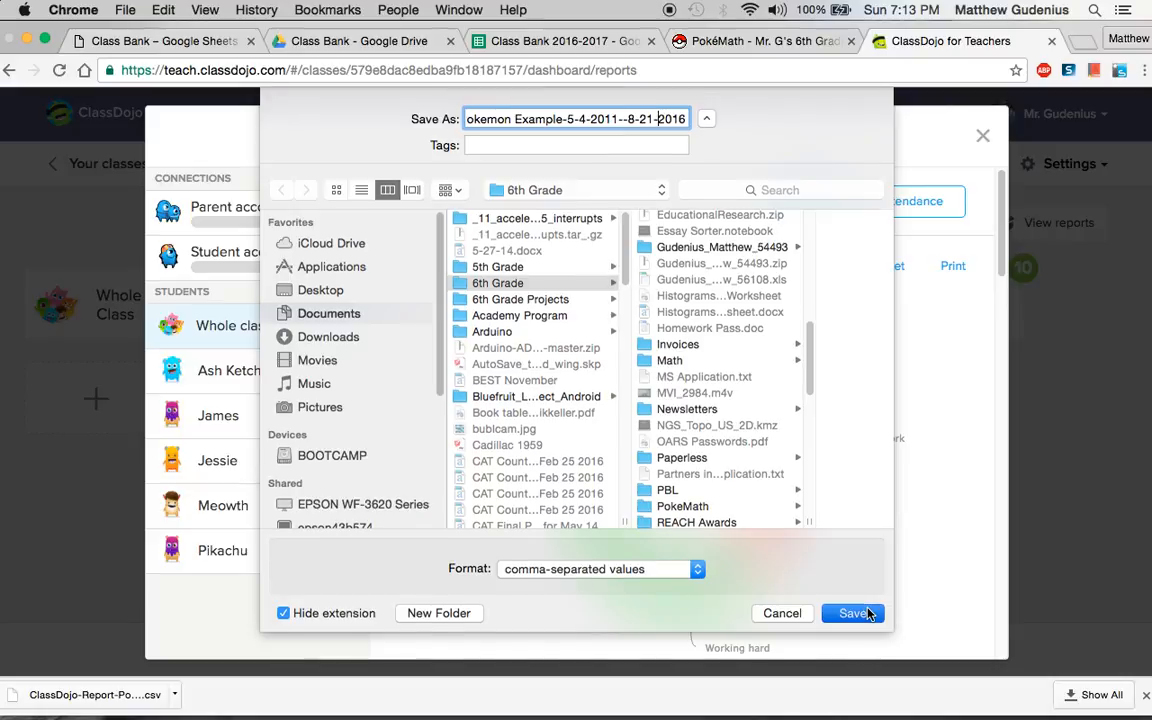
{"action": "left_click", "coordinate": [853, 613]}
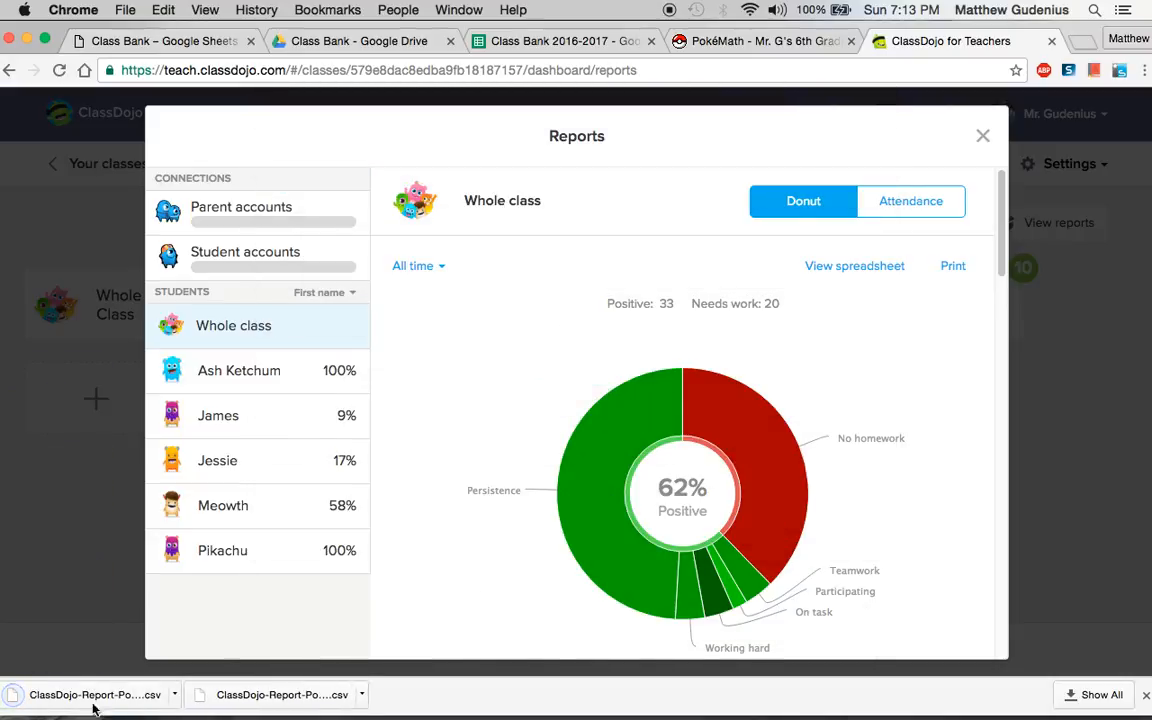
{"action": "mouse_move", "coordinate": [984, 137]}
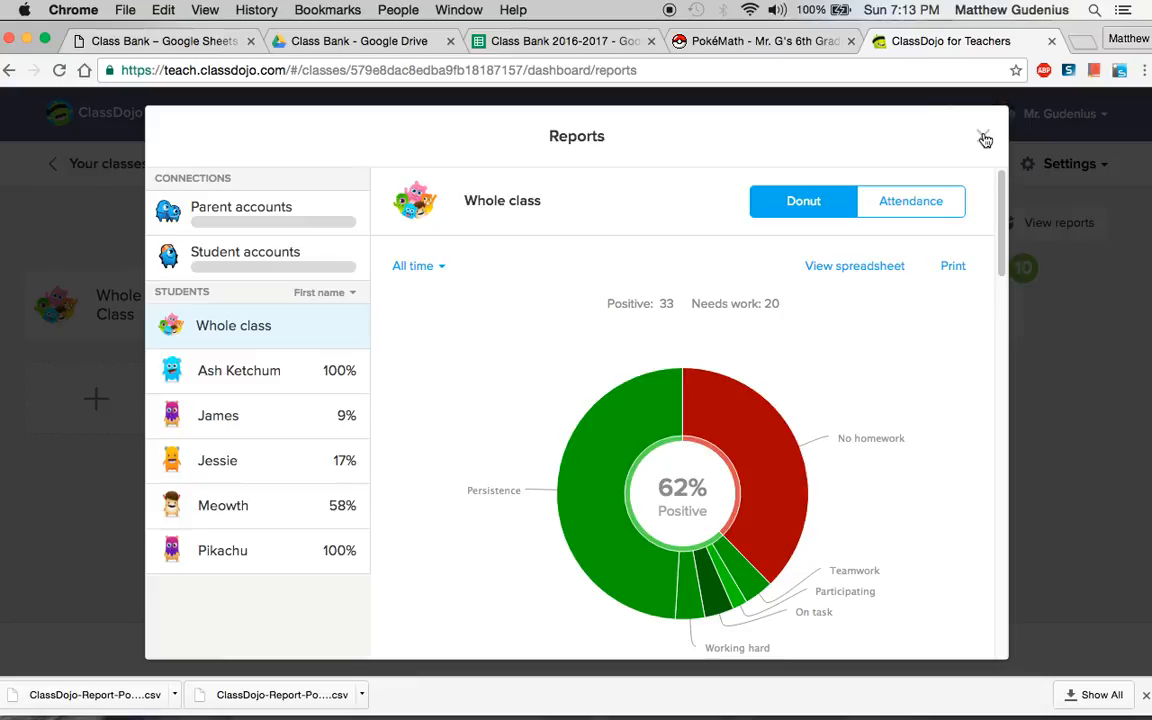
Step: Close the ClassDojo Reports window and return to Drive's Class Bank folder
{"action": "left_click", "coordinate": [982, 138]}
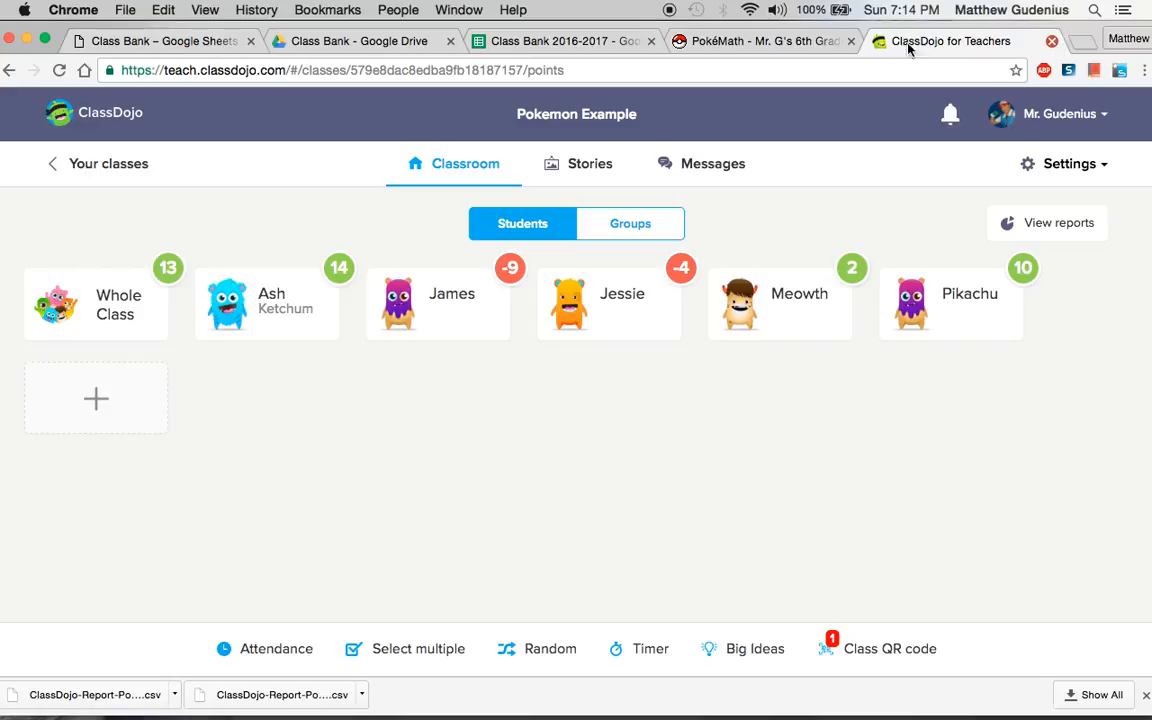
{"action": "left_click", "coordinate": [357, 41]}
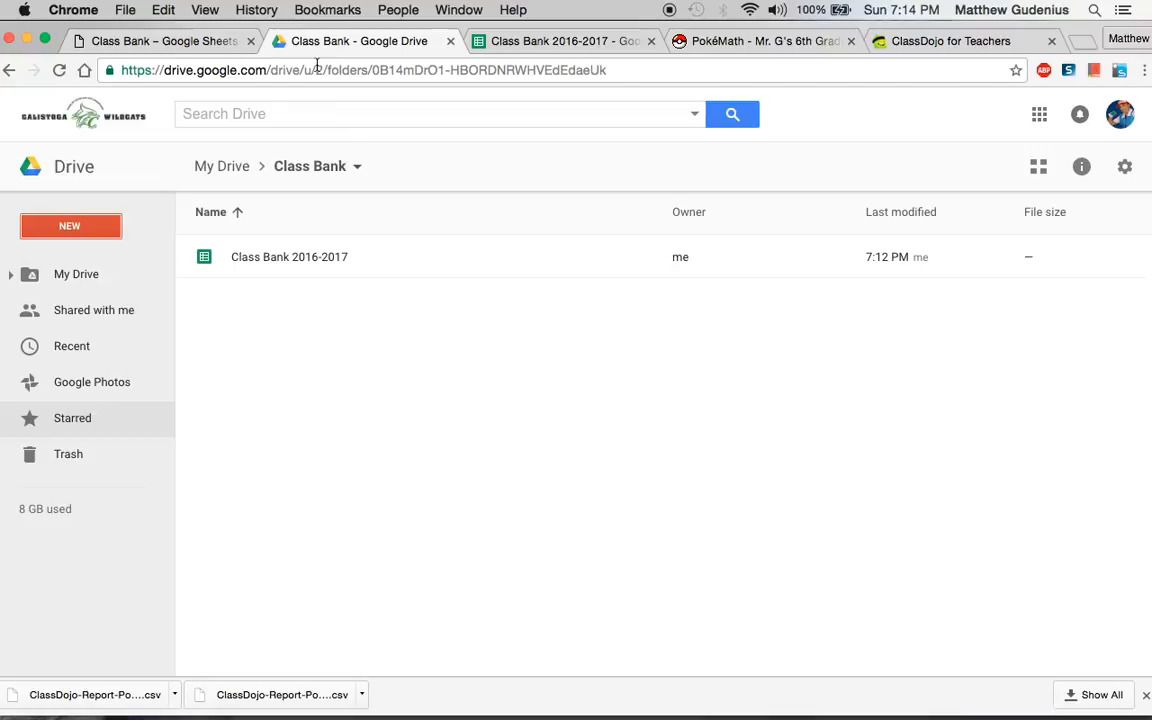
{"action": "mouse_move", "coordinate": [348, 355]}
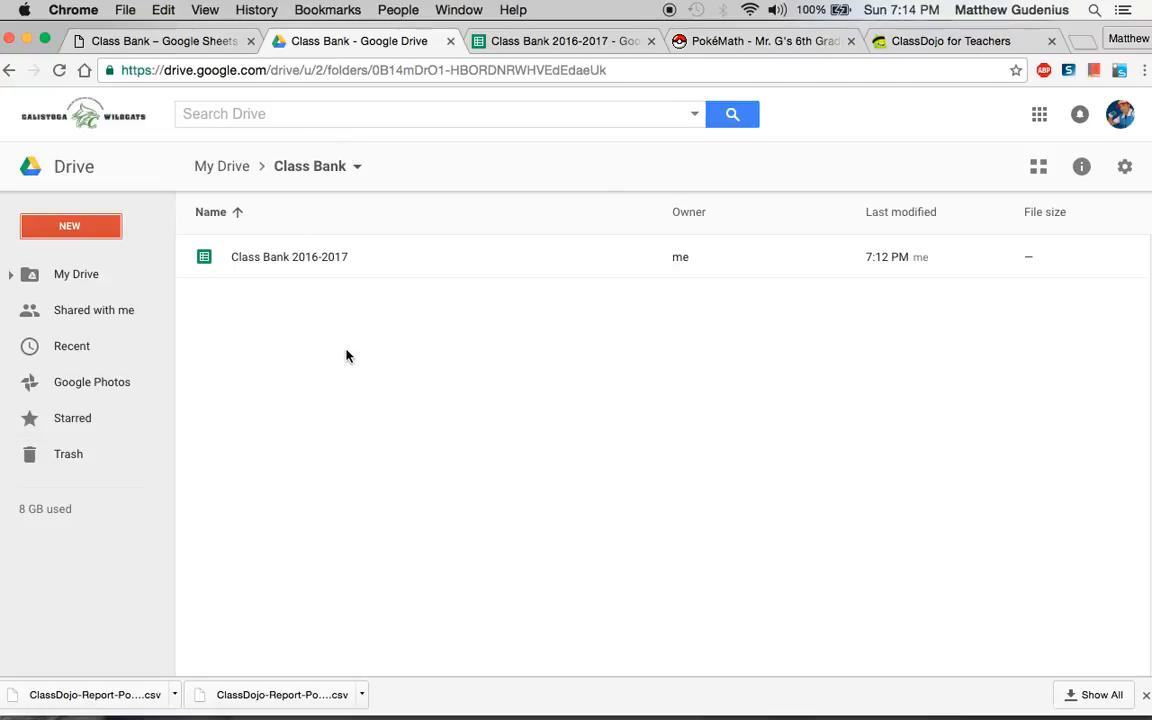
{"action": "mouse_move", "coordinate": [343, 358]}
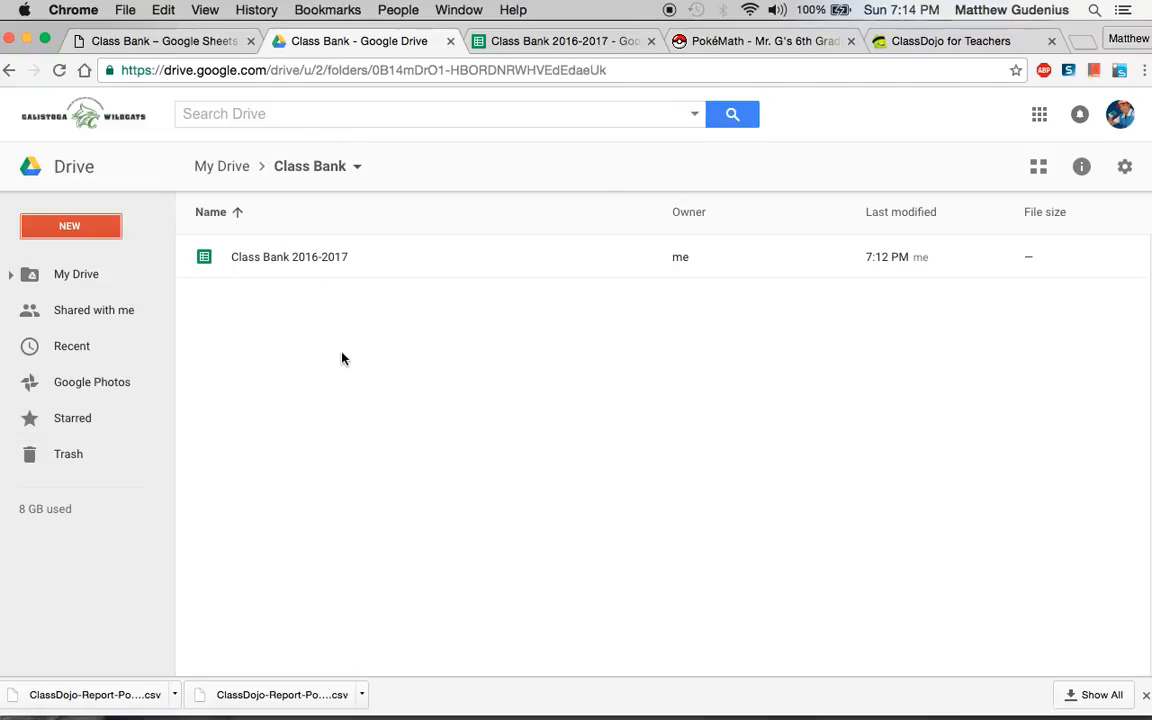
{"action": "mouse_move", "coordinate": [1024, 222]}
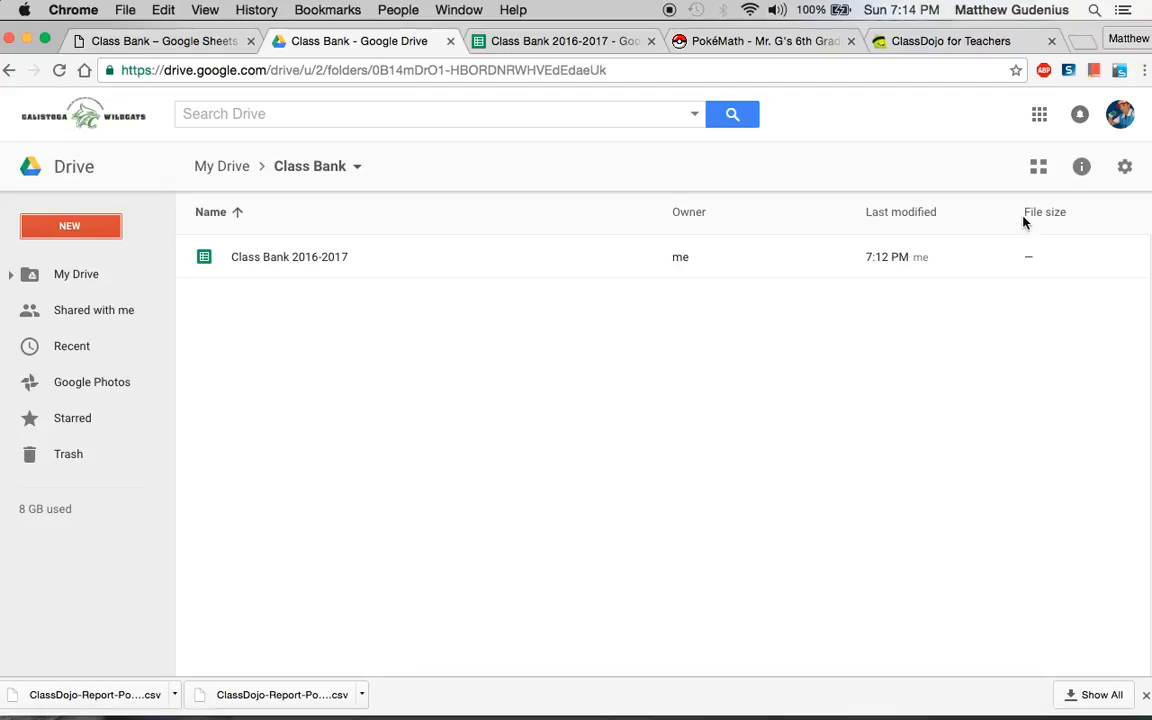
{"action": "mouse_move", "coordinate": [1016, 246]}
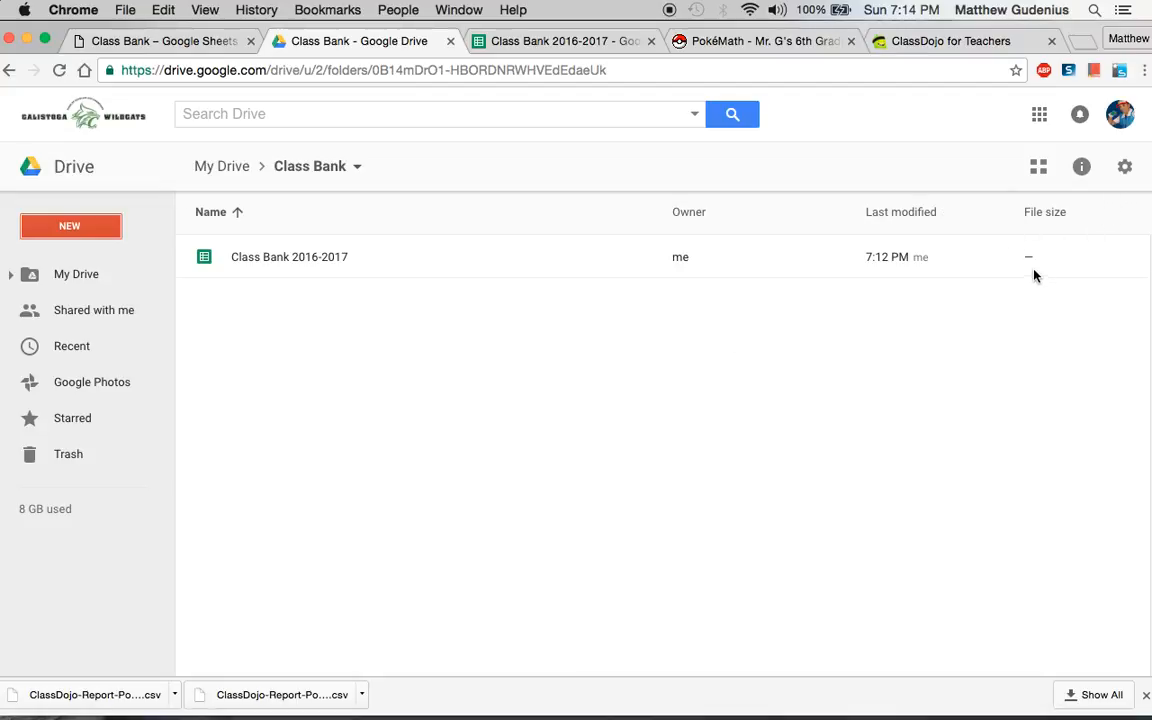
{"action": "mouse_move", "coordinate": [1048, 288]}
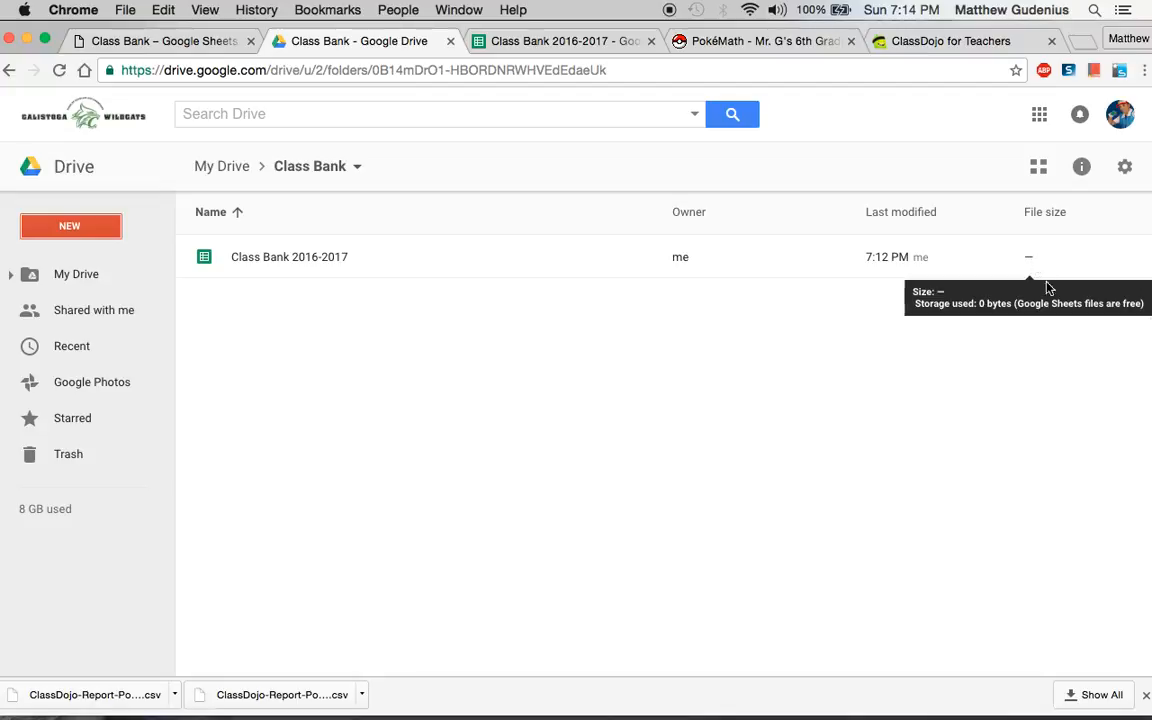
{"action": "mouse_move", "coordinate": [1040, 292]}
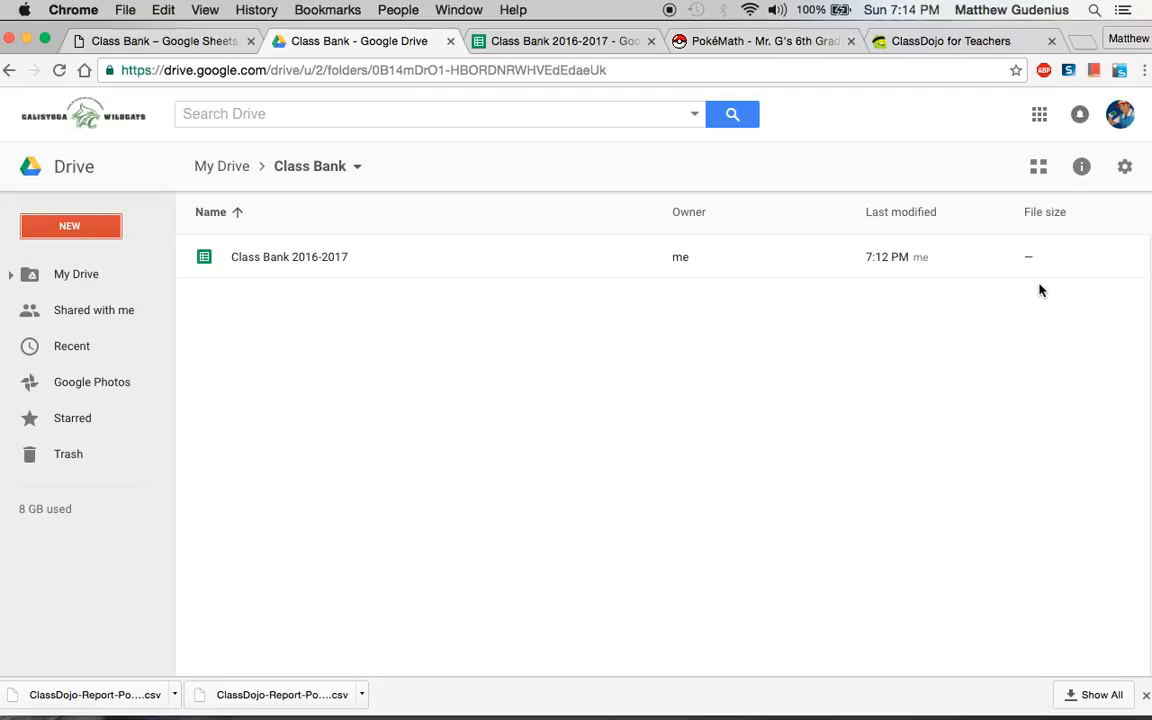
{"action": "left_click", "coordinate": [1123, 166]}
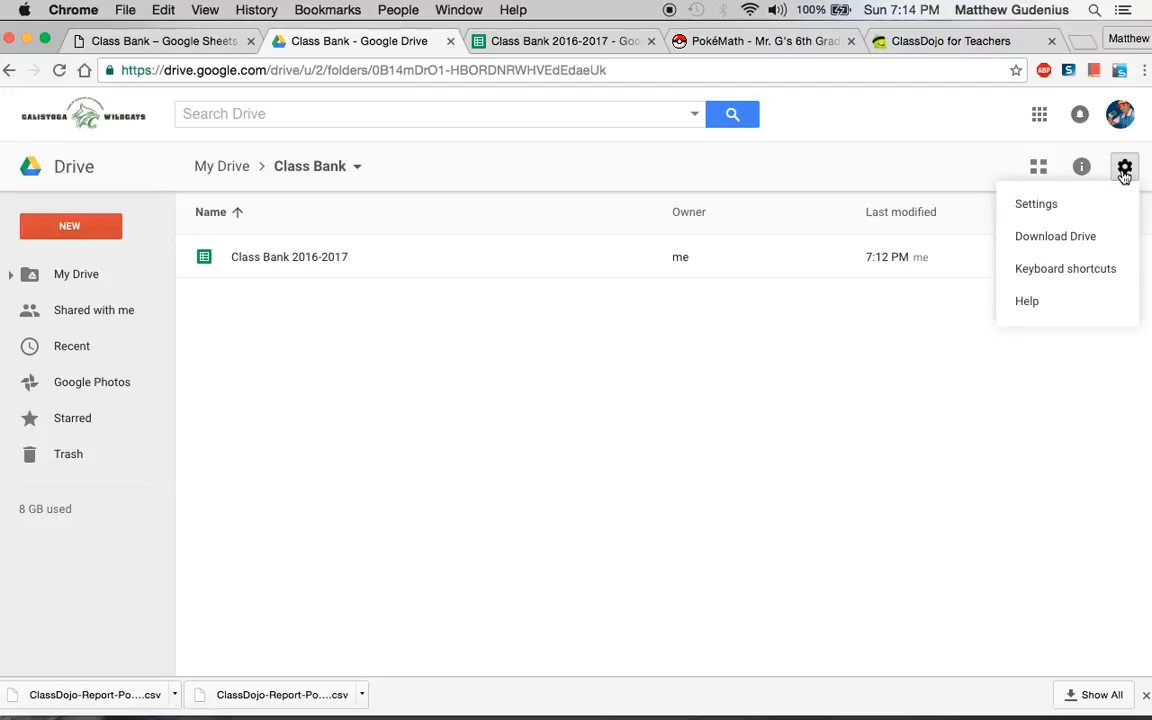
{"action": "mouse_move", "coordinate": [1129, 177]}
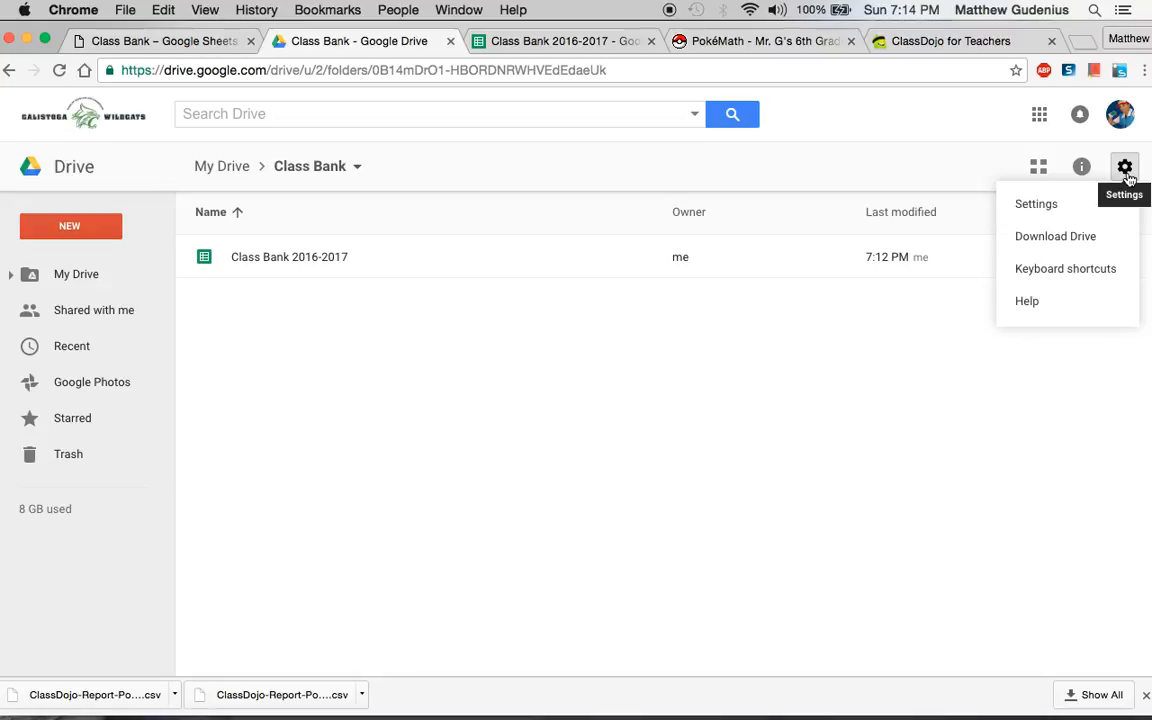
{"action": "mouse_move", "coordinate": [1048, 211]}
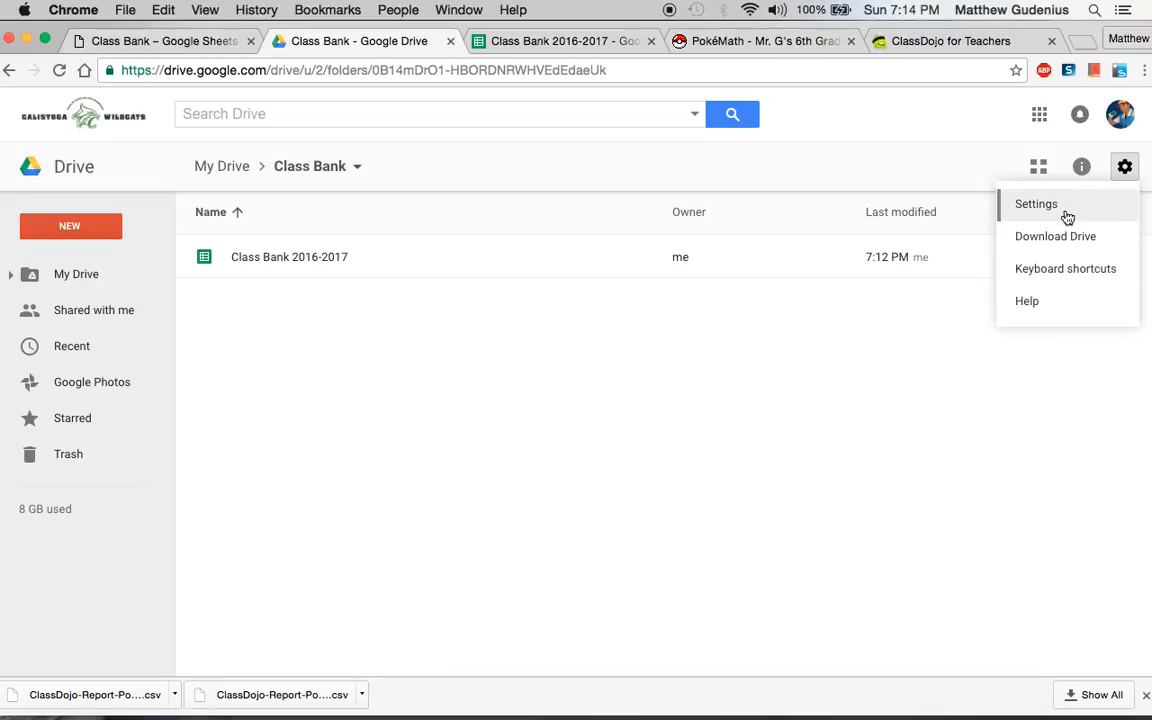
{"action": "mouse_move", "coordinate": [1126, 175]}
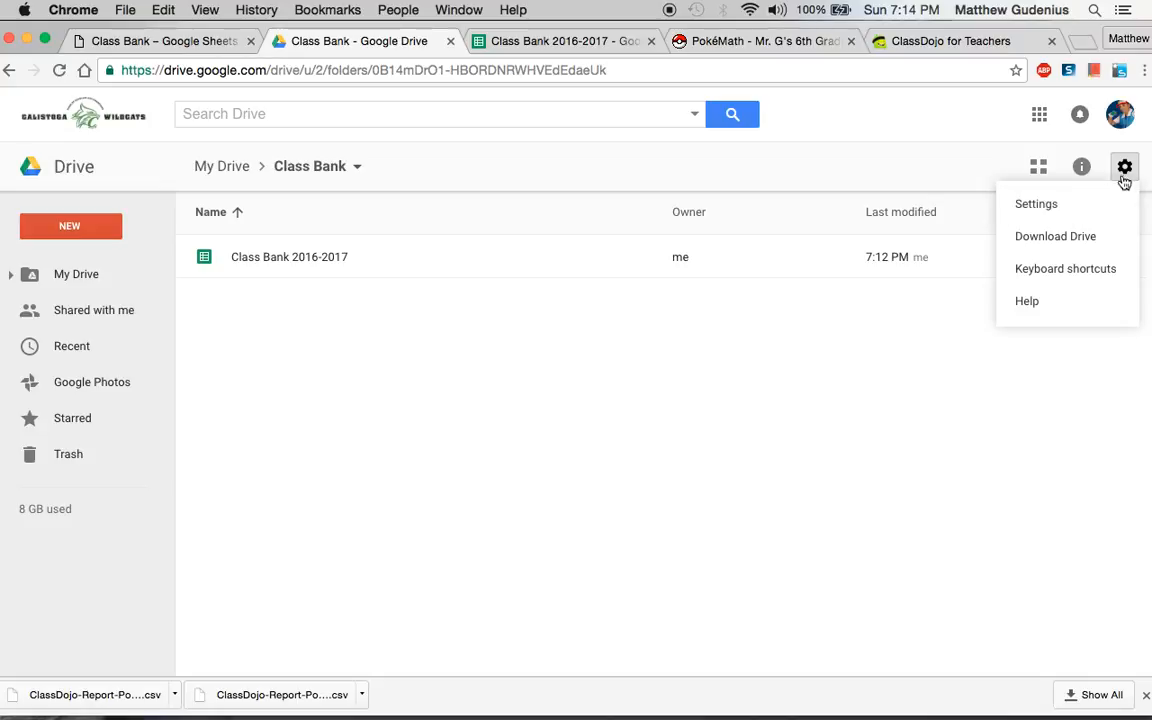
{"action": "left_click", "coordinate": [1038, 204]}
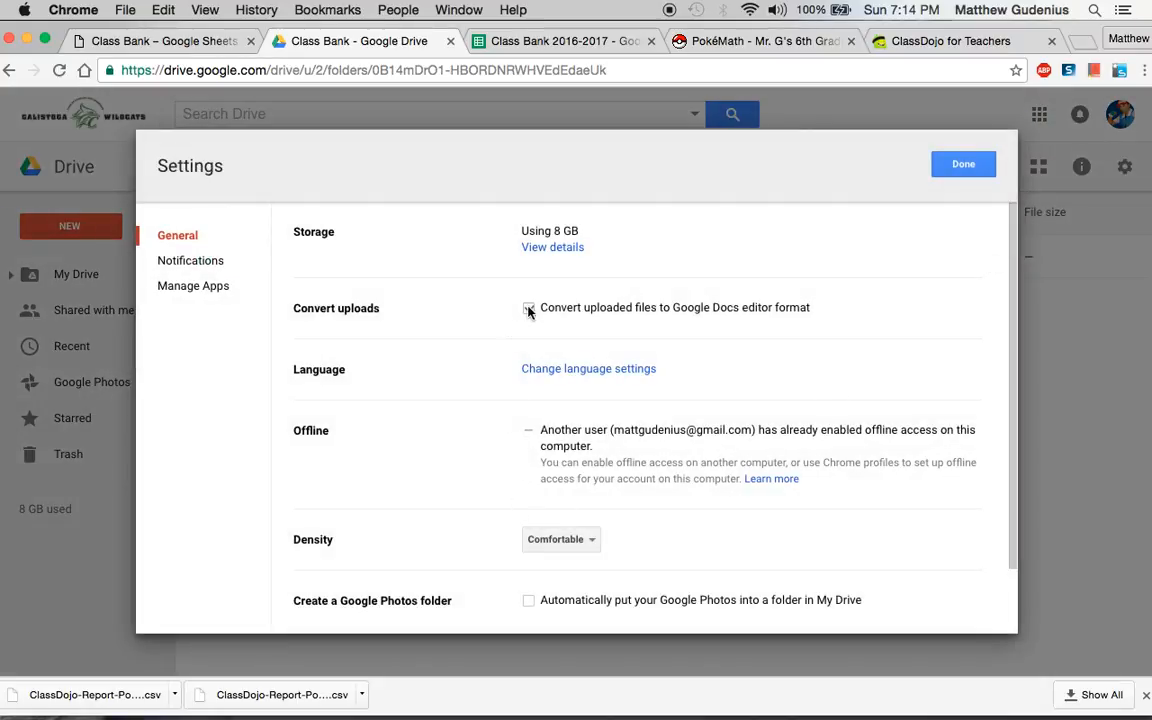
{"action": "left_click", "coordinate": [527, 307]}
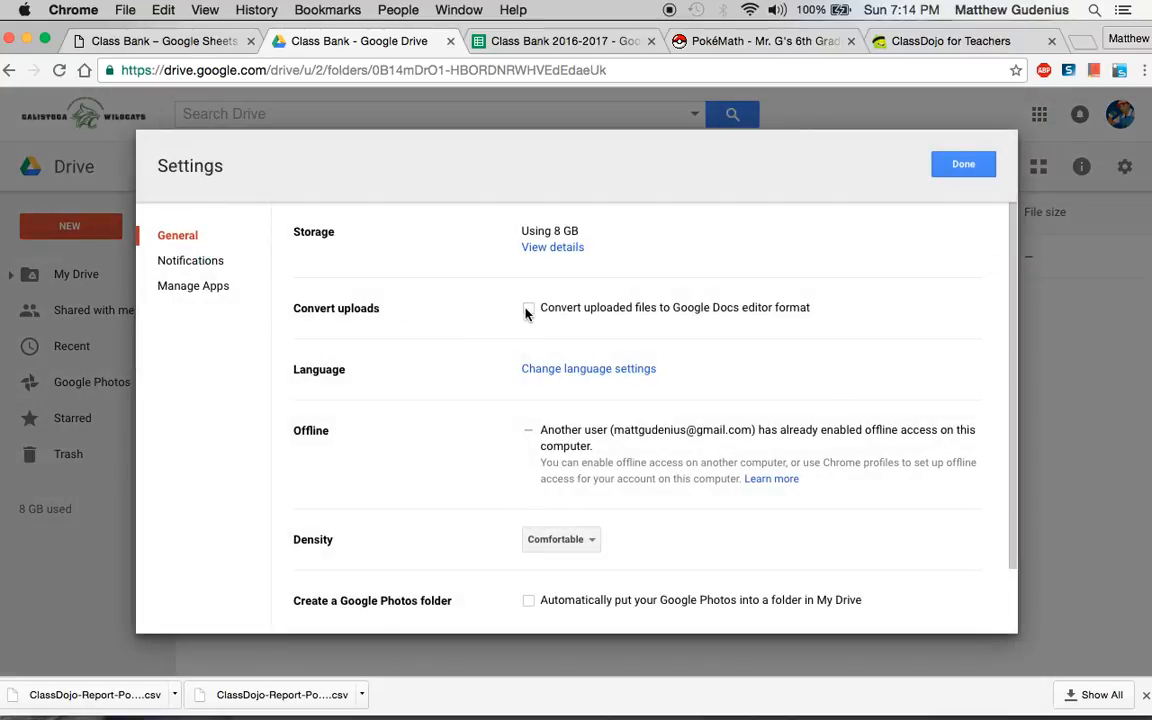
{"action": "left_click", "coordinate": [527, 307]}
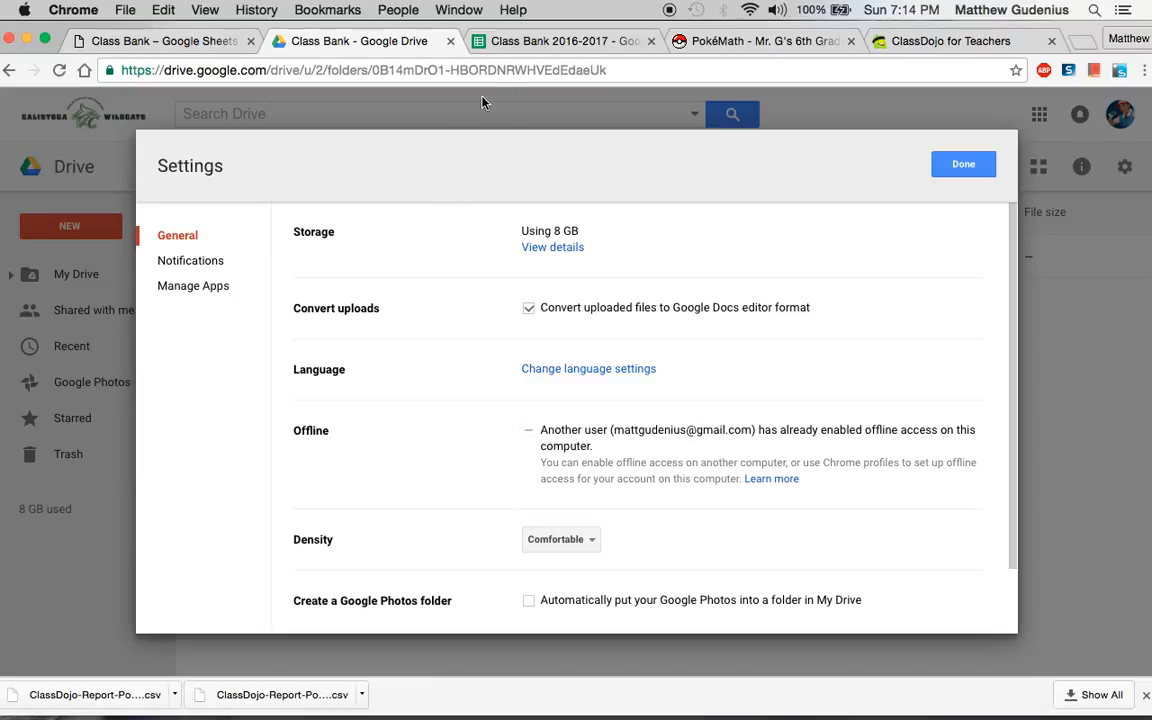
{"action": "mouse_move", "coordinate": [505, 583]}
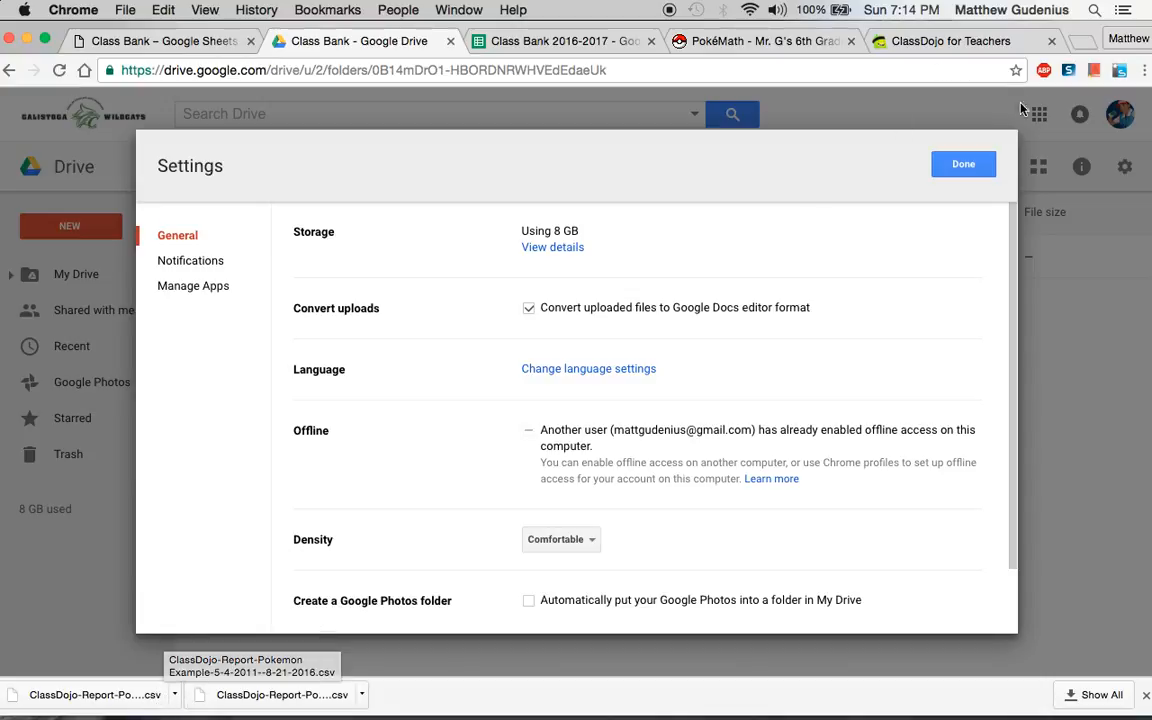
{"action": "left_click", "coordinate": [528, 307]}
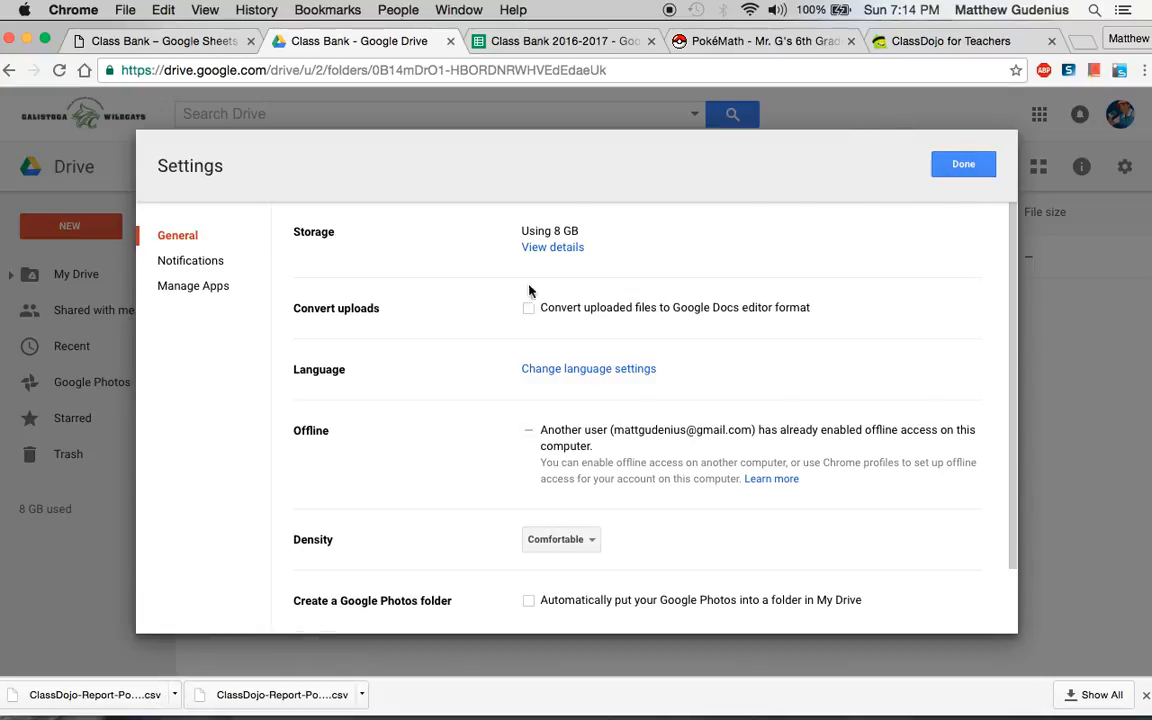
Step: Preview the uploaded ClassDojo report CSV and open it with Google Sheets
{"action": "left_click", "coordinate": [963, 163]}
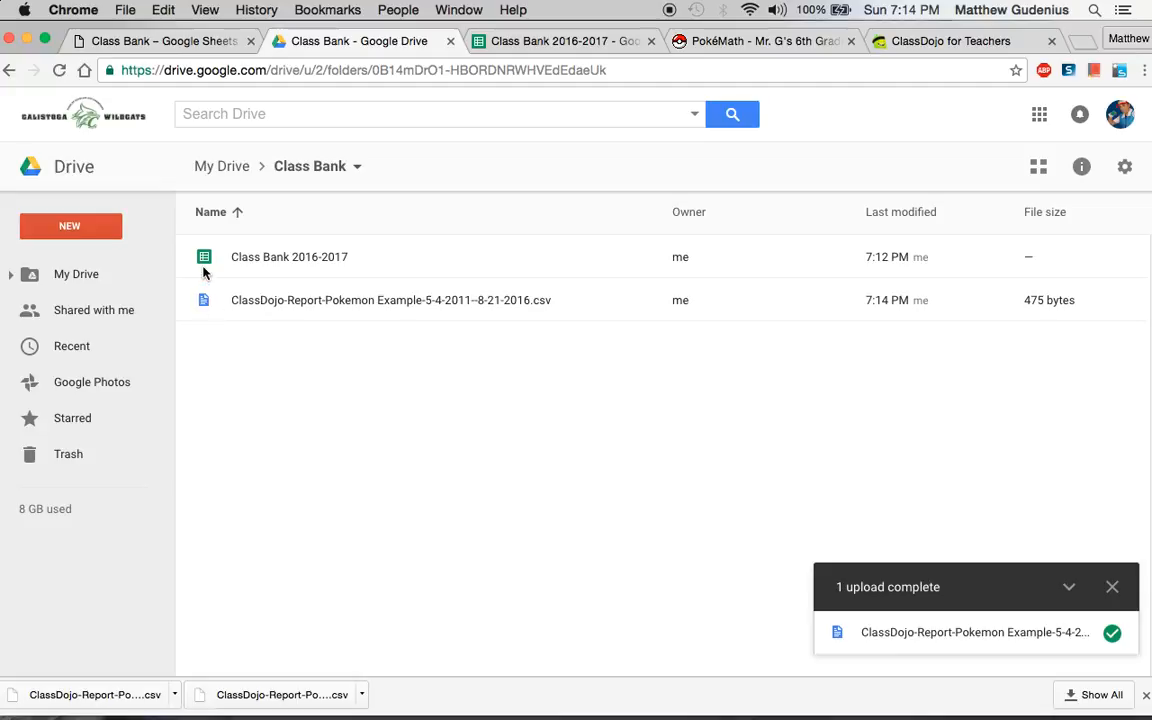
{"action": "mouse_move", "coordinate": [207, 298]}
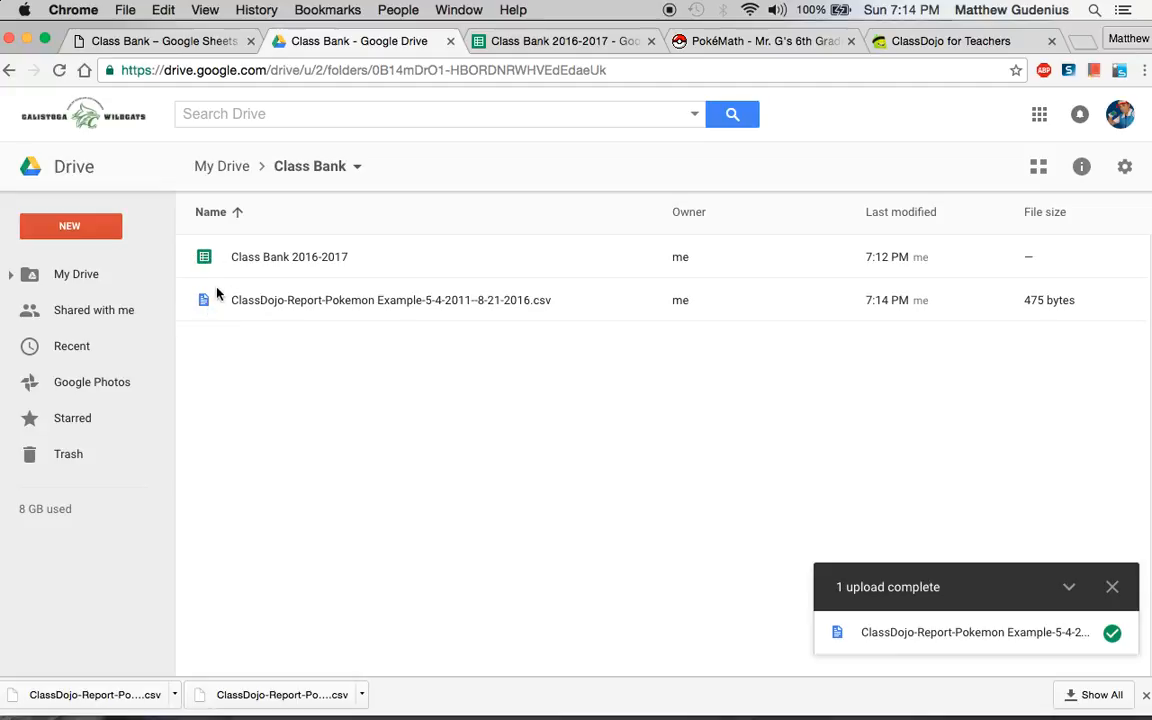
{"action": "left_click", "coordinate": [391, 300]}
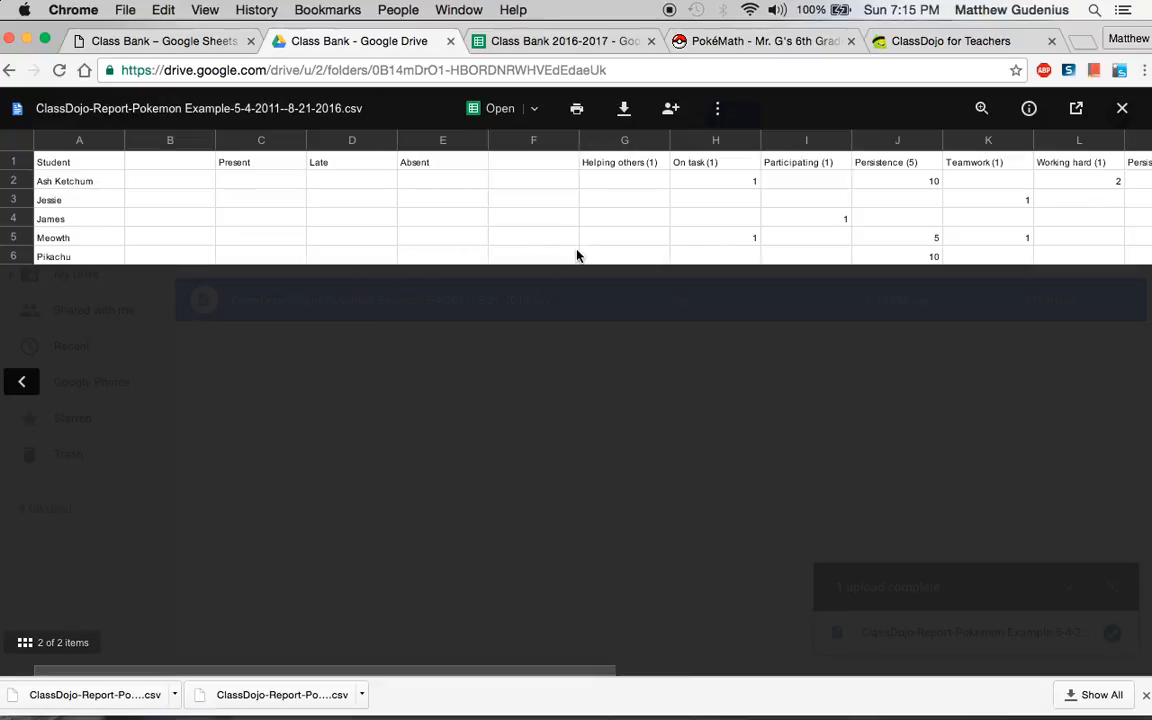
{"action": "mouse_move", "coordinate": [534, 190]}
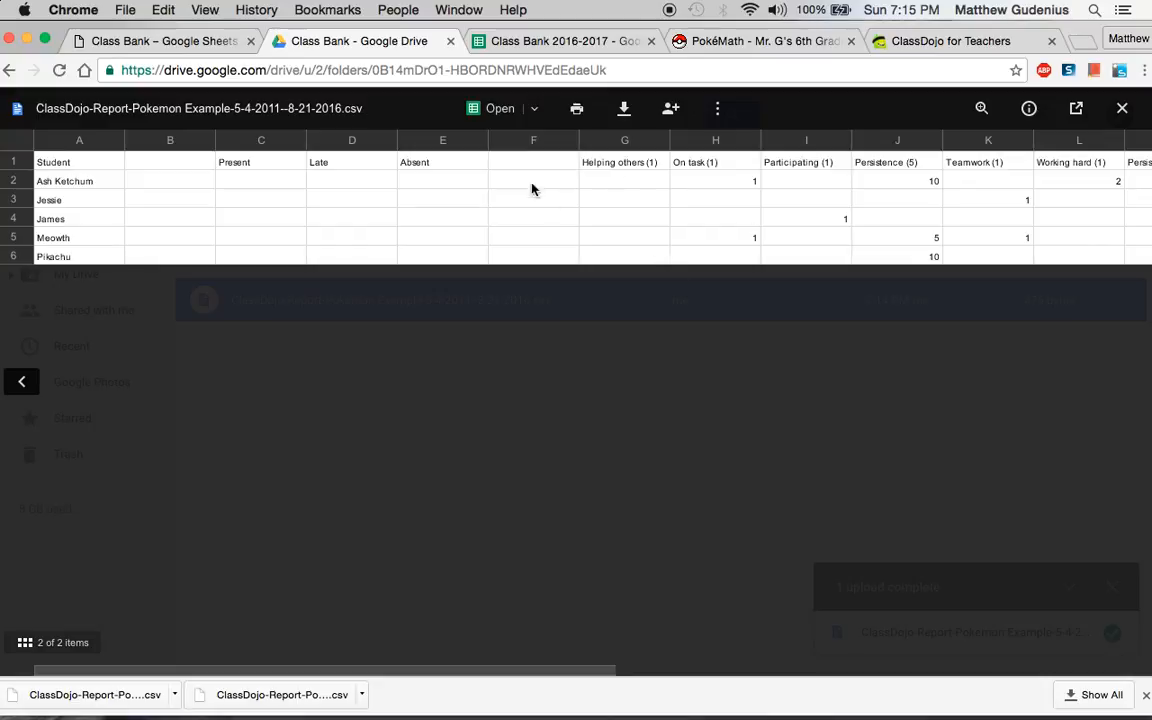
{"action": "mouse_move", "coordinate": [593, 235]}
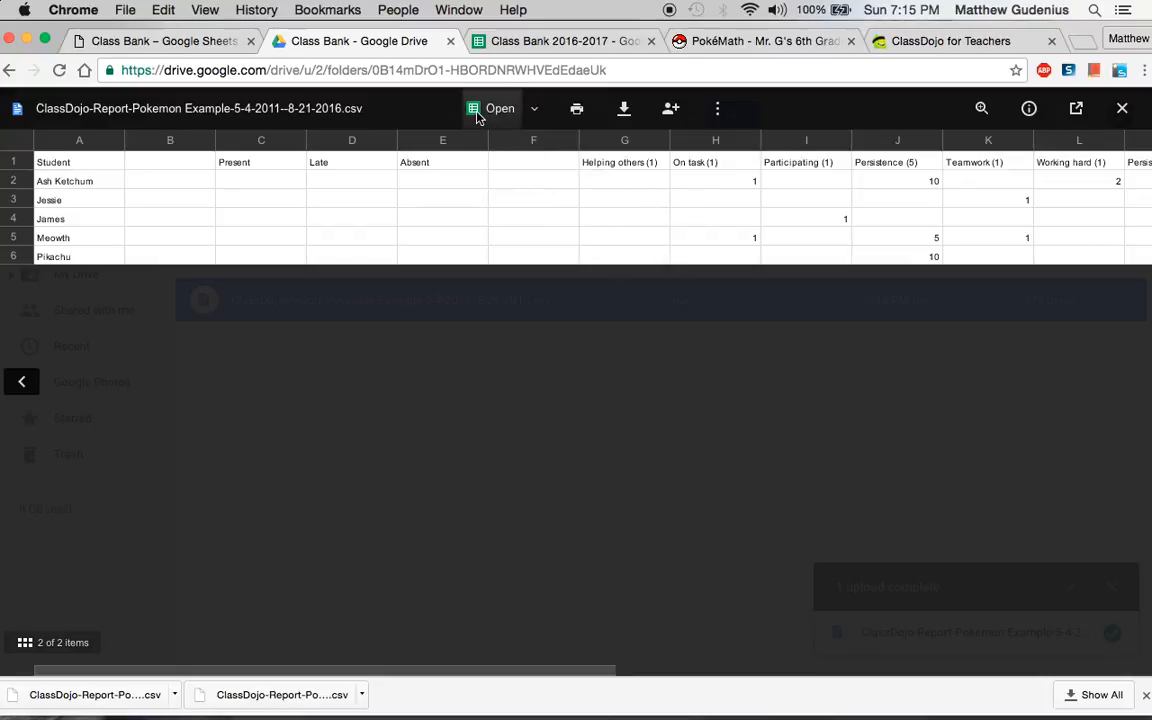
{"action": "left_click", "coordinate": [497, 108]}
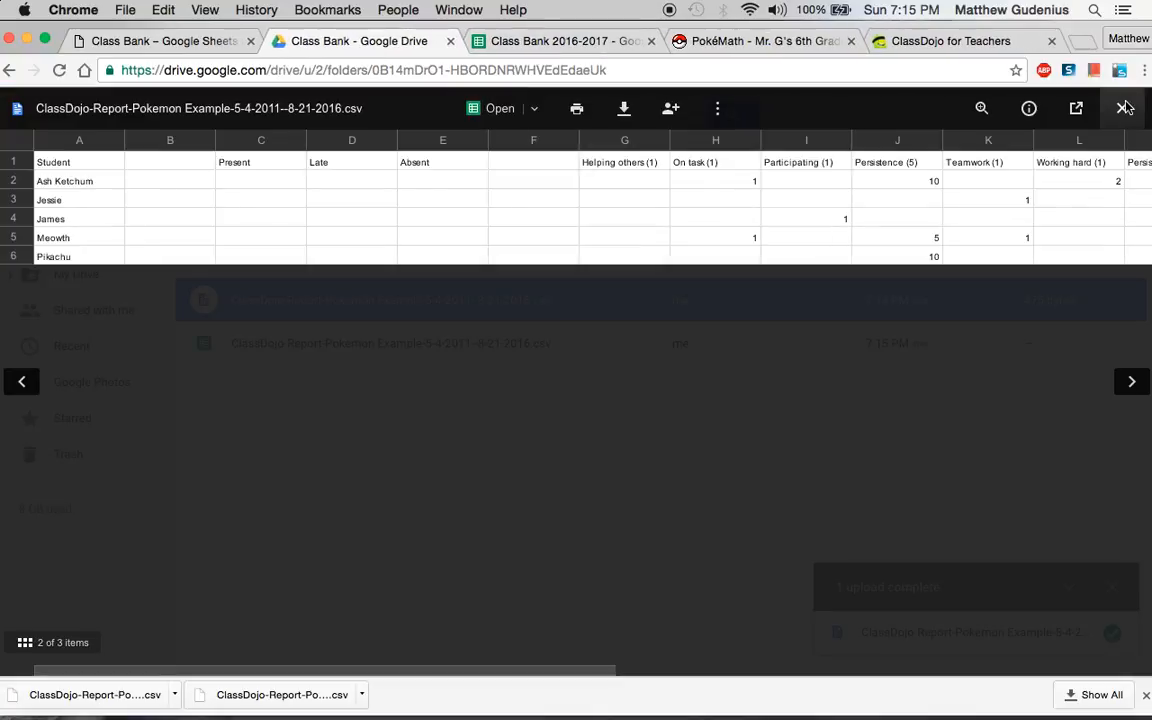
Step: Remove the unconverted CSV report and enable converting uploads to Google Docs format
{"action": "left_click", "coordinate": [1123, 108]}
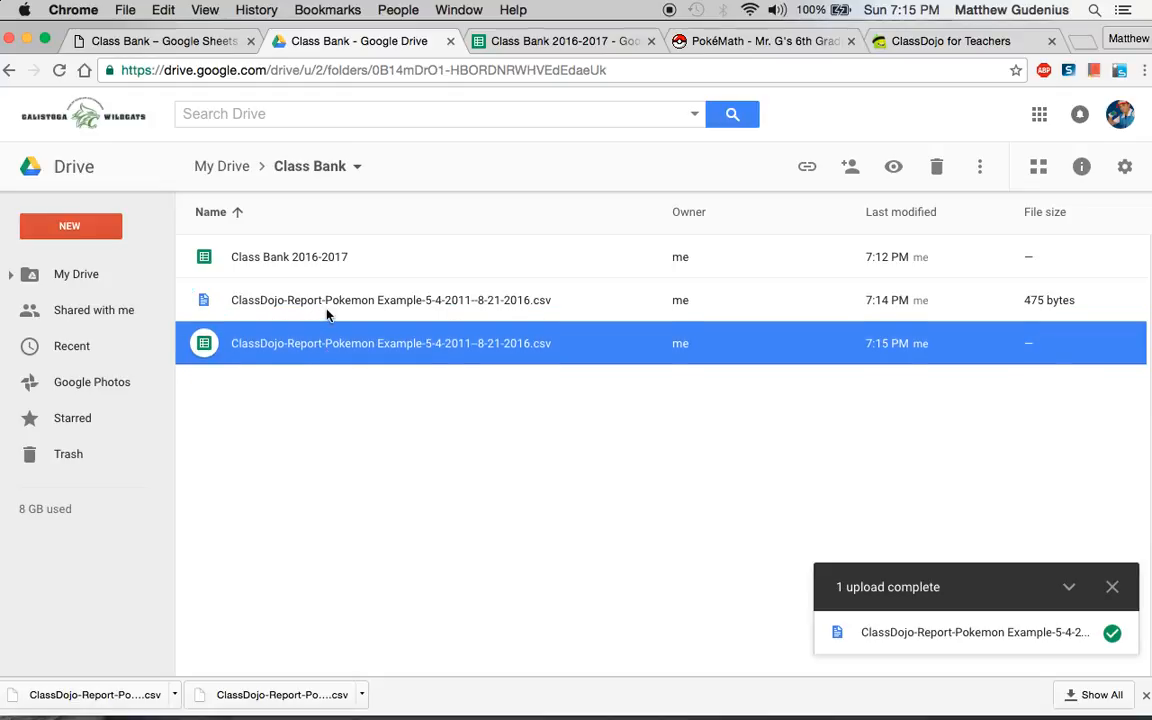
{"action": "mouse_move", "coordinate": [251, 308]}
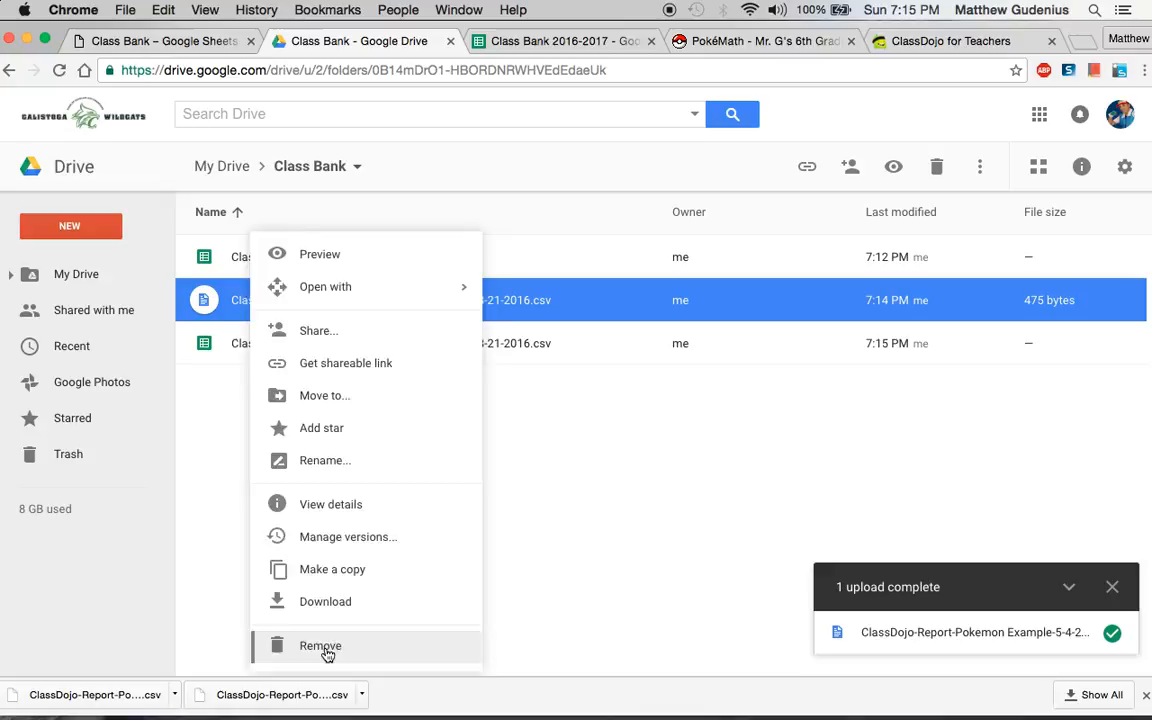
{"action": "left_click", "coordinate": [320, 645]}
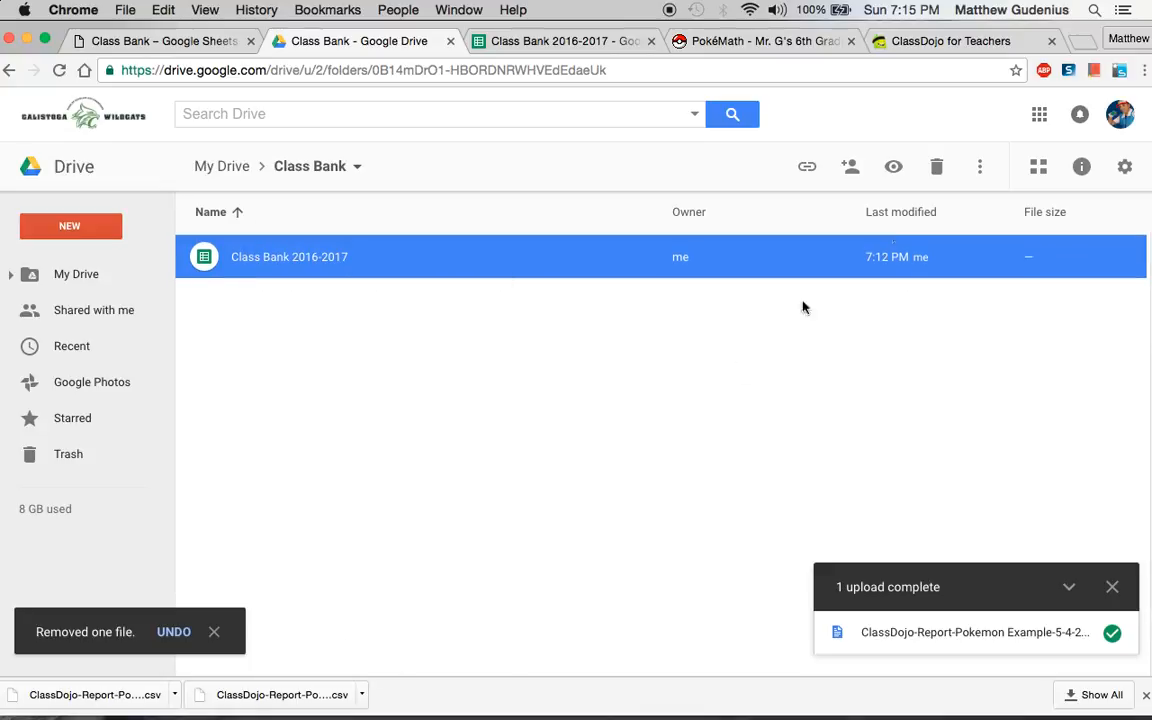
{"action": "left_click", "coordinate": [1123, 166]}
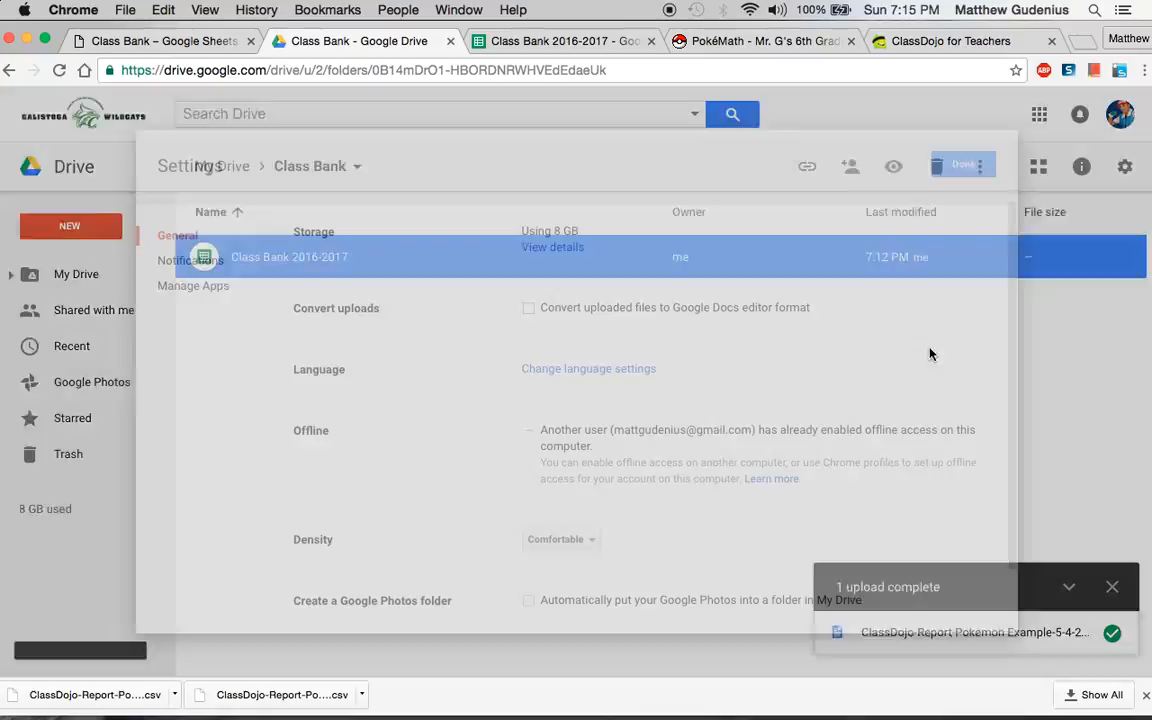
{"action": "left_click", "coordinate": [528, 307]}
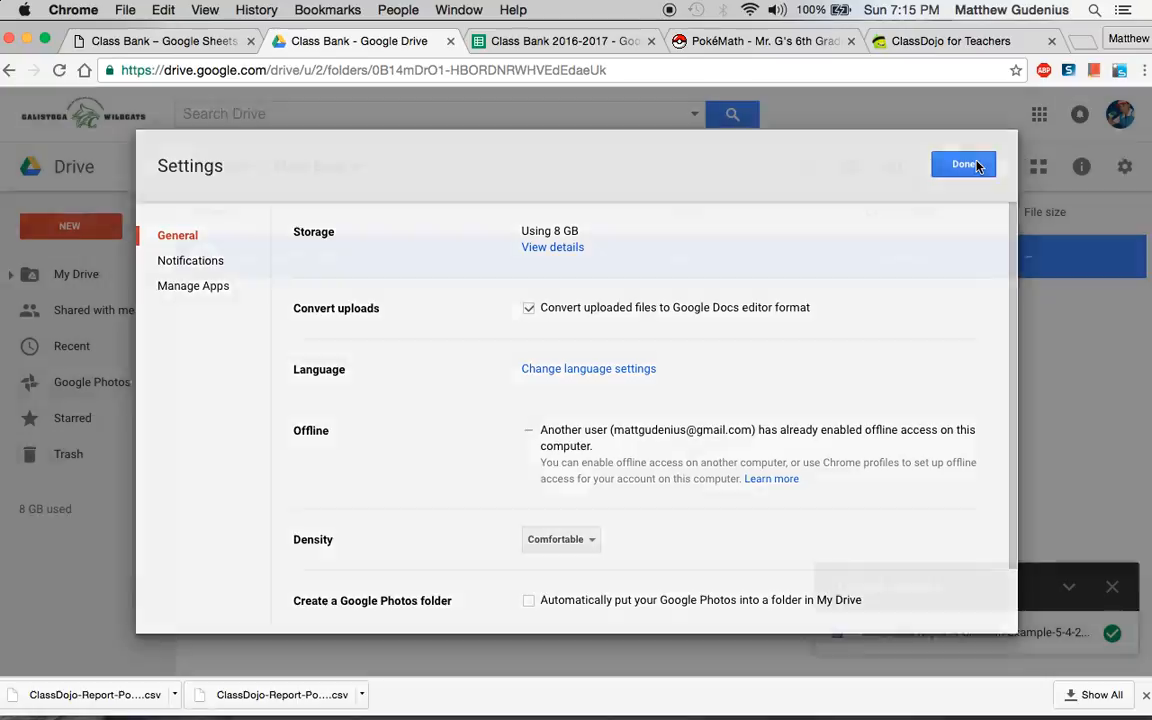
Step: Confirm the Drive settings with Done and go back to Class Bank 2016-2017
{"action": "left_click", "coordinate": [963, 164]}
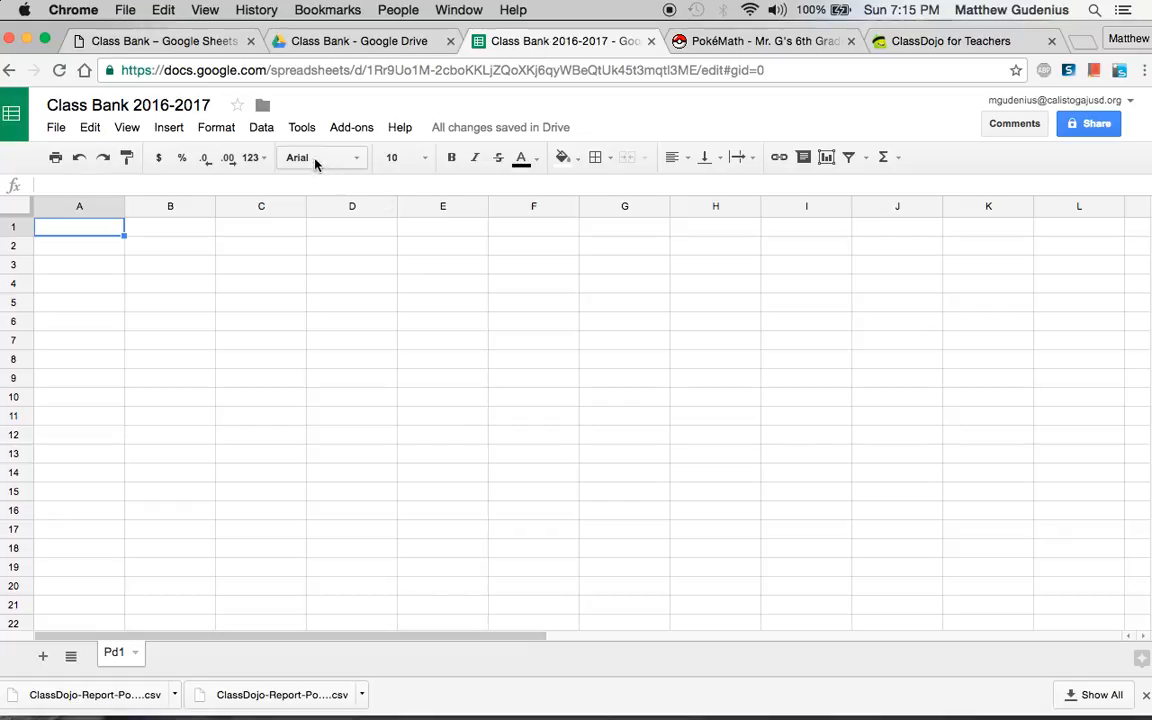
{"action": "mouse_move", "coordinate": [272, 140]}
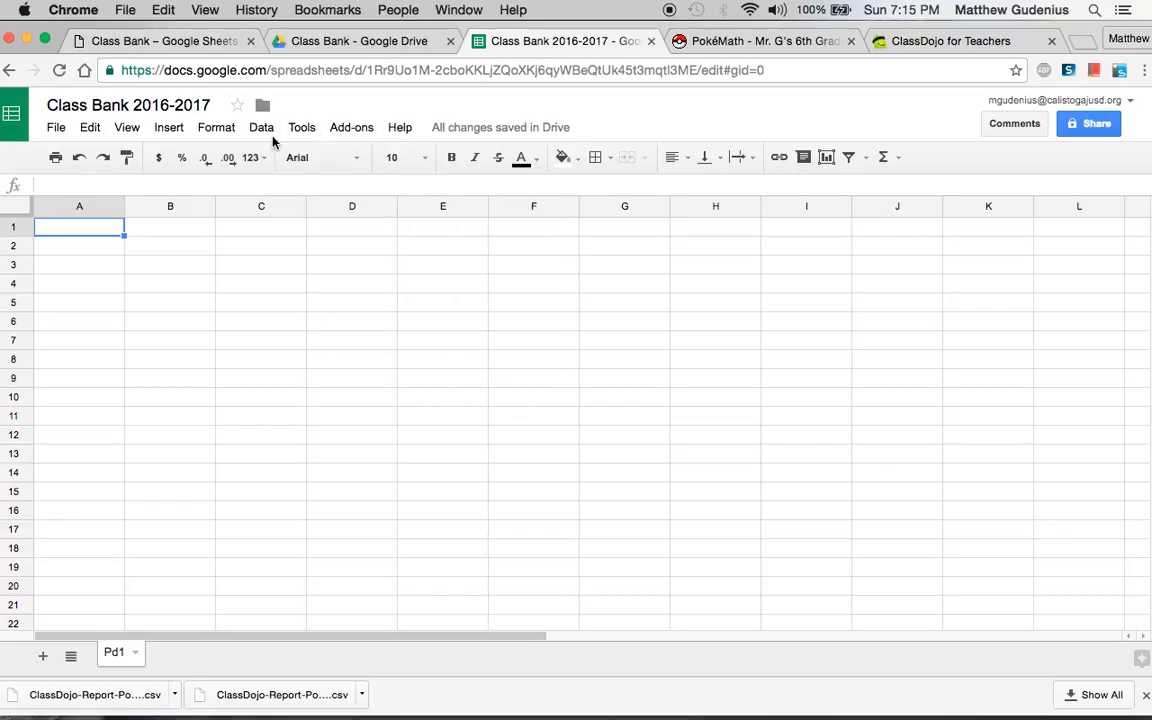
{"action": "left_click", "coordinate": [351, 127]}
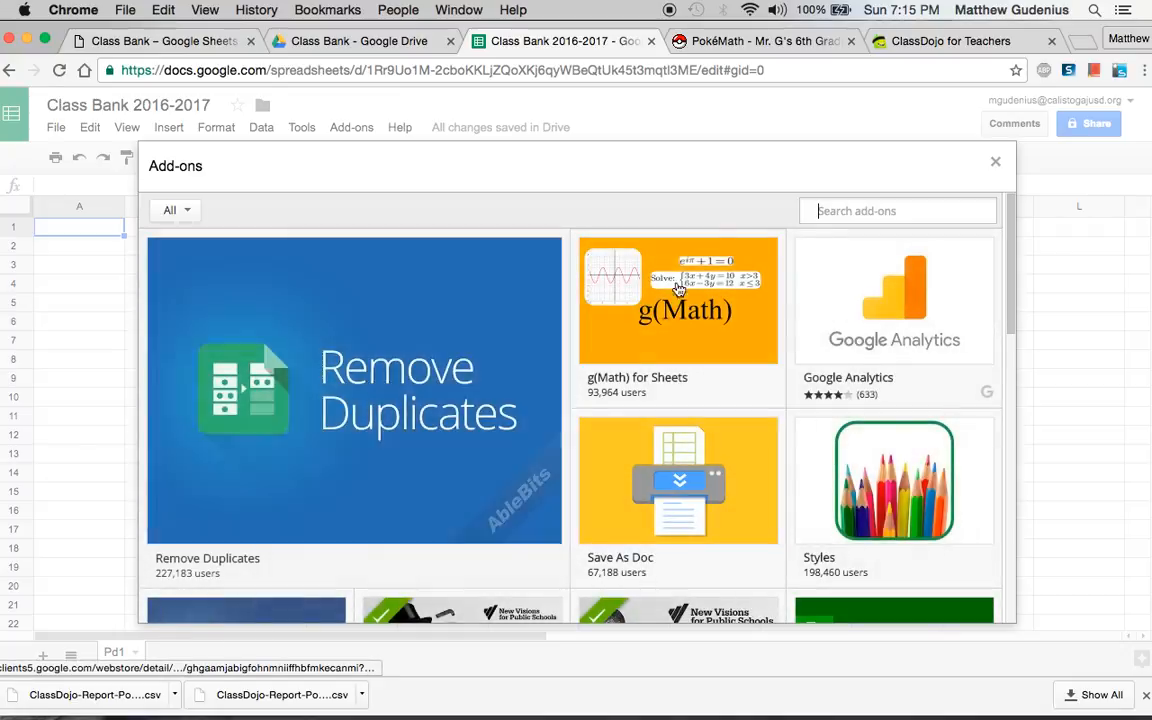
{"action": "type", "text": "class bank"}
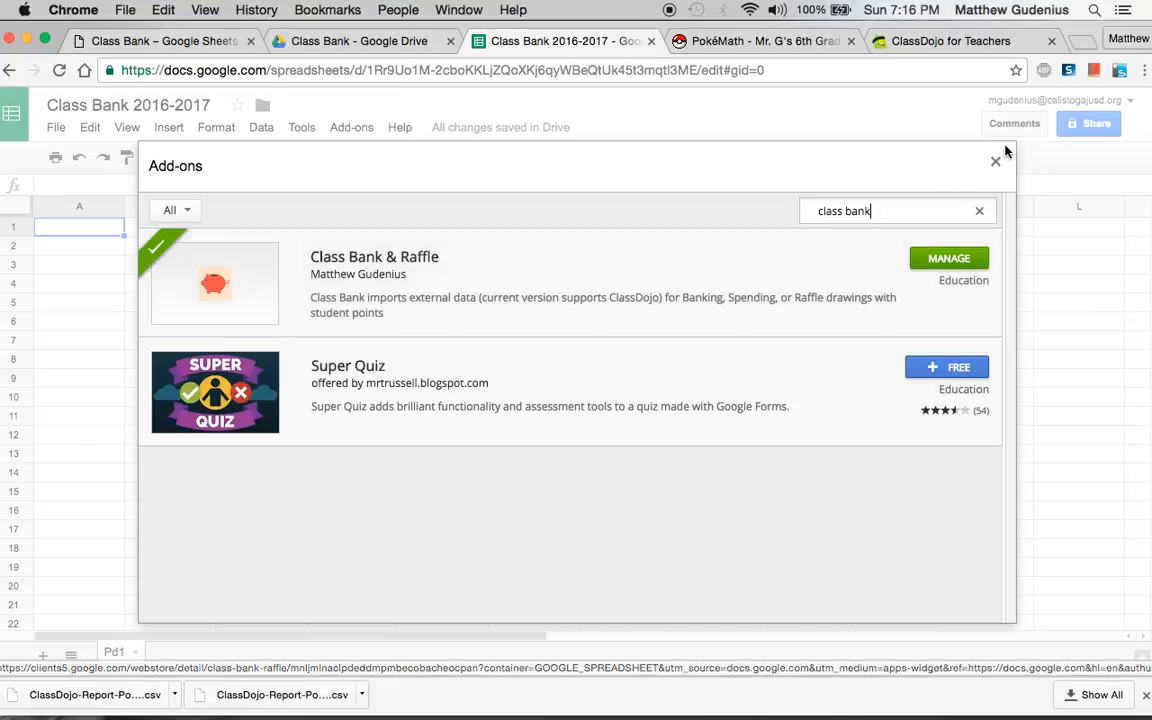
{"action": "left_click", "coordinate": [995, 160]}
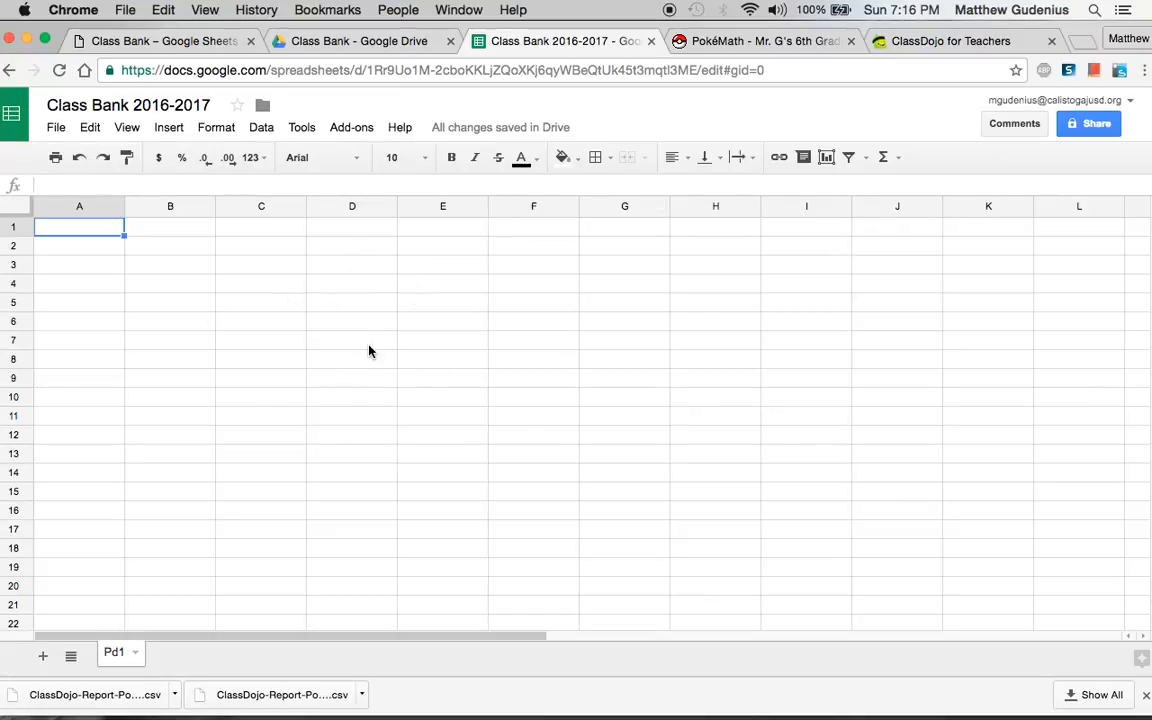
{"action": "mouse_move", "coordinate": [470, 275]}
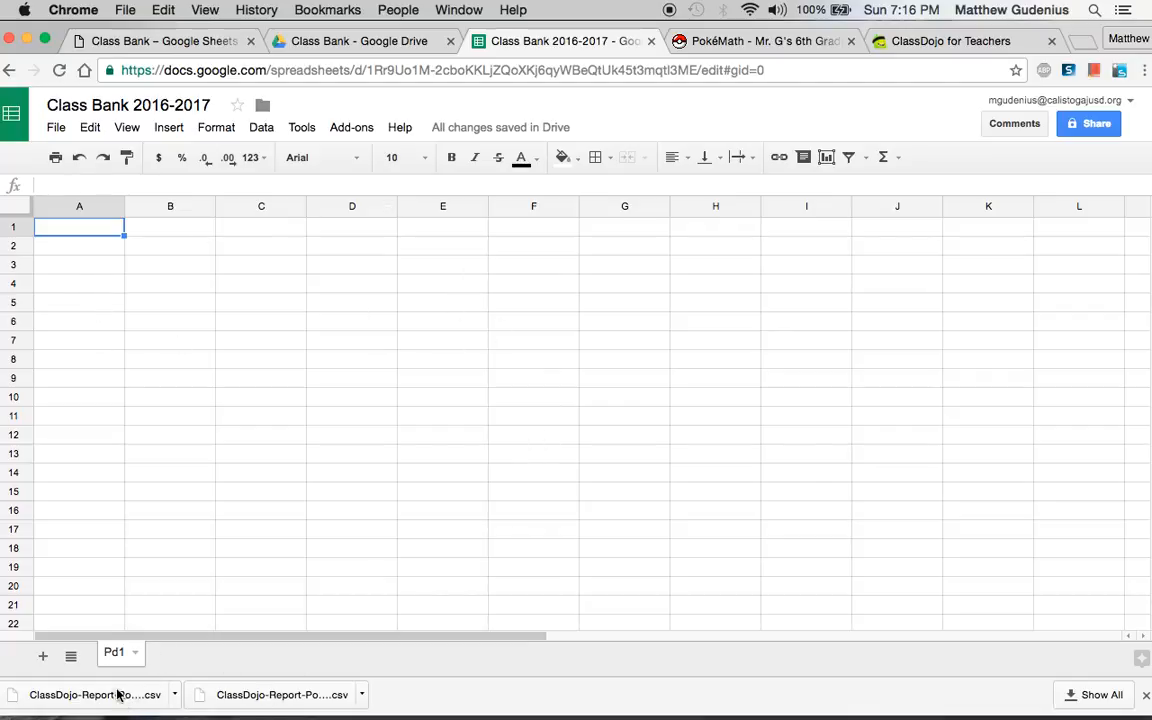
{"action": "mouse_move", "coordinate": [398, 404]}
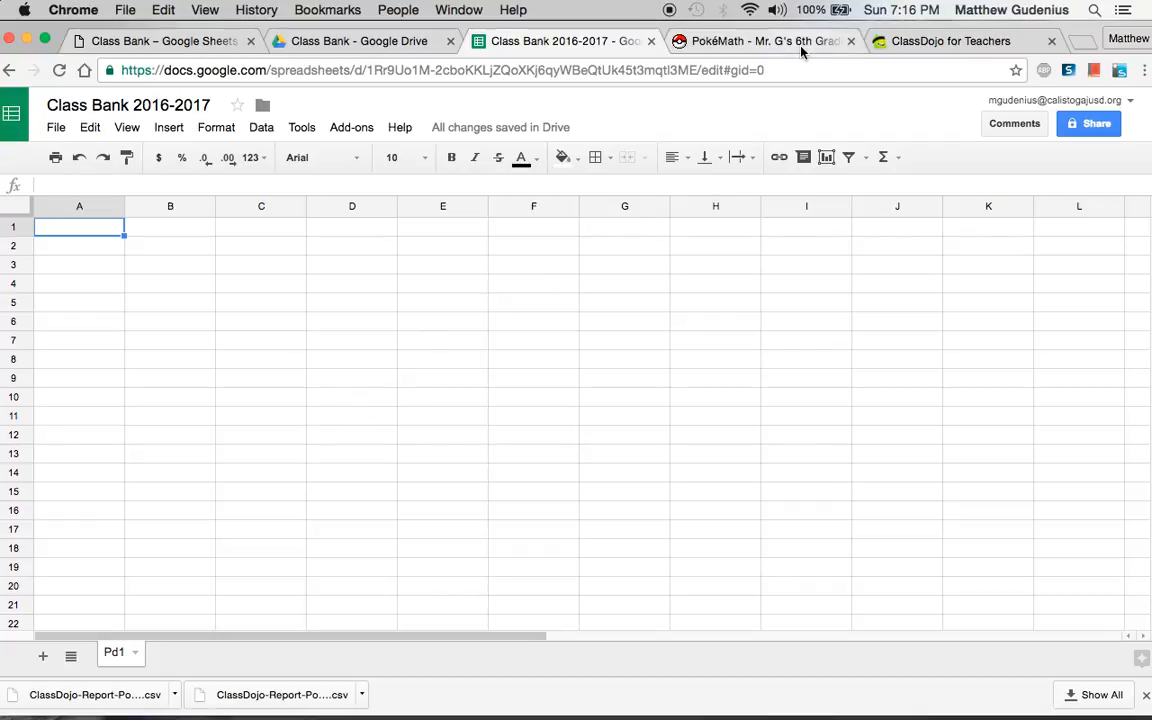
{"action": "mouse_move", "coordinate": [227, 332]}
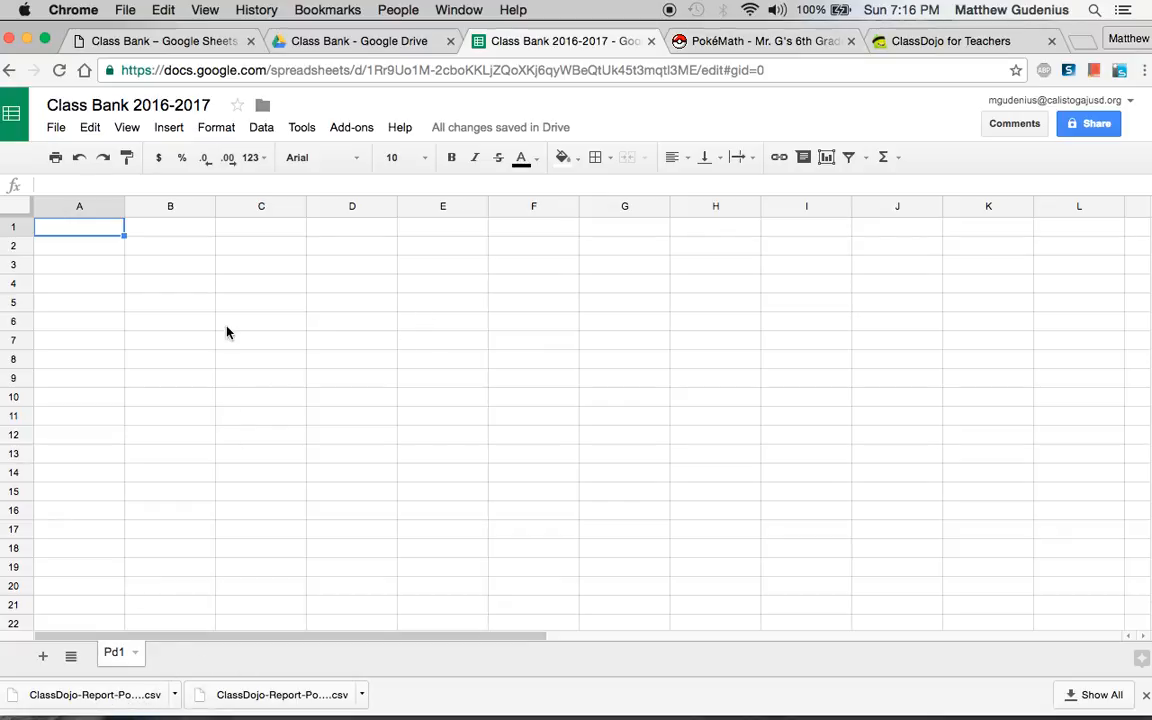
{"action": "mouse_move", "coordinate": [317, 127]}
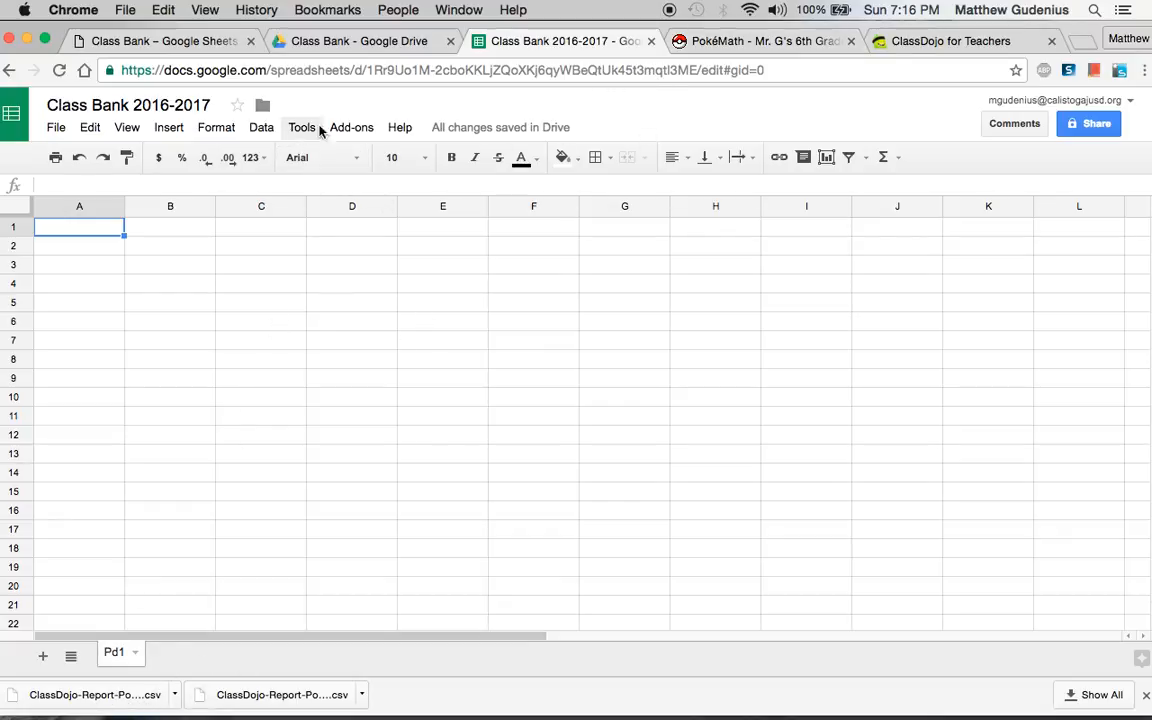
Step: Launch Import Points from the Class Bank & Raffle add-on menu
{"action": "left_click", "coordinate": [351, 127]}
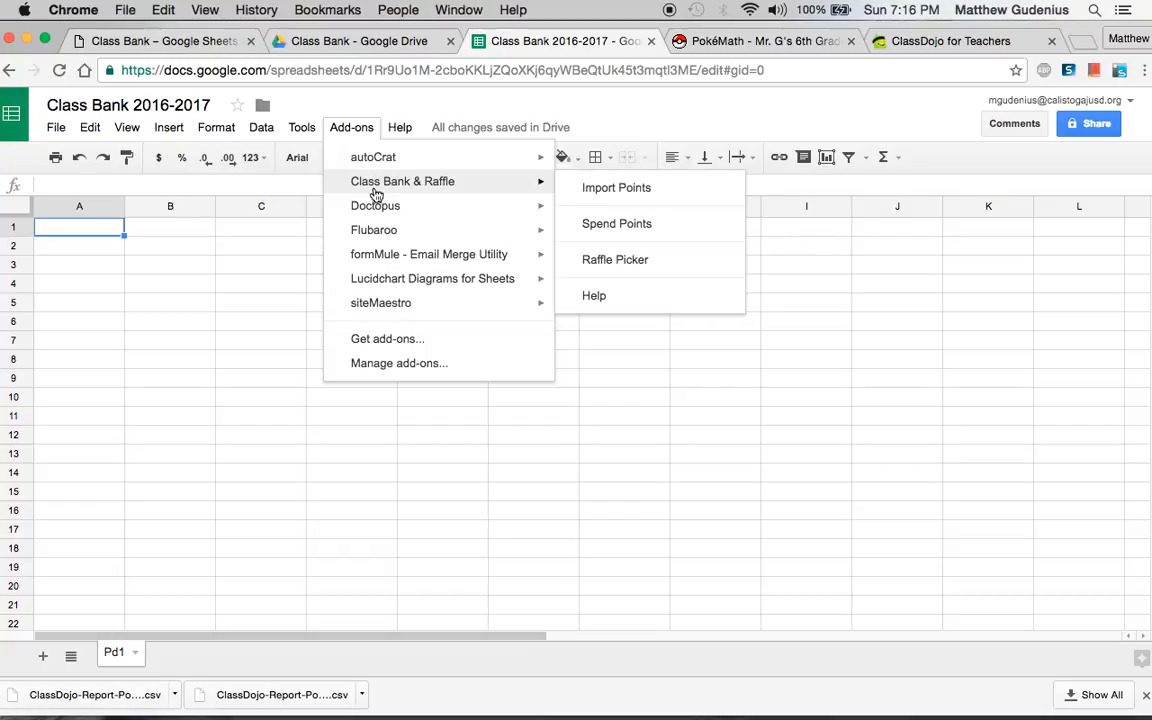
{"action": "mouse_move", "coordinate": [399, 181]}
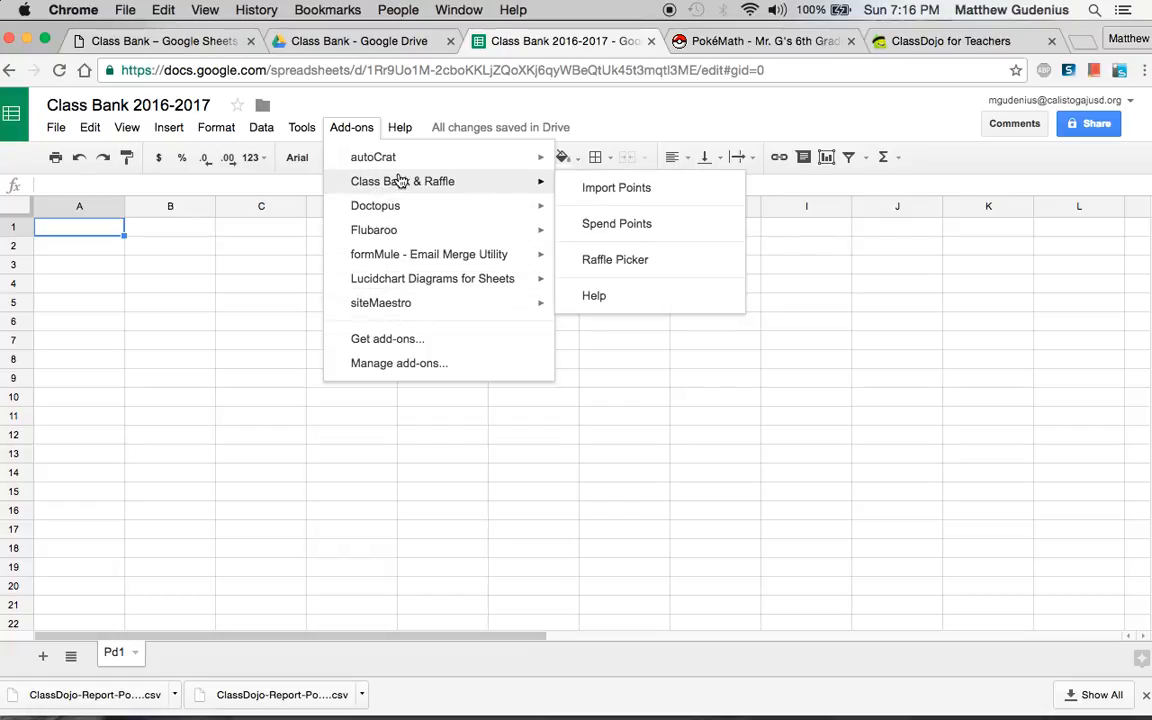
{"action": "mouse_move", "coordinate": [615, 187]}
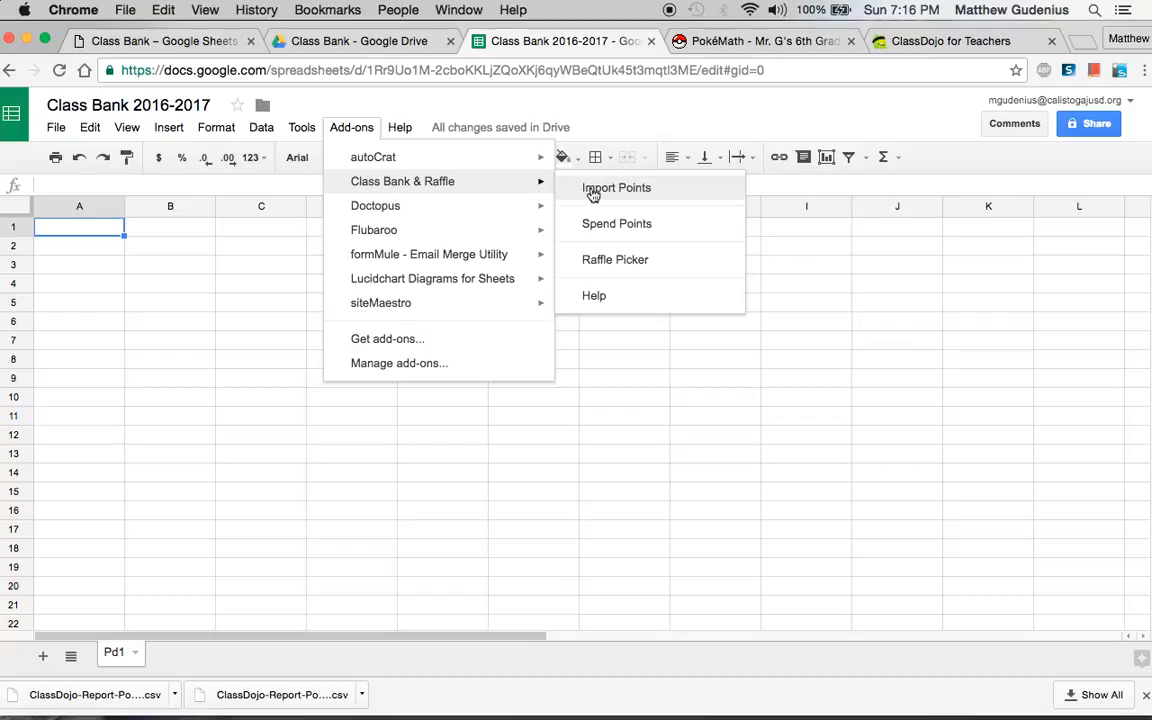
{"action": "left_click", "coordinate": [615, 187]}
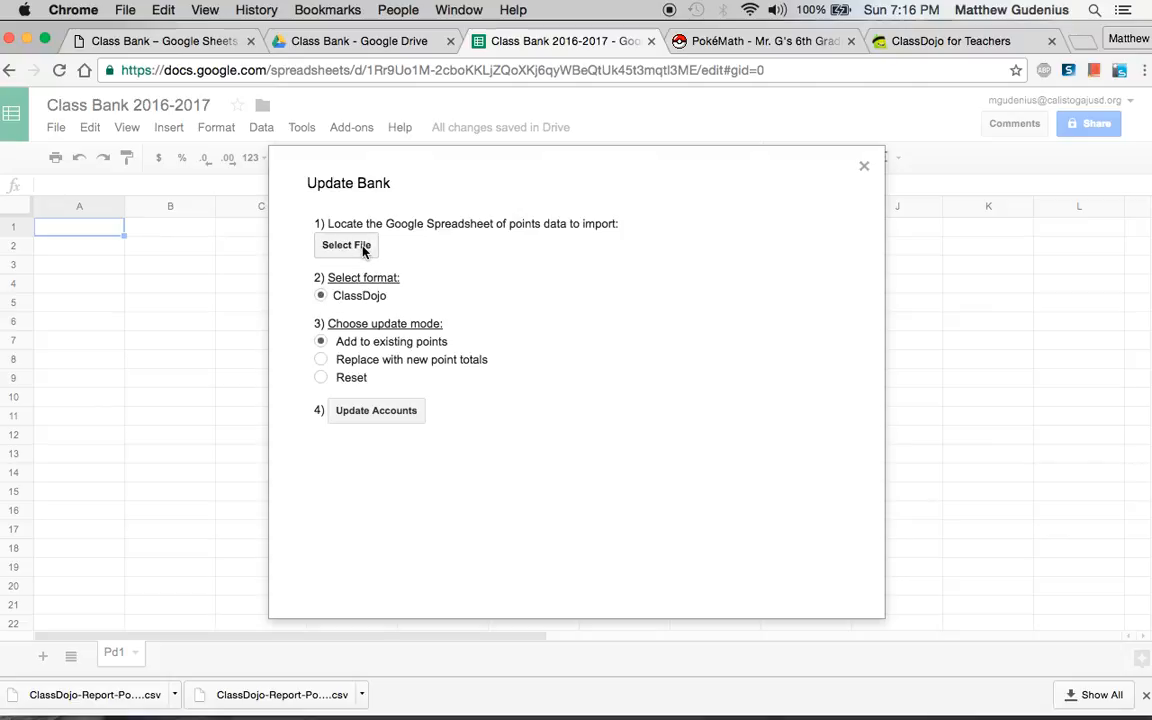
Step: Search 'classdojo' and pick the ClassDojo-Report-Pokemon Example CSV as the import file
{"action": "left_click", "coordinate": [346, 245]}
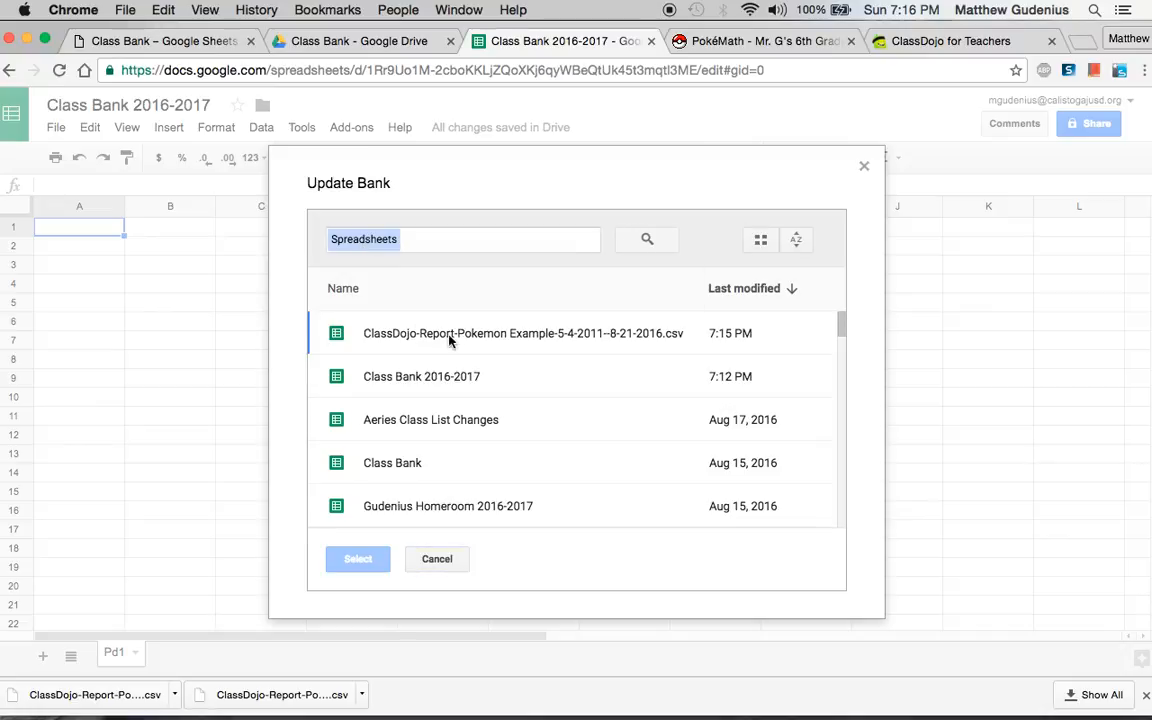
{"action": "left_click", "coordinate": [474, 239]}
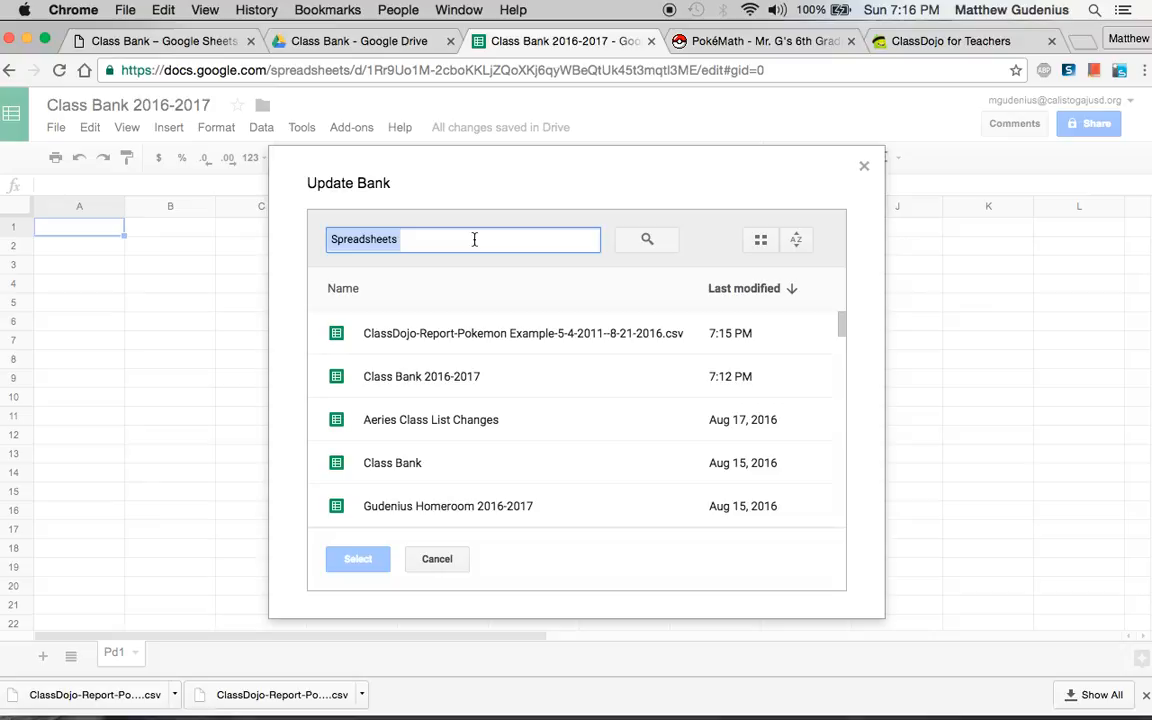
{"action": "type", "text": "classdojo"}
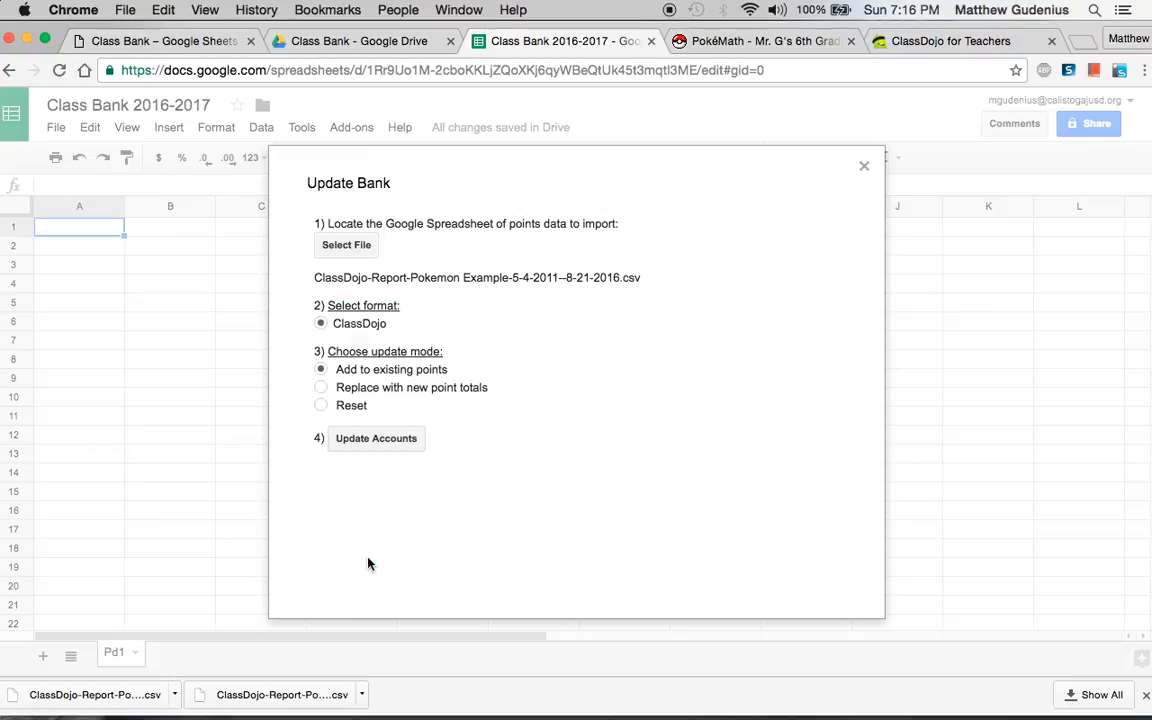
{"action": "mouse_move", "coordinate": [339, 278]}
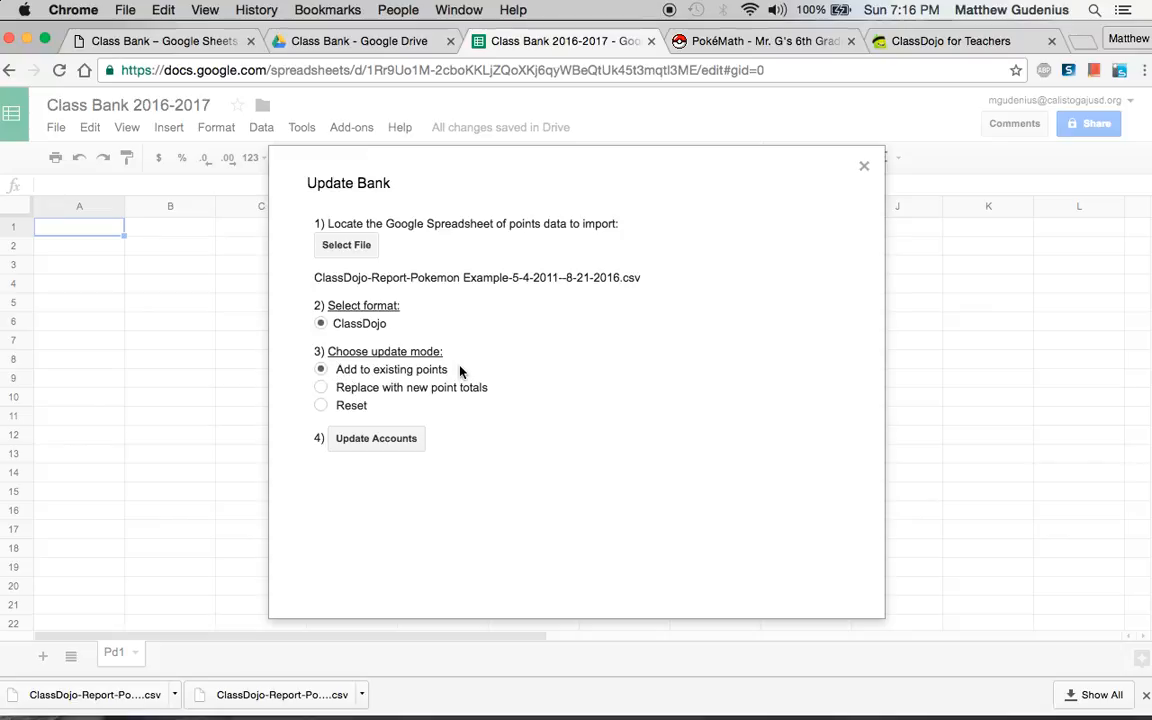
{"action": "mouse_move", "coordinate": [420, 369]}
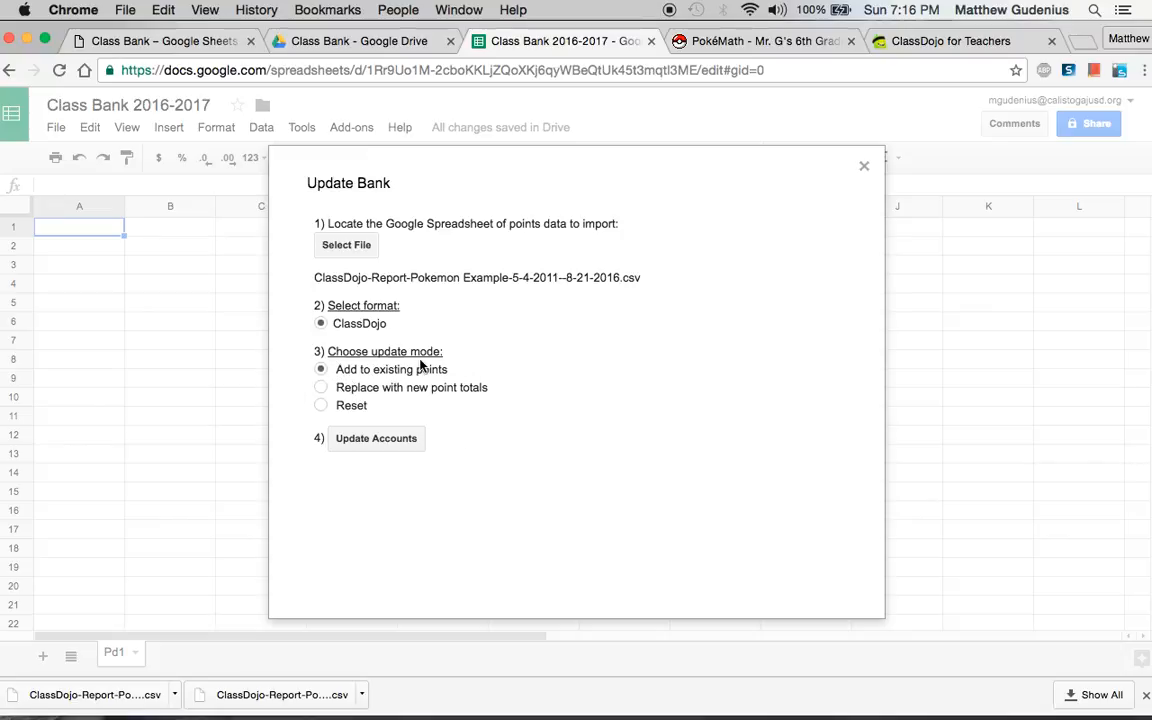
Step: Try the Add, Replace and Reset modes, settle on Reset, and update the accounts
{"action": "left_click", "coordinate": [321, 405]}
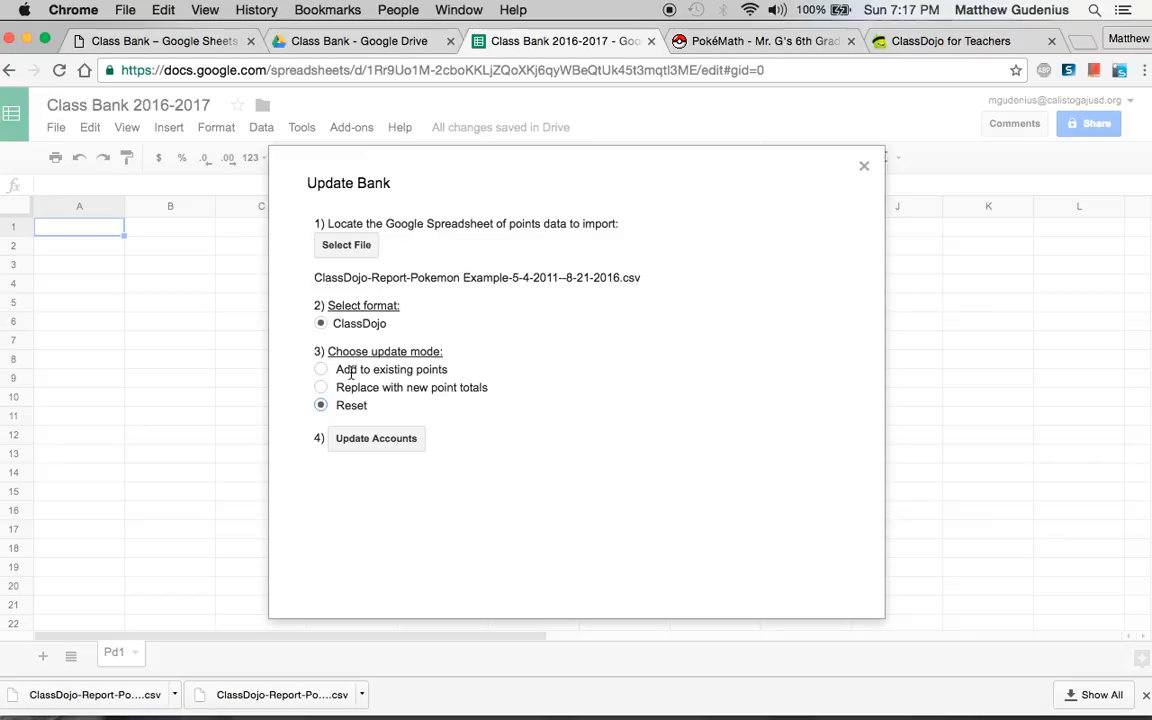
{"action": "left_click", "coordinate": [320, 369]}
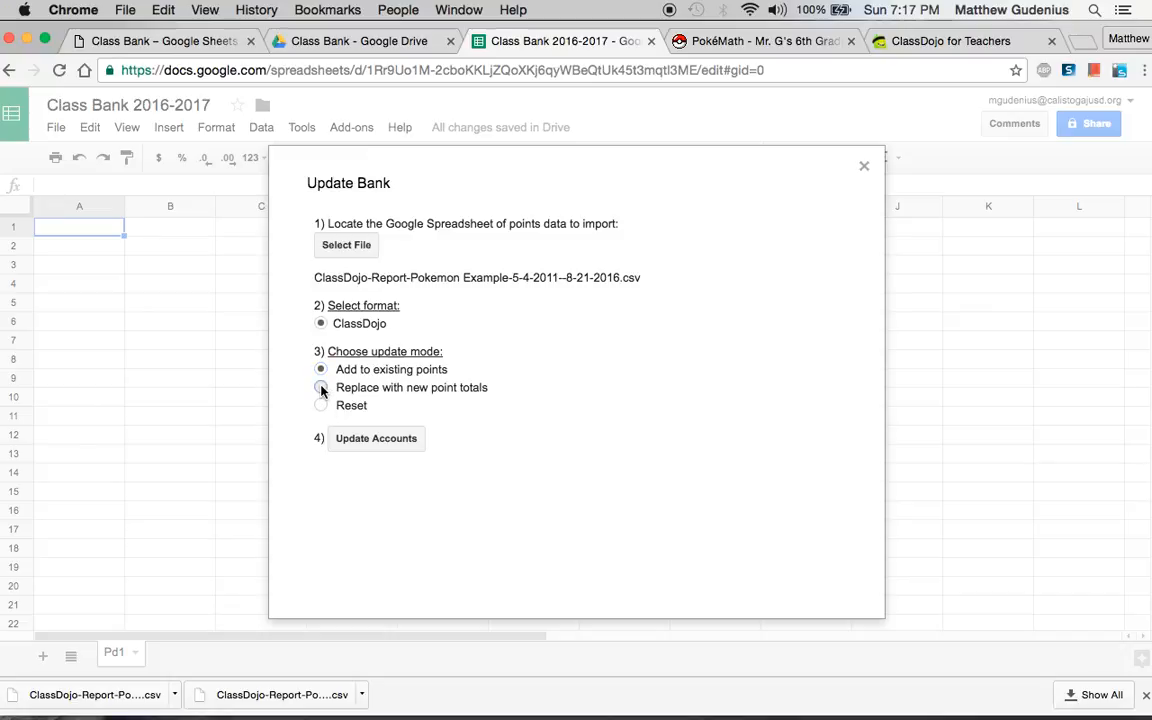
{"action": "left_click", "coordinate": [321, 387]}
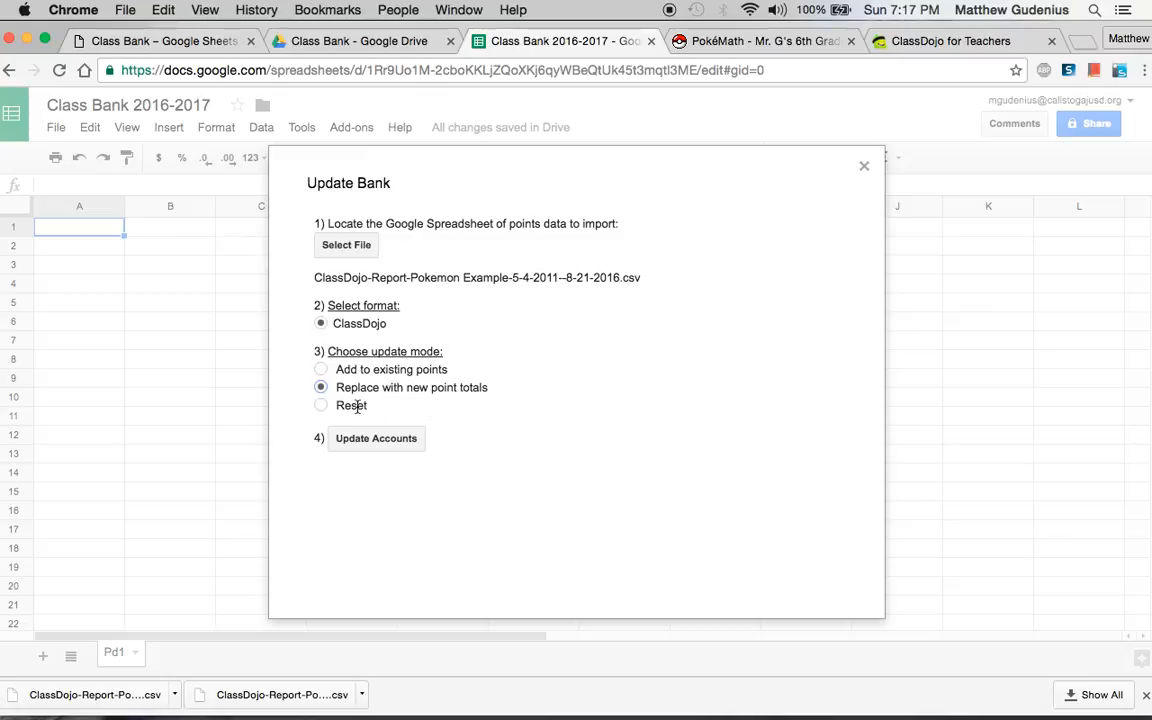
{"action": "left_click", "coordinate": [320, 405]}
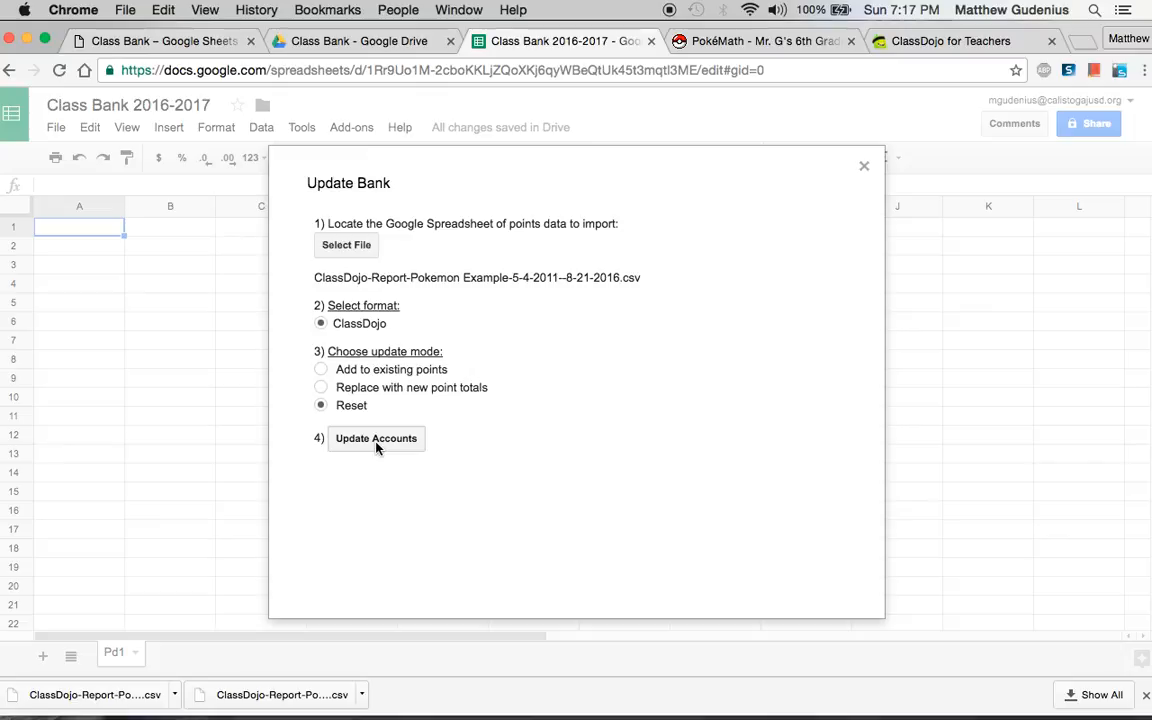
{"action": "left_click", "coordinate": [376, 438]}
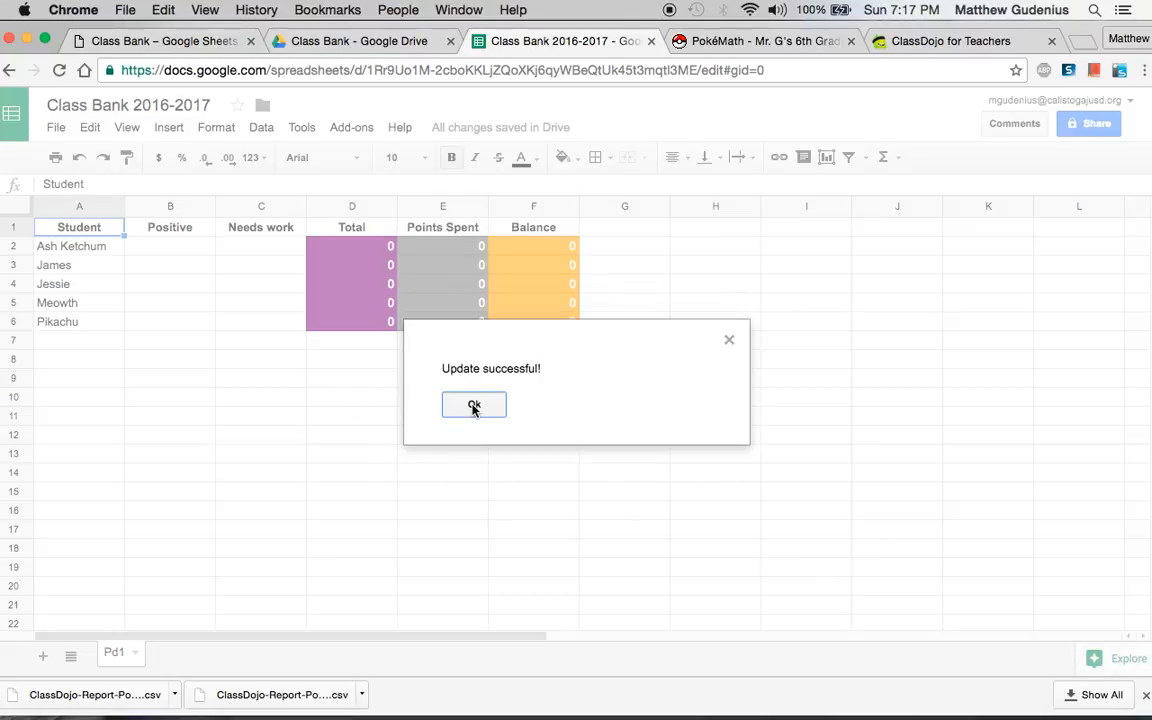
Step: Dismiss 'Update successful!' and compare Pd1's student totals against ClassDojo's class points
{"action": "left_click", "coordinate": [473, 405]}
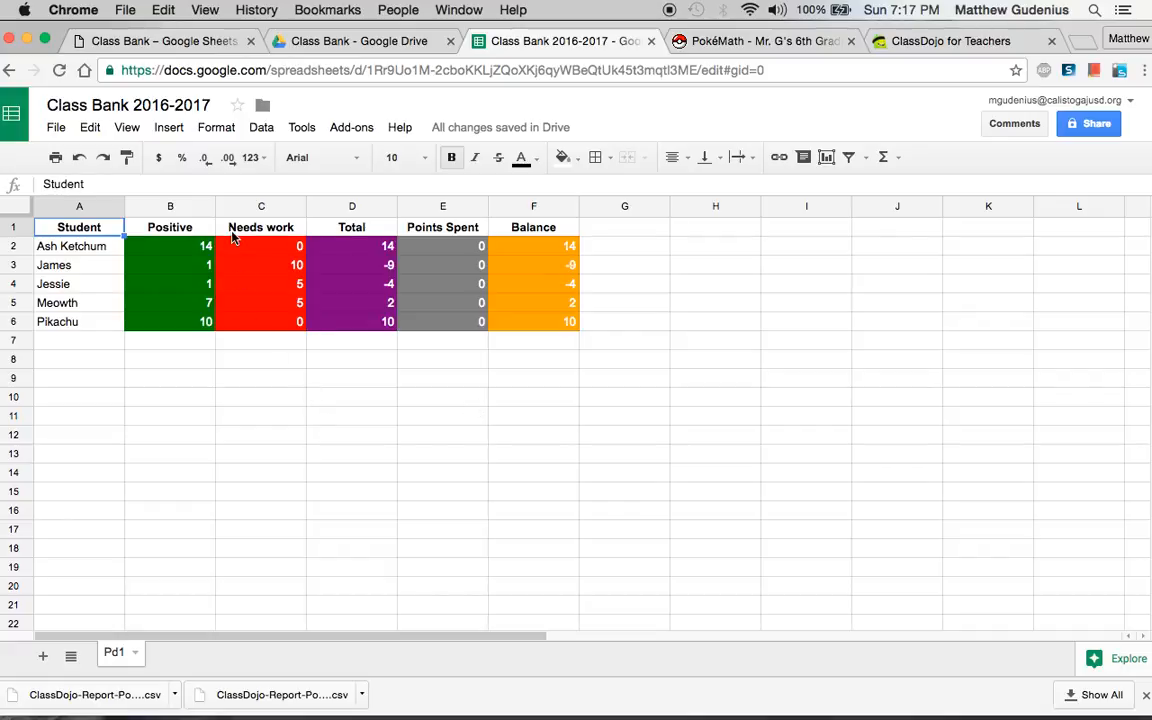
{"action": "left_click", "coordinate": [958, 40]}
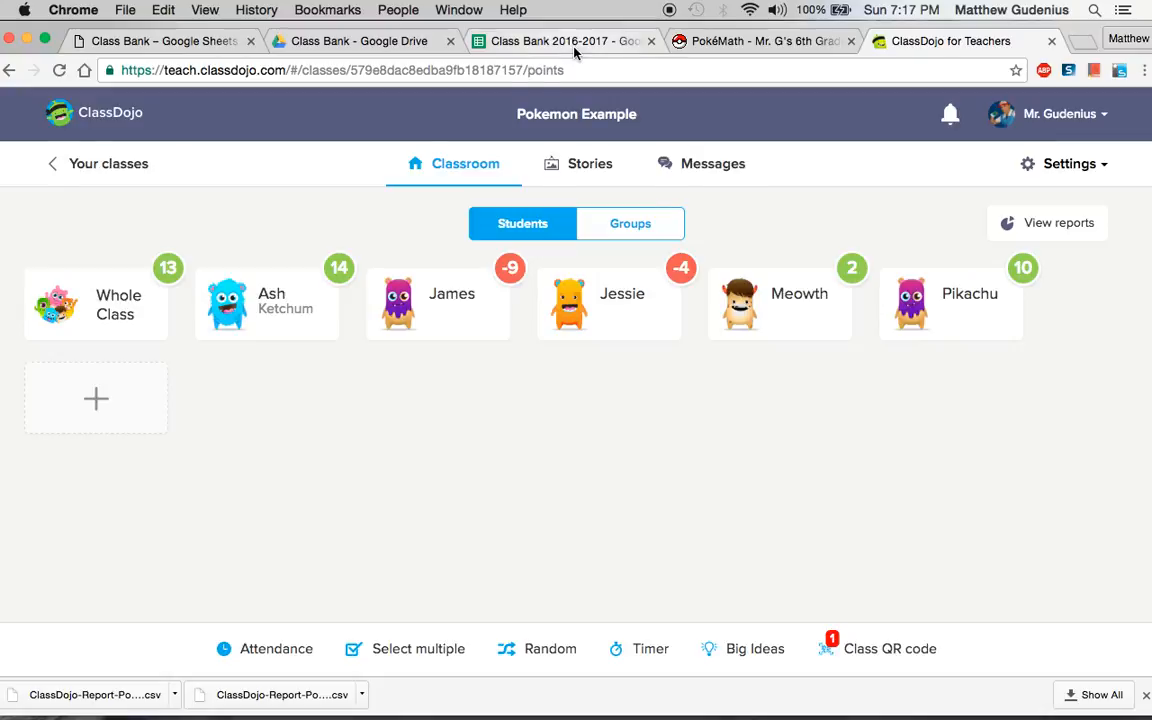
{"action": "mouse_move", "coordinate": [552, 289]}
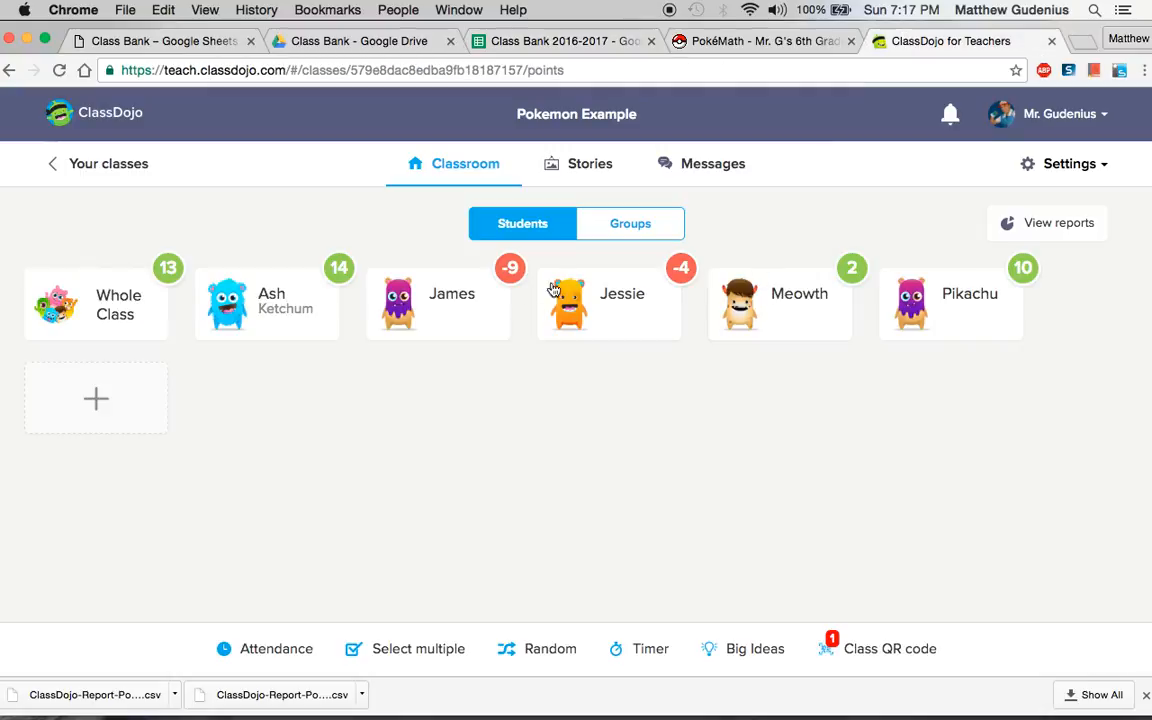
{"action": "left_click", "coordinate": [547, 39]}
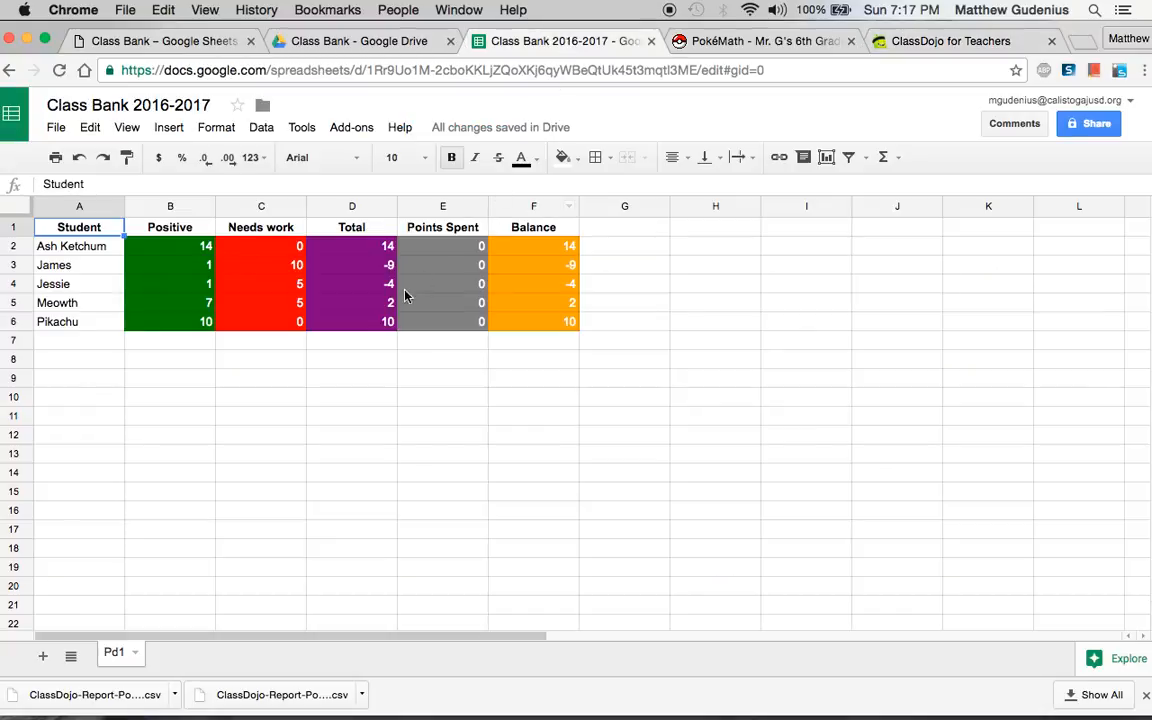
{"action": "mouse_move", "coordinate": [393, 328]}
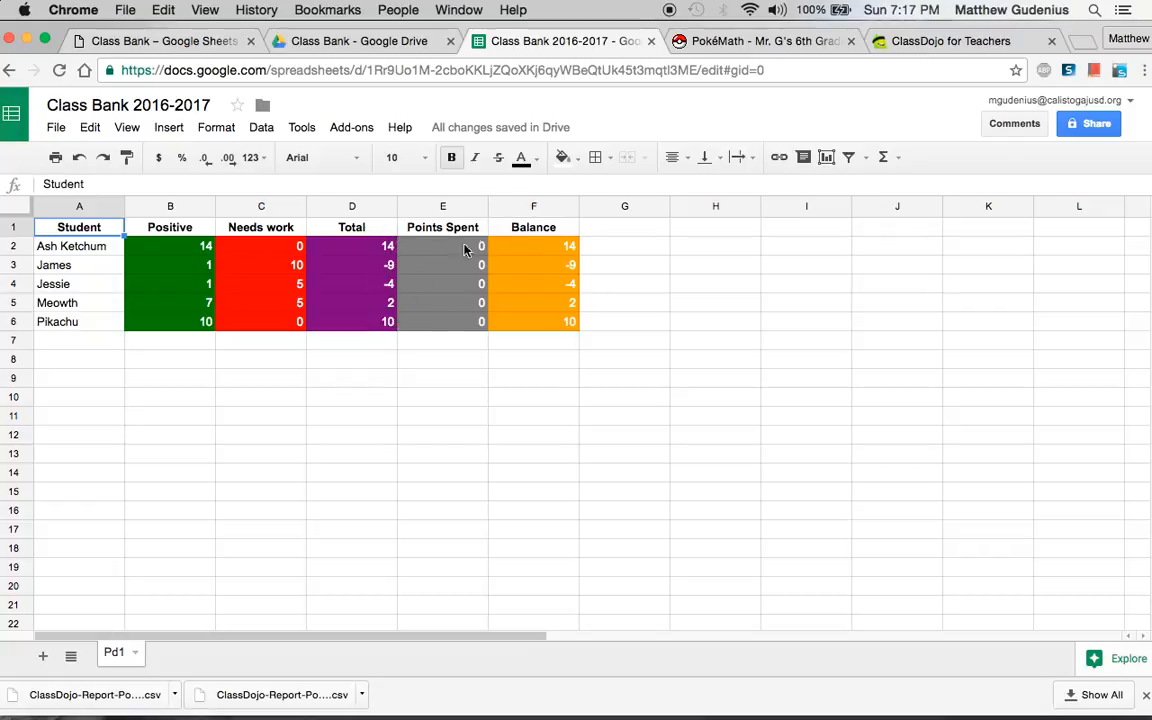
{"action": "mouse_move", "coordinate": [375, 246]}
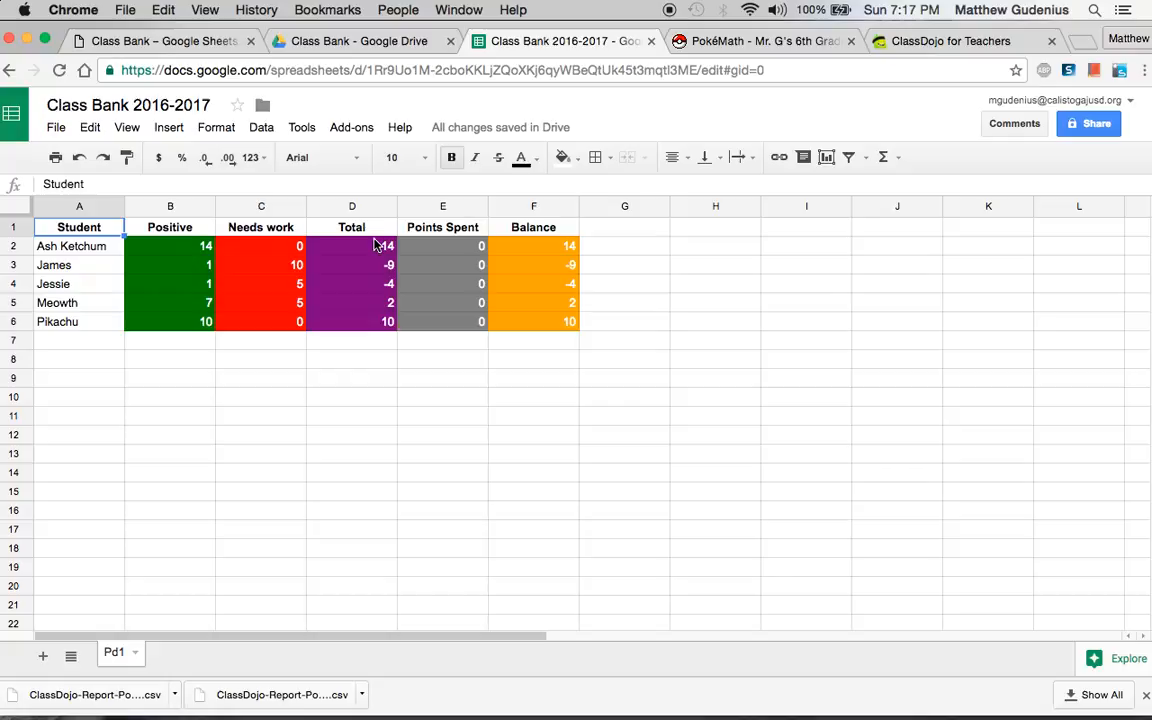
{"action": "mouse_move", "coordinate": [609, 194]}
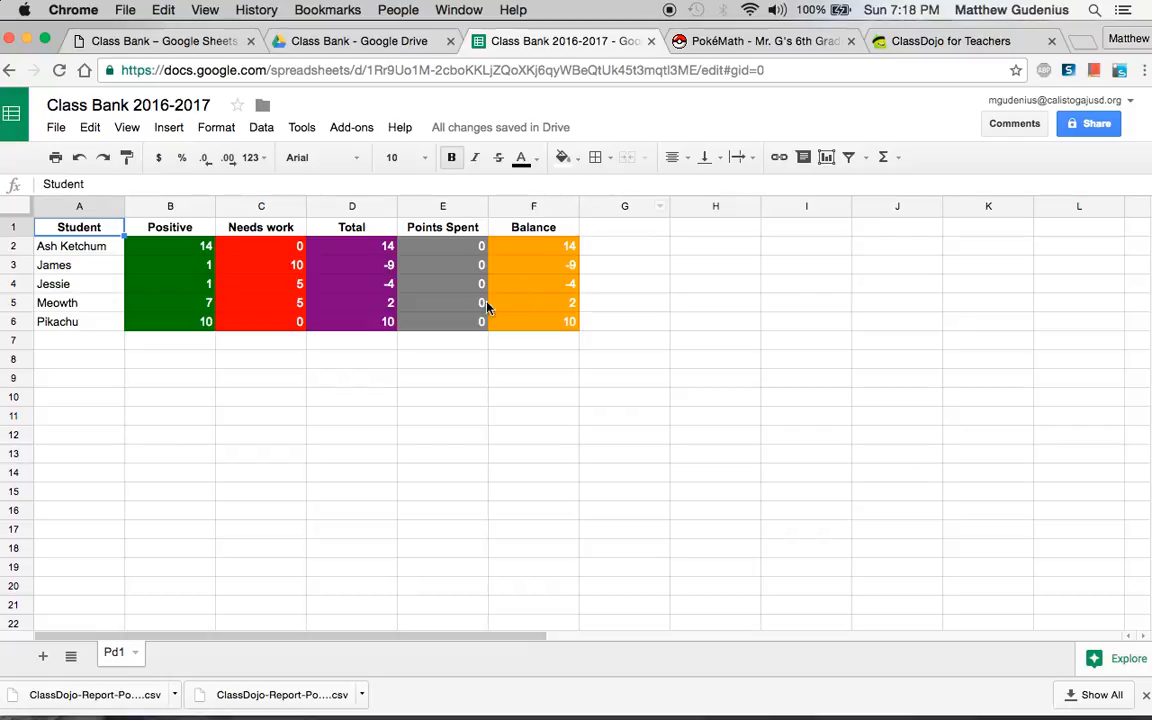
{"action": "mouse_move", "coordinate": [693, 143]}
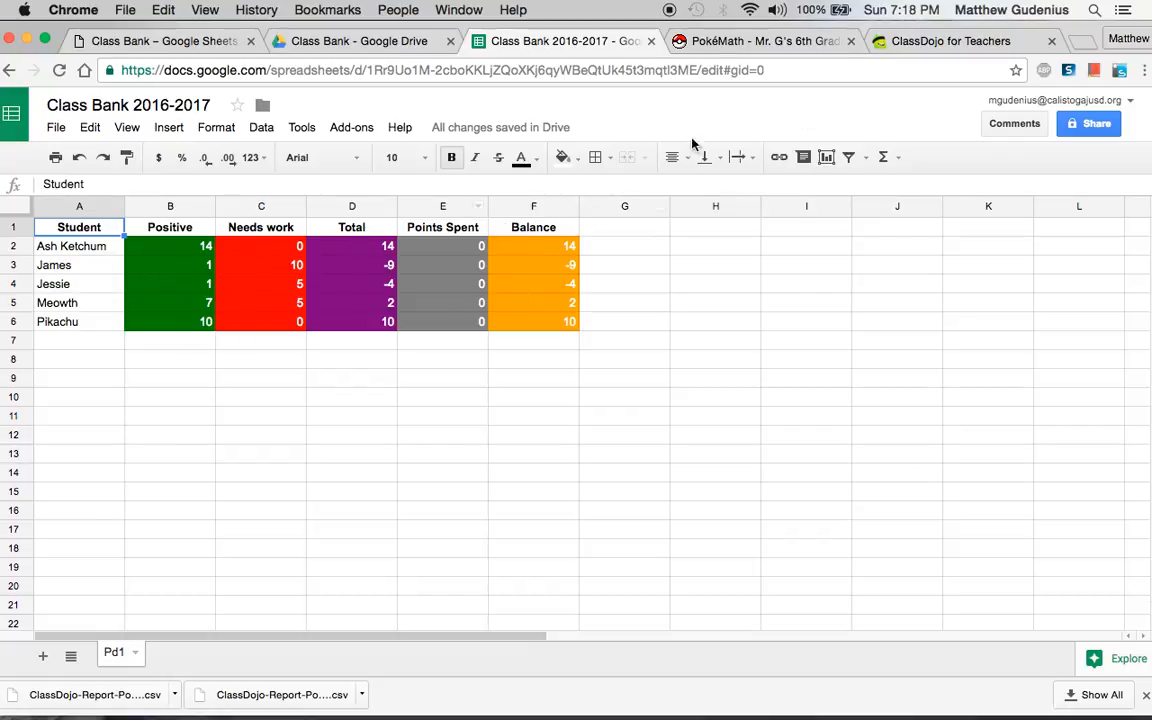
{"action": "left_click", "coordinate": [964, 41]}
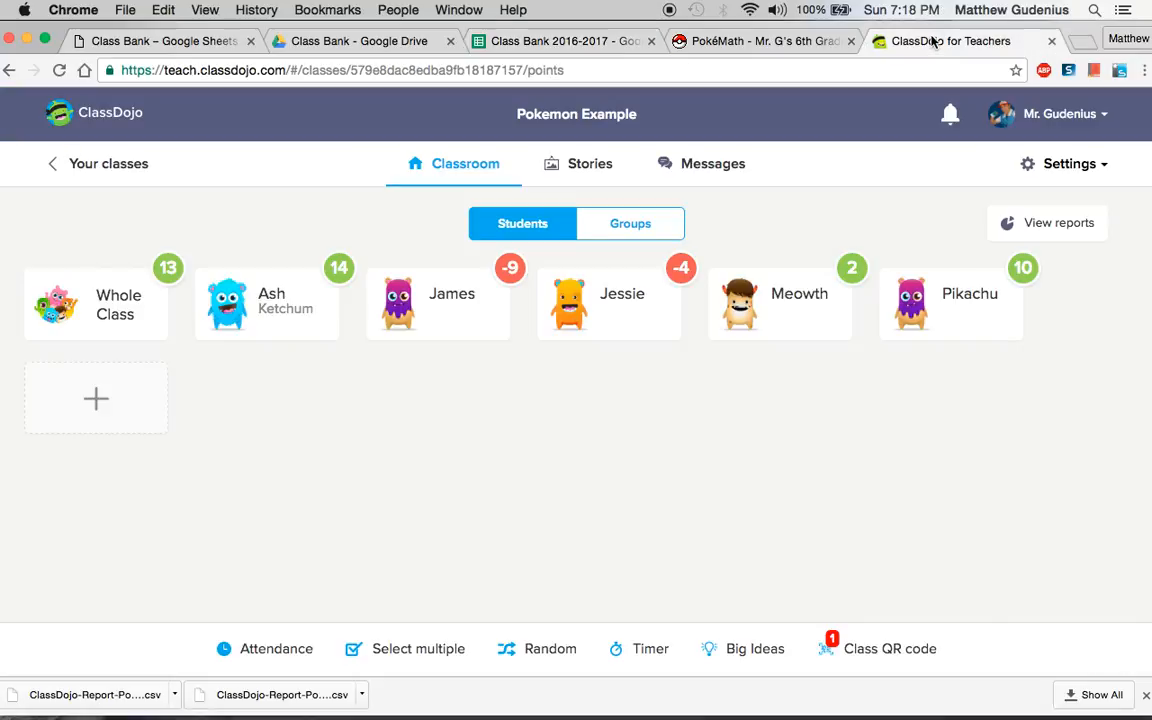
{"action": "mouse_move", "coordinate": [520, 390]}
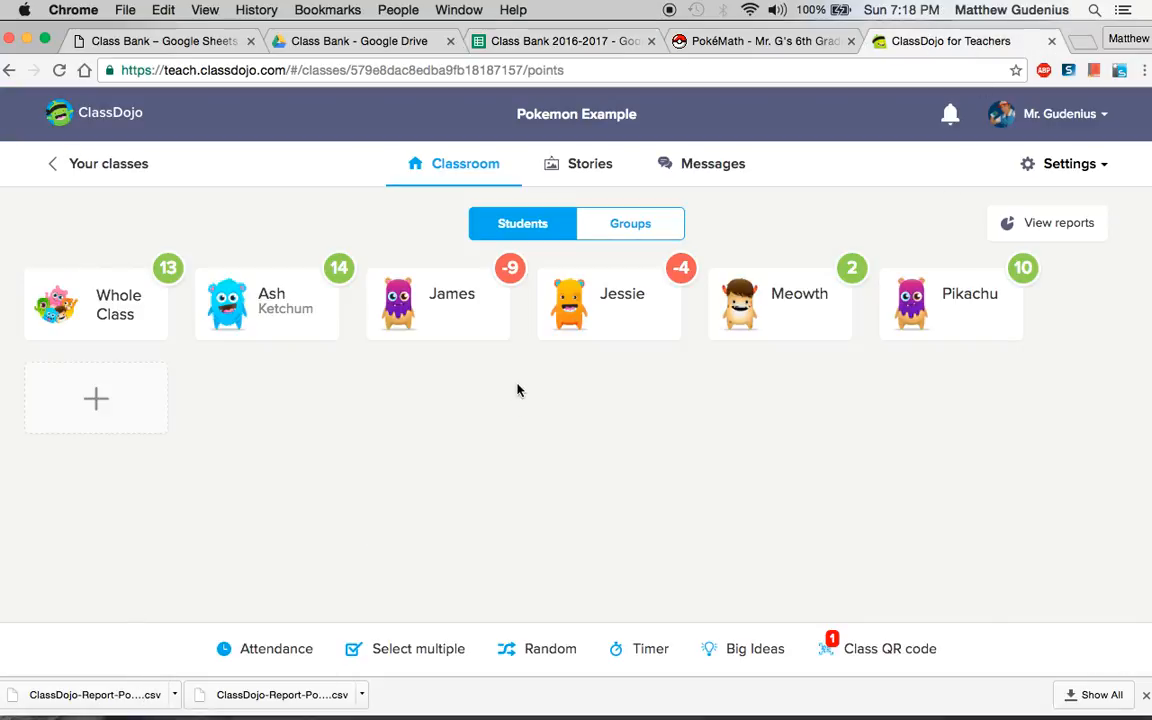
{"action": "left_click", "coordinate": [562, 39]}
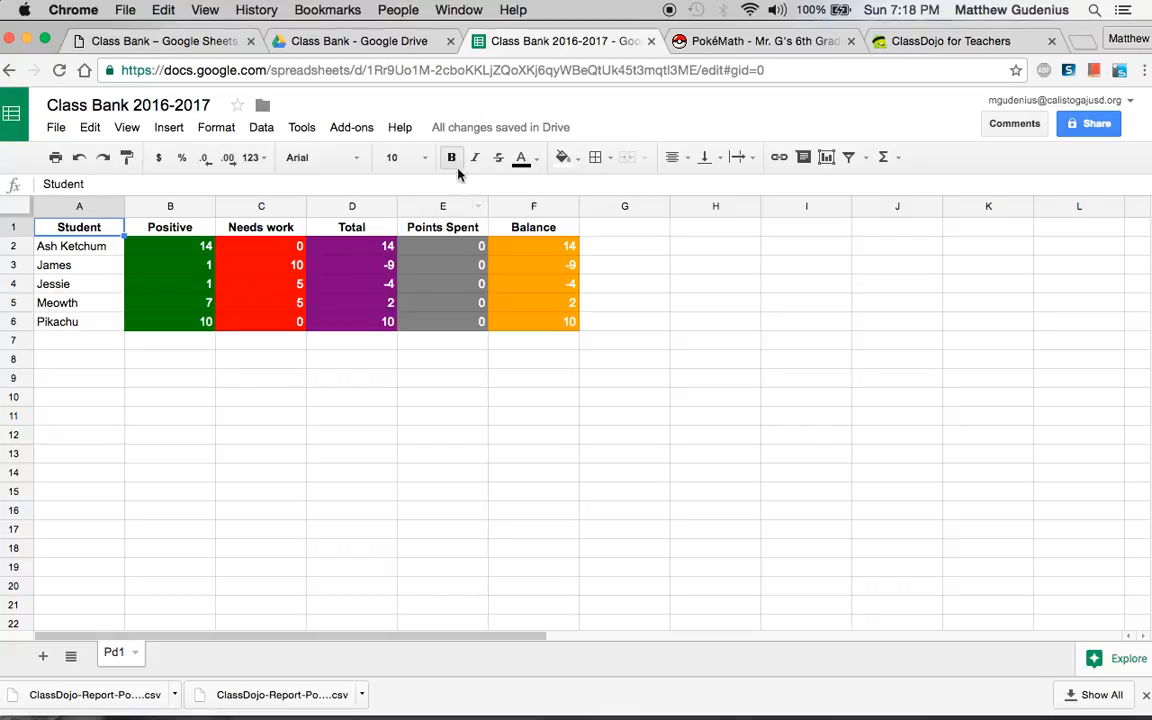
{"action": "mouse_move", "coordinate": [351, 127]}
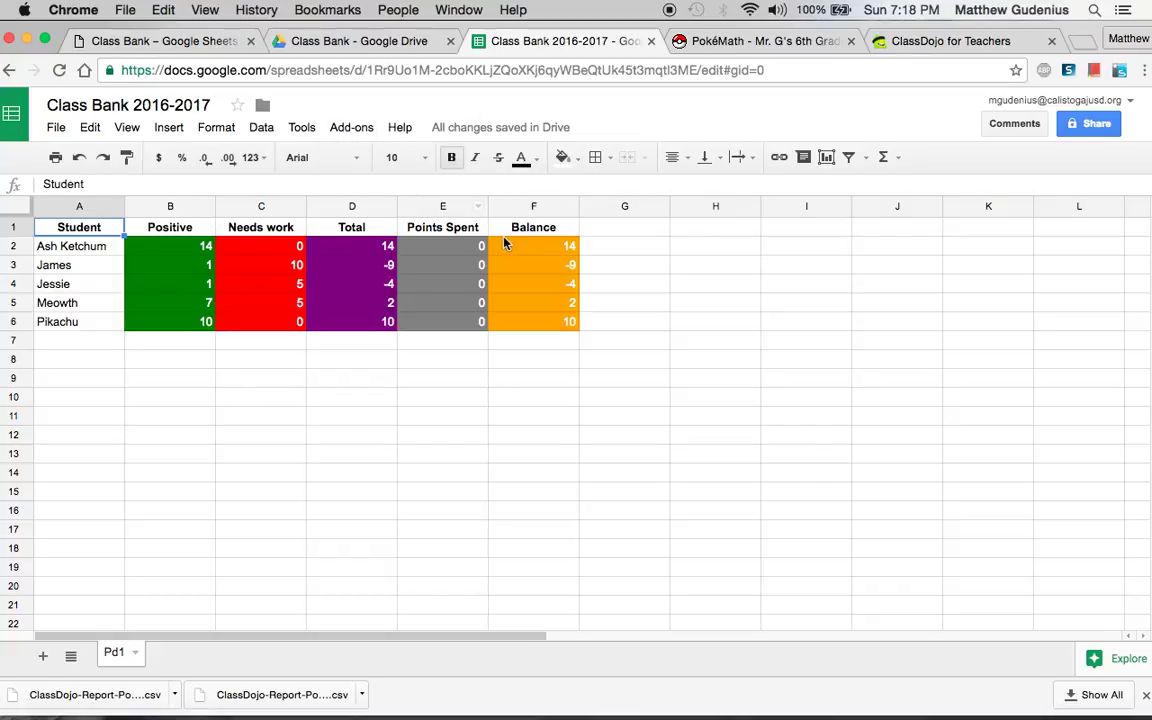
{"action": "mouse_move", "coordinate": [495, 283]}
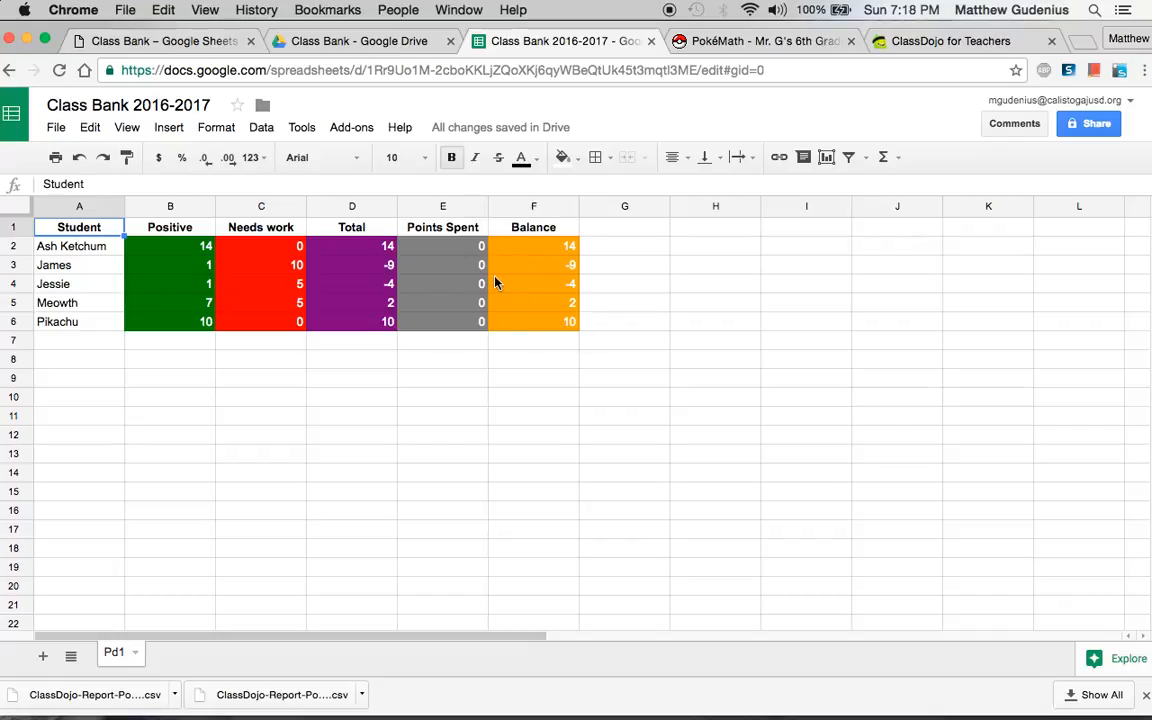
{"action": "left_click", "coordinate": [351, 127]}
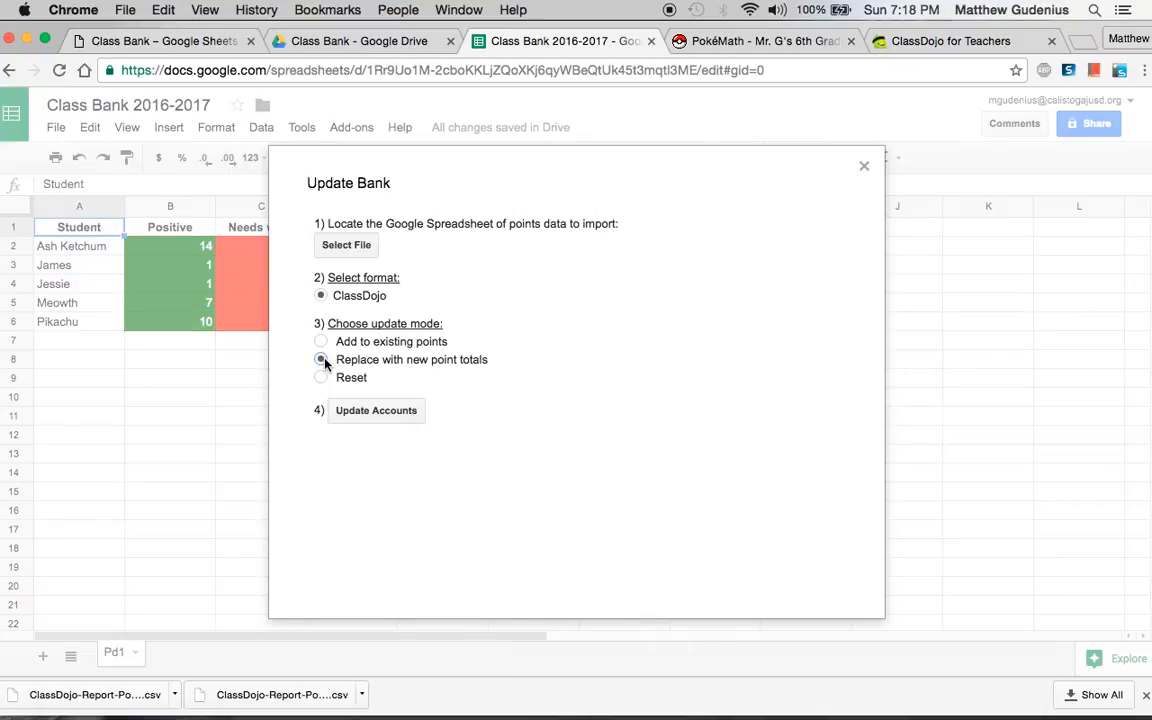
{"action": "left_click", "coordinate": [321, 359]}
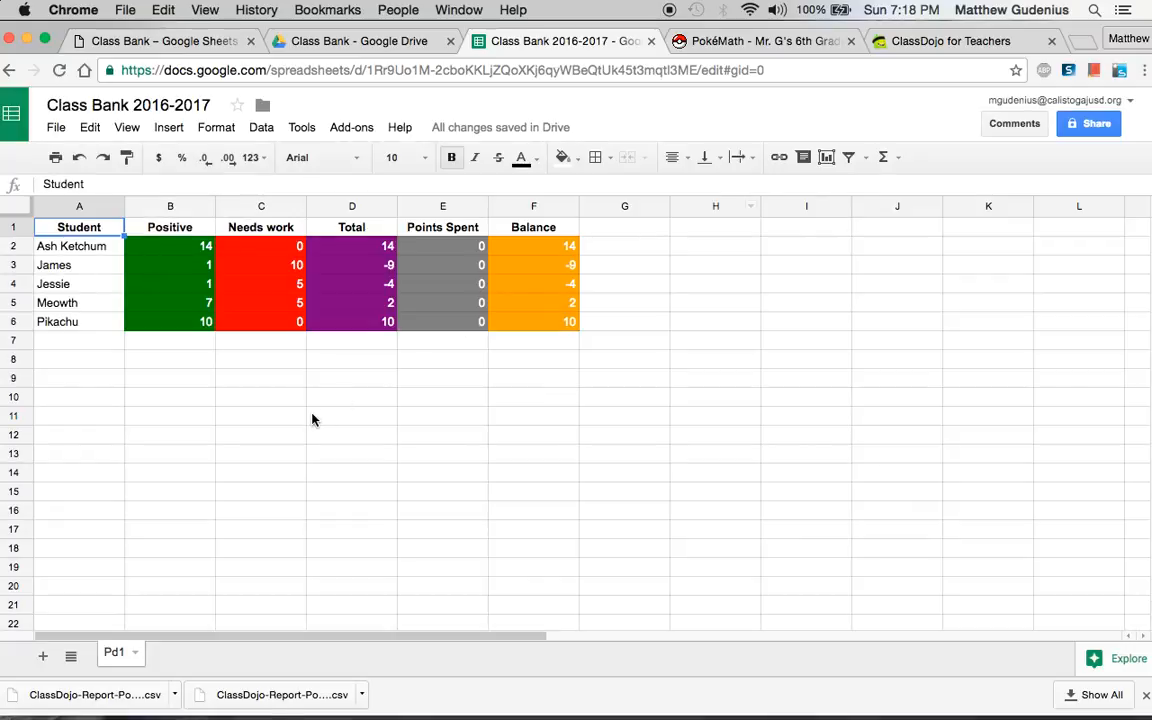
{"action": "mouse_move", "coordinate": [369, 127]}
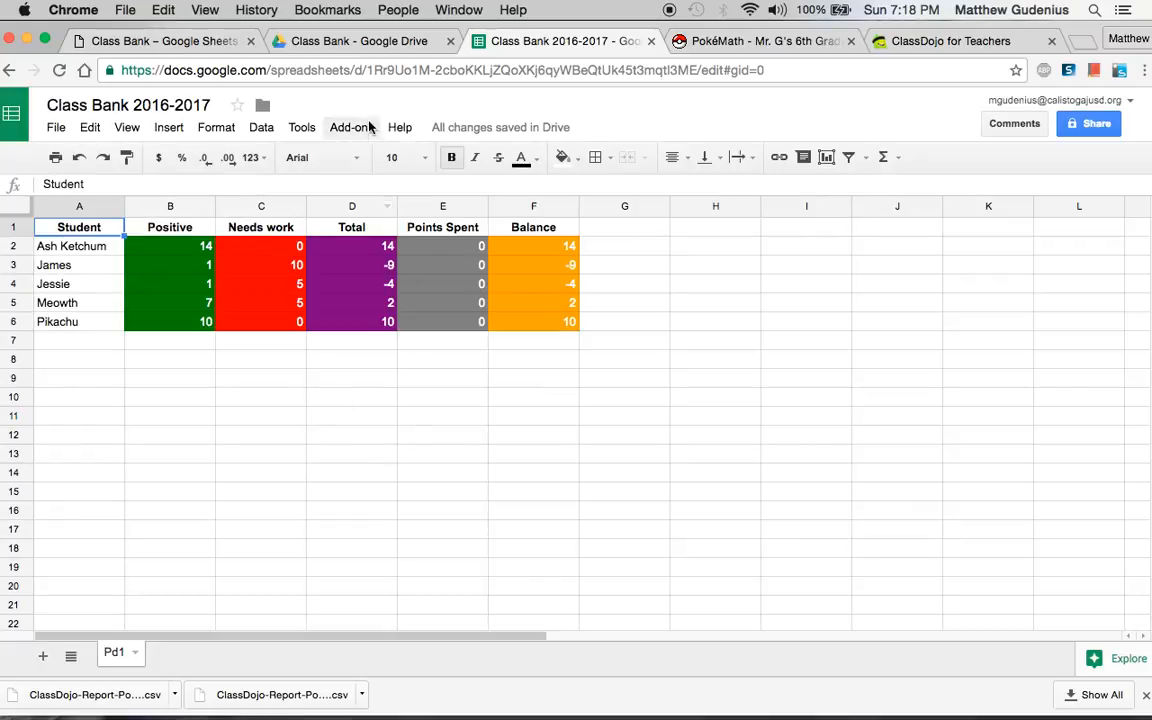
{"action": "left_click", "coordinate": [351, 127]}
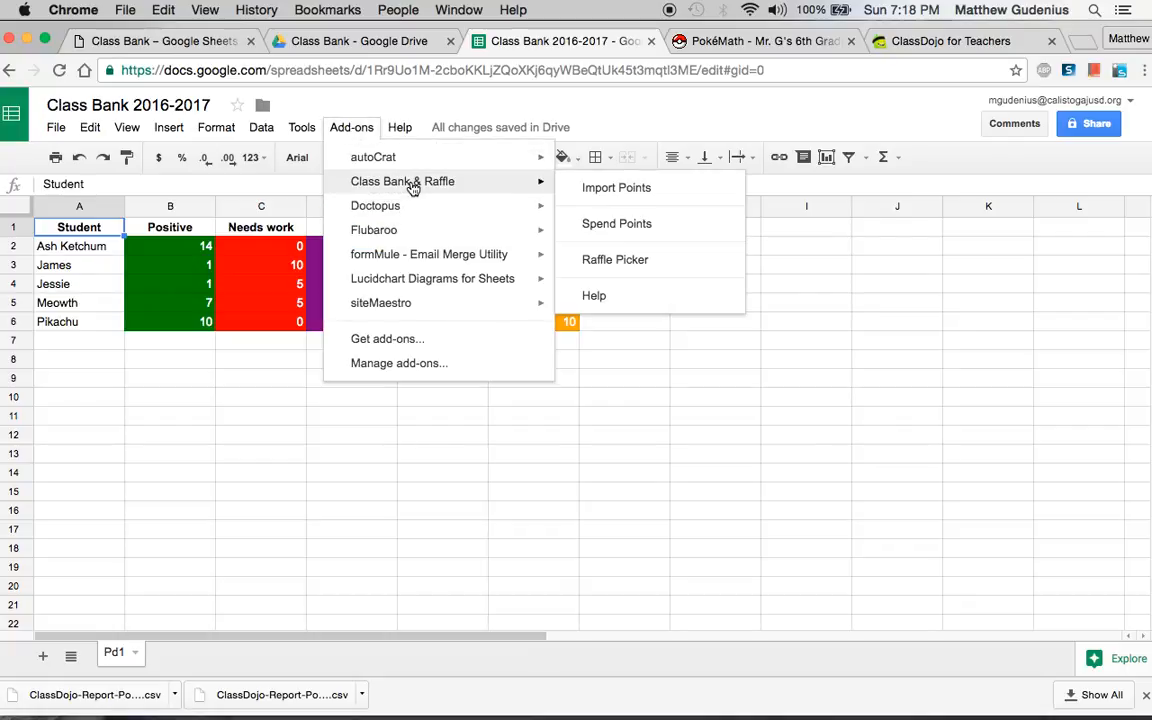
{"action": "left_click", "coordinate": [615, 259]}
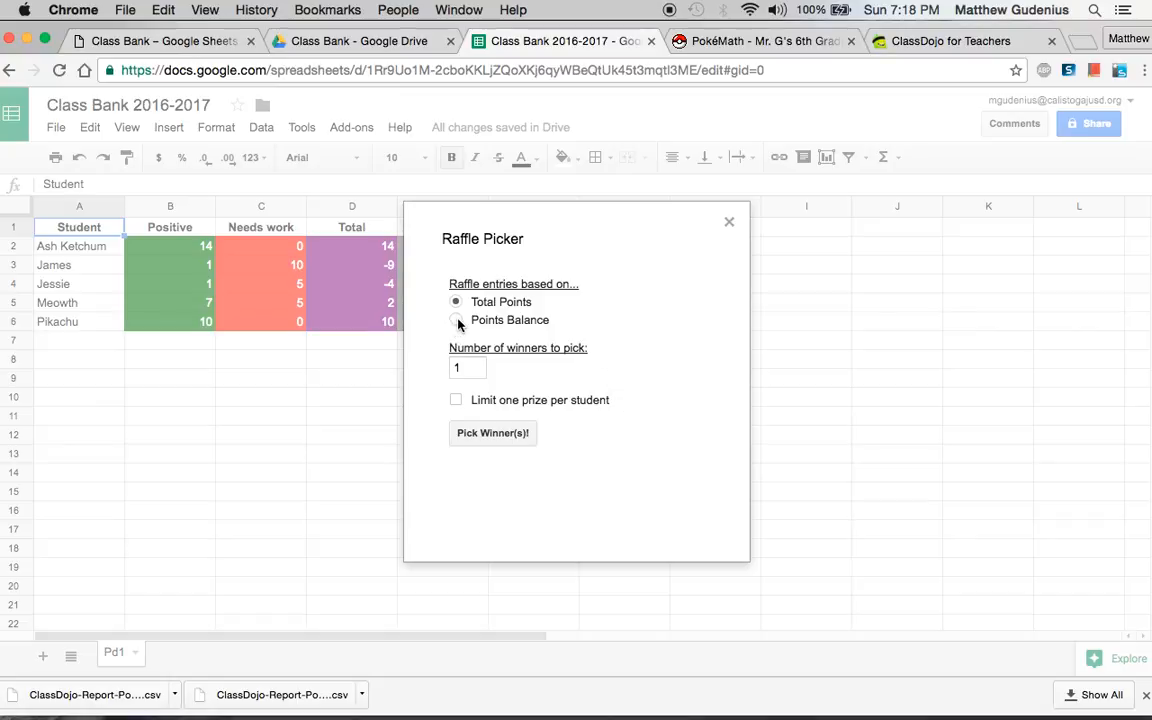
{"action": "mouse_move", "coordinate": [457, 323]}
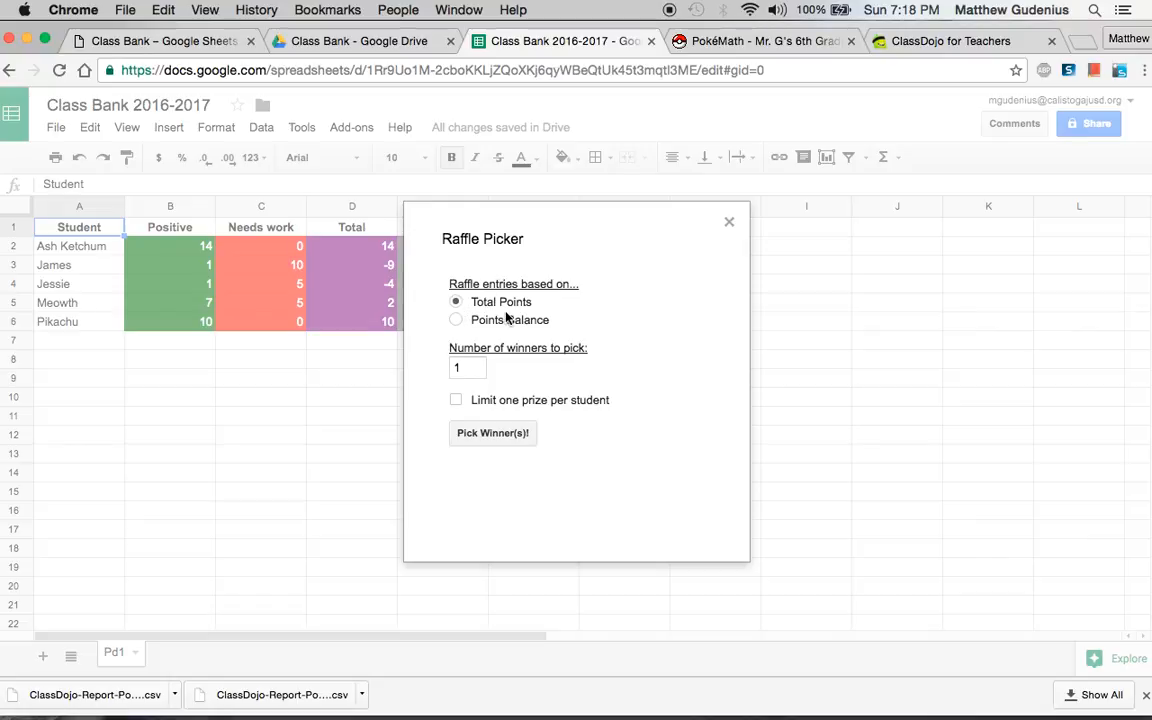
{"action": "left_click", "coordinate": [455, 320]}
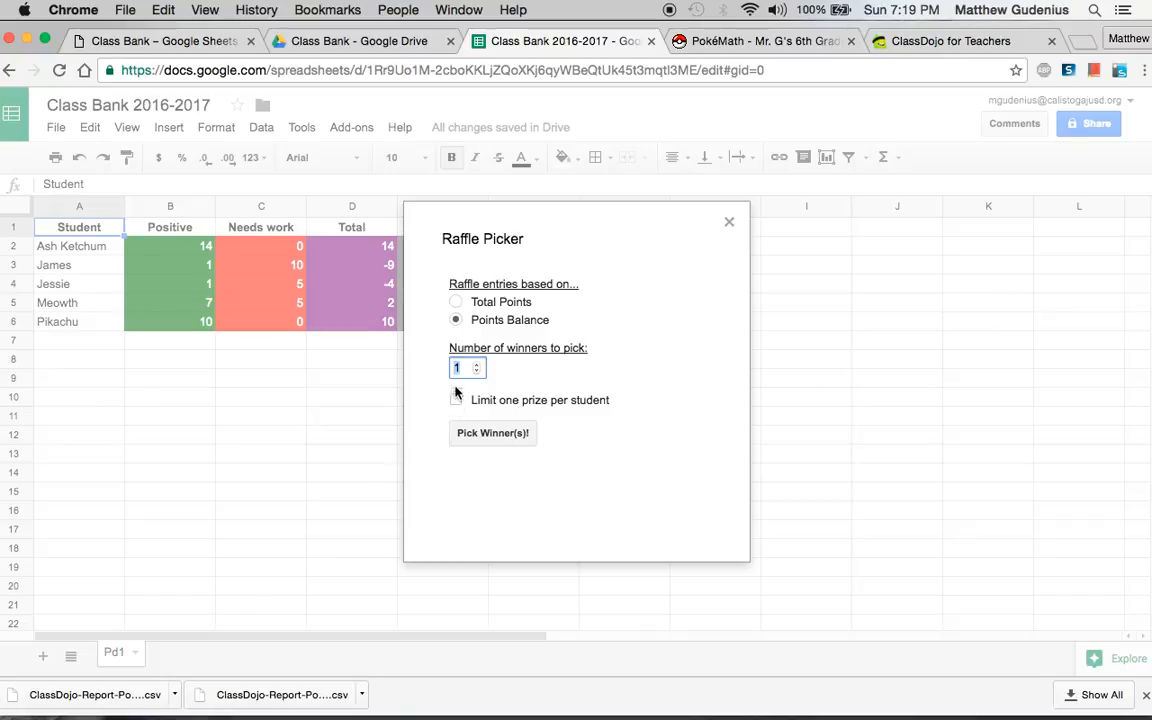
{"action": "left_click", "coordinate": [729, 221]}
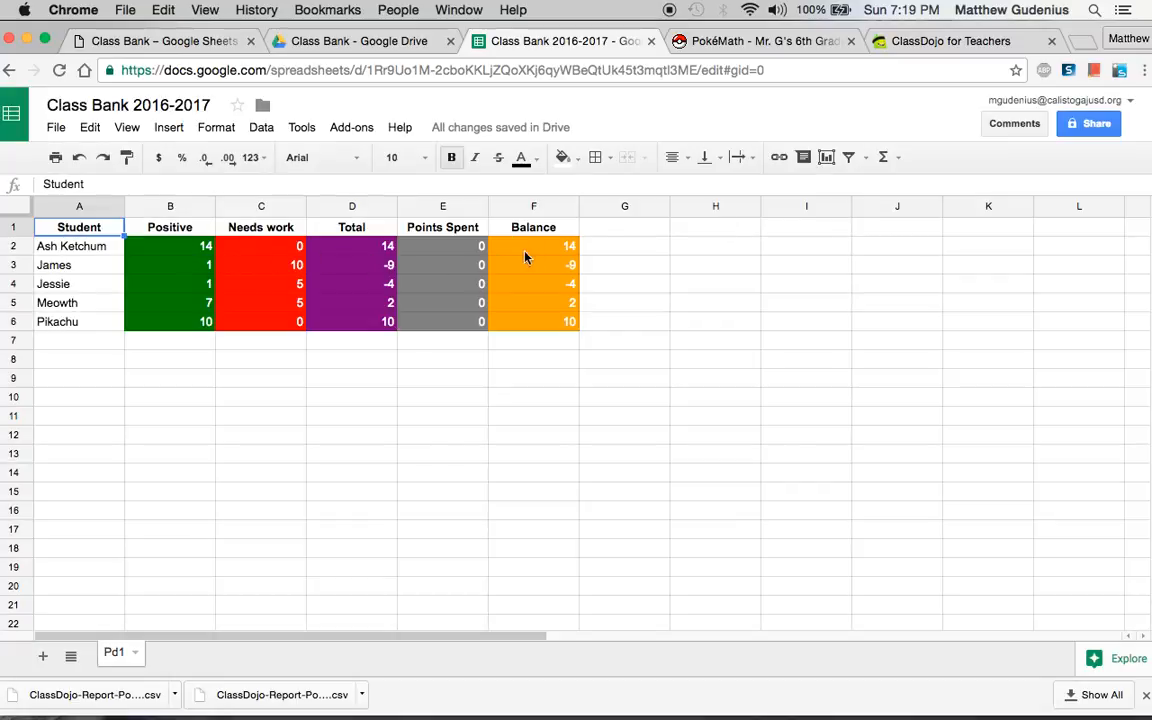
{"action": "mouse_move", "coordinate": [578, 247]}
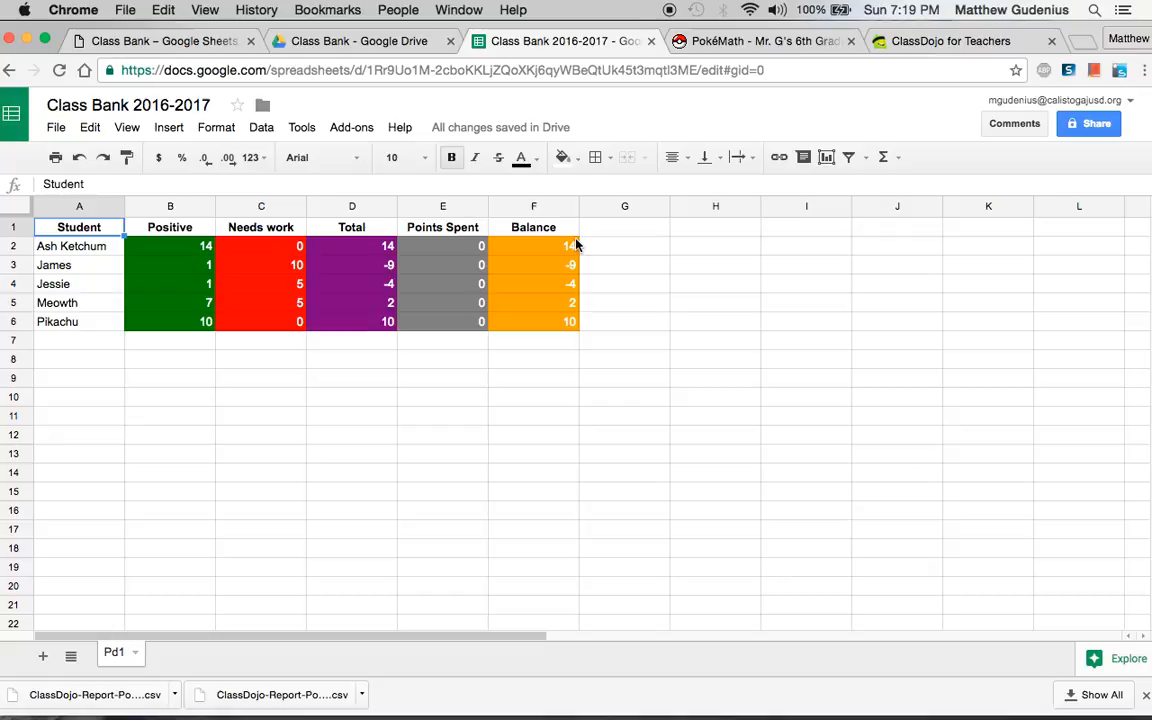
{"action": "mouse_move", "coordinate": [543, 325]}
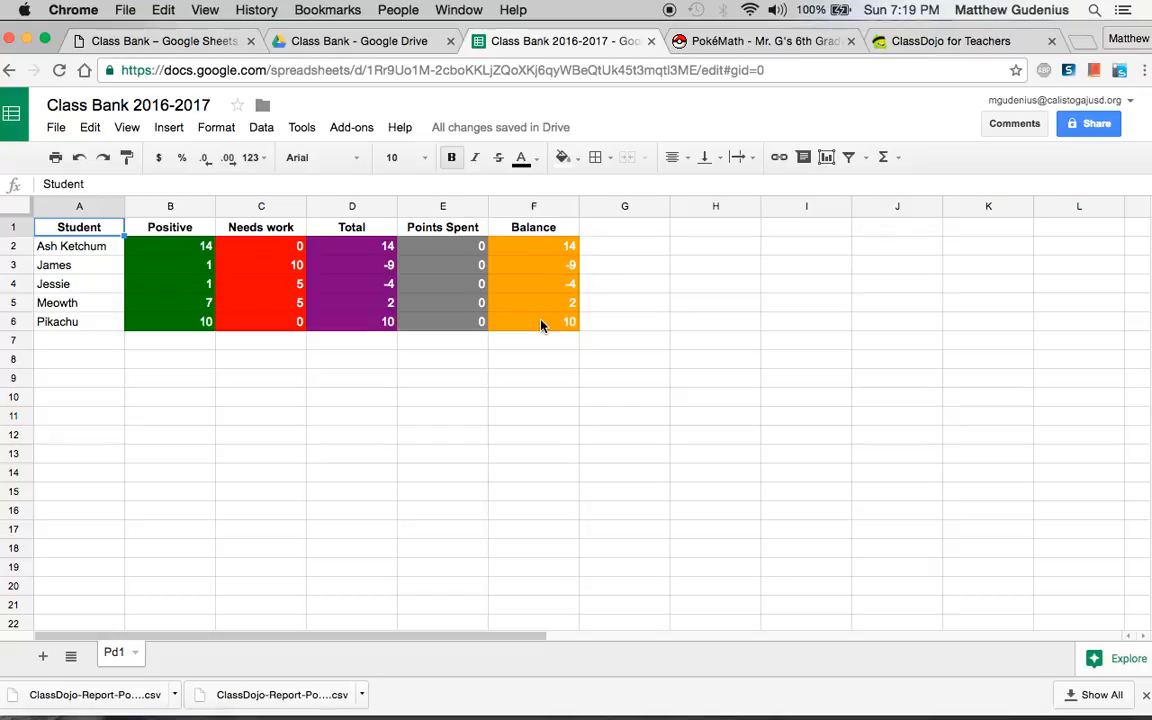
Step: Reopen the Raffle Picker from the Class Bank & Raffle add-on menu
{"action": "left_click", "coordinate": [301, 127]}
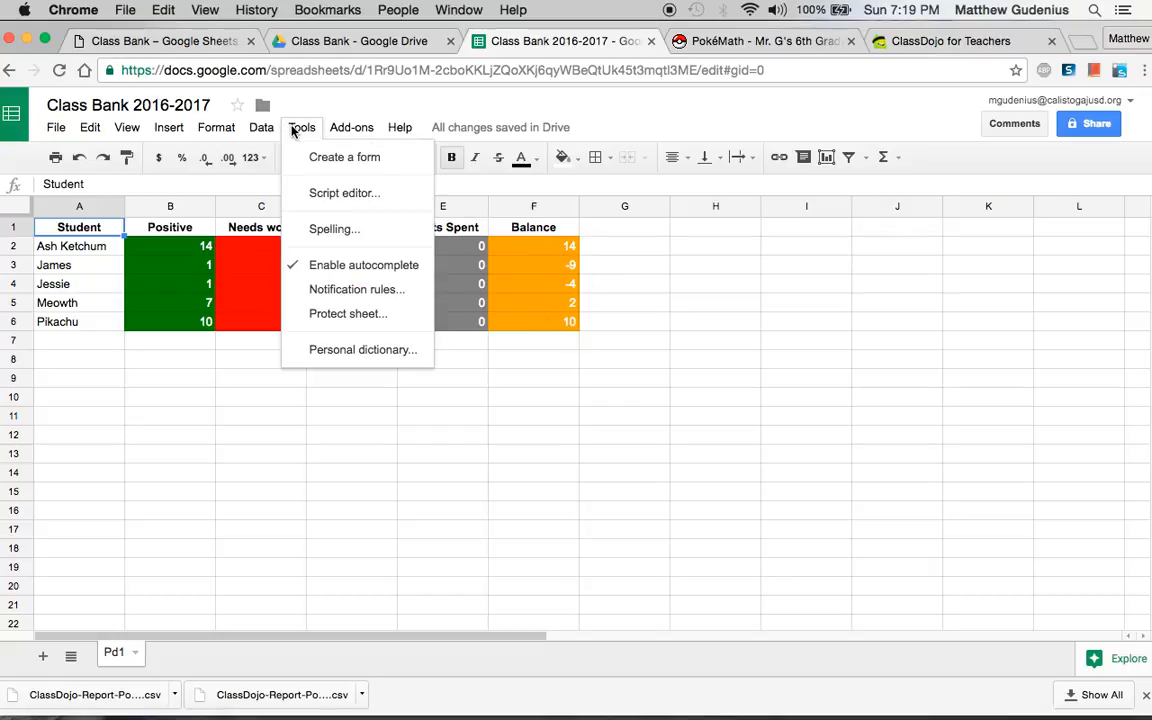
{"action": "left_click", "coordinate": [351, 127]}
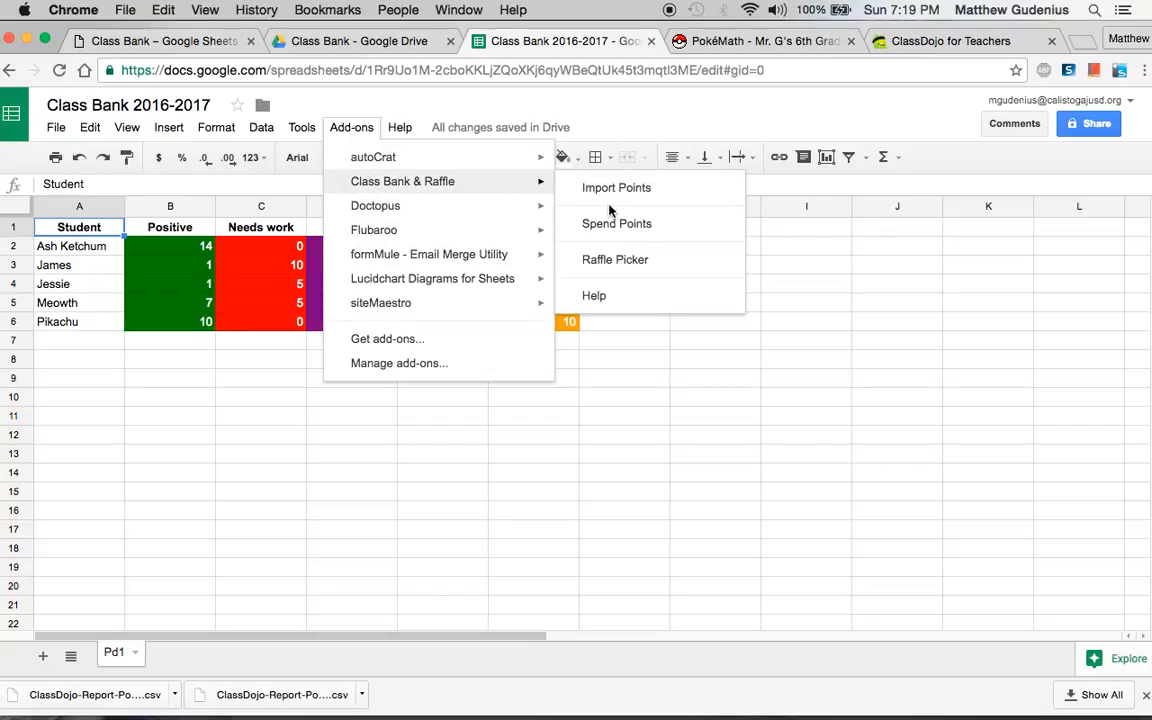
{"action": "left_click", "coordinate": [616, 187]}
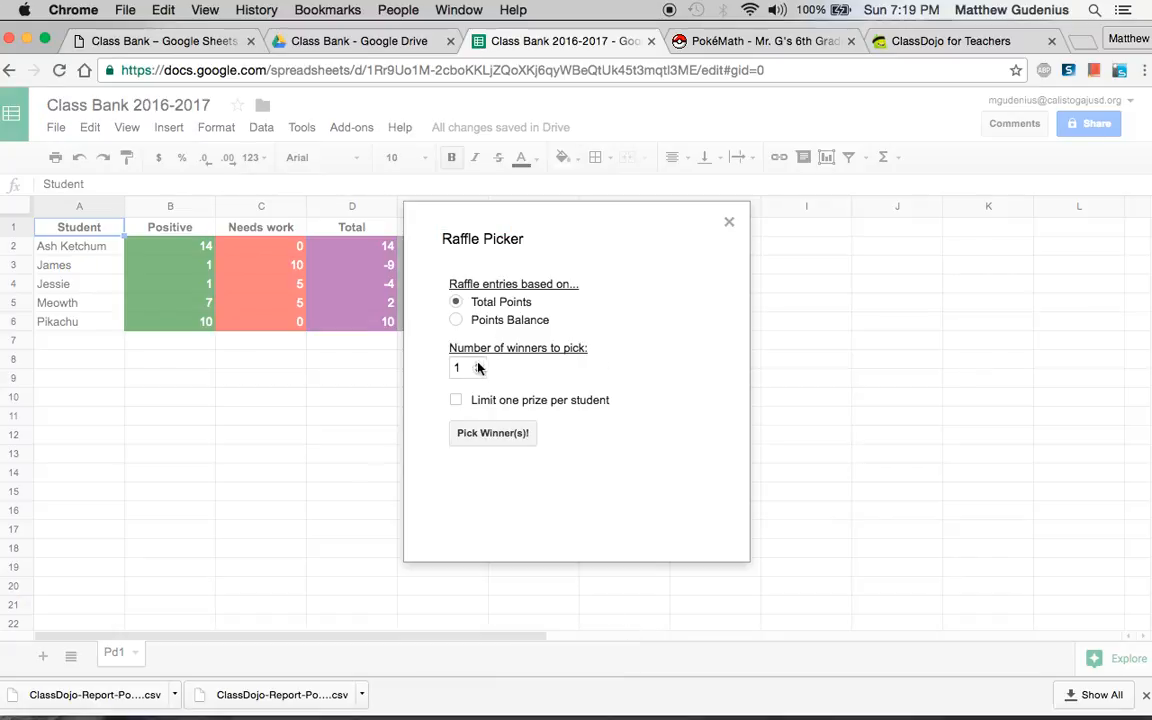
Step: Set 2 winners, draw Meowth and Ash Ketchum, and dismiss the results
{"action": "left_click", "coordinate": [464, 368]}
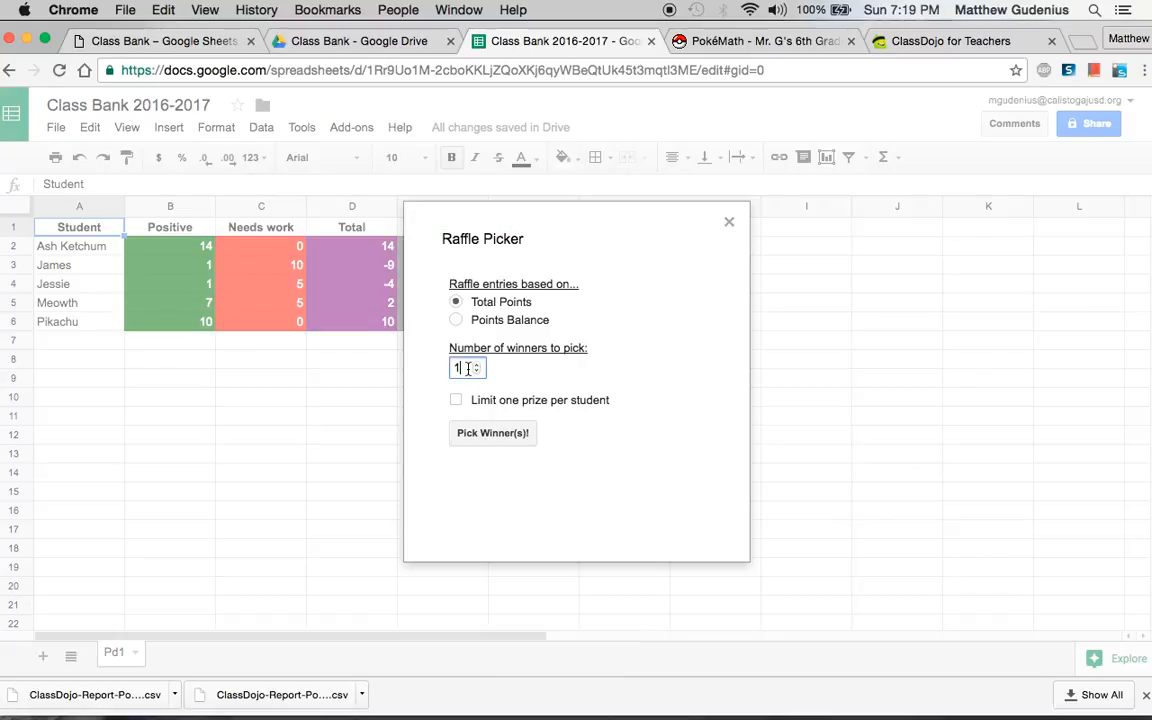
{"action": "type", "text": "5"}
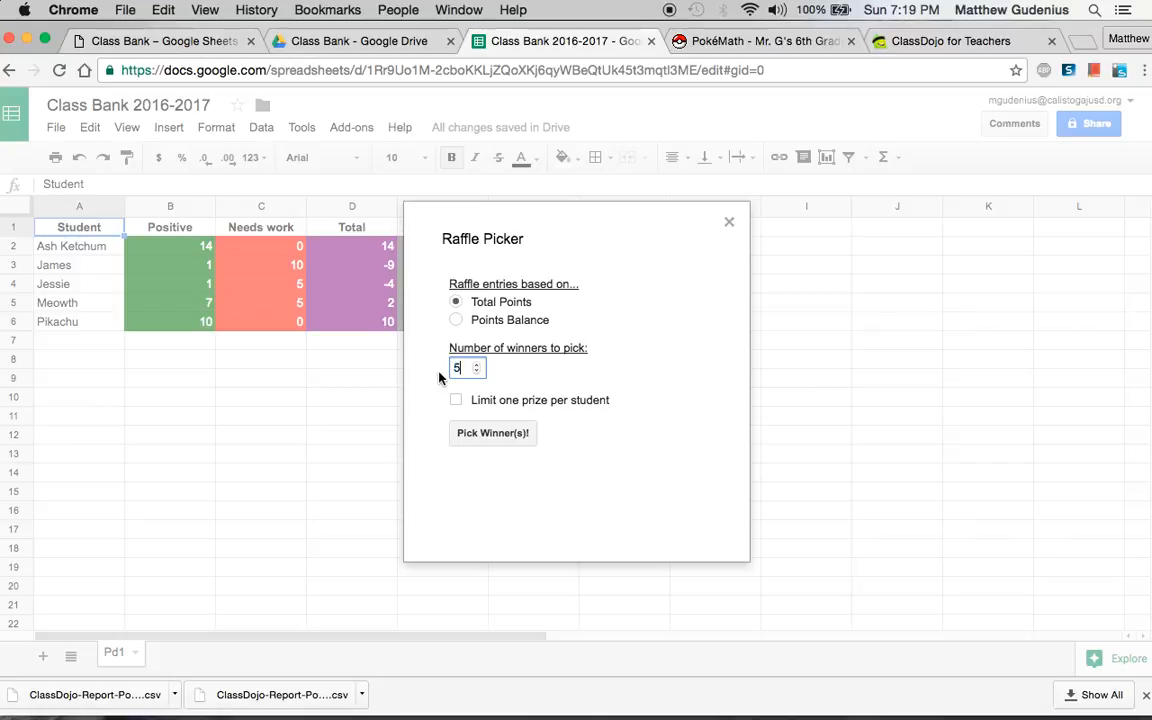
{"action": "mouse_move", "coordinate": [417, 350]}
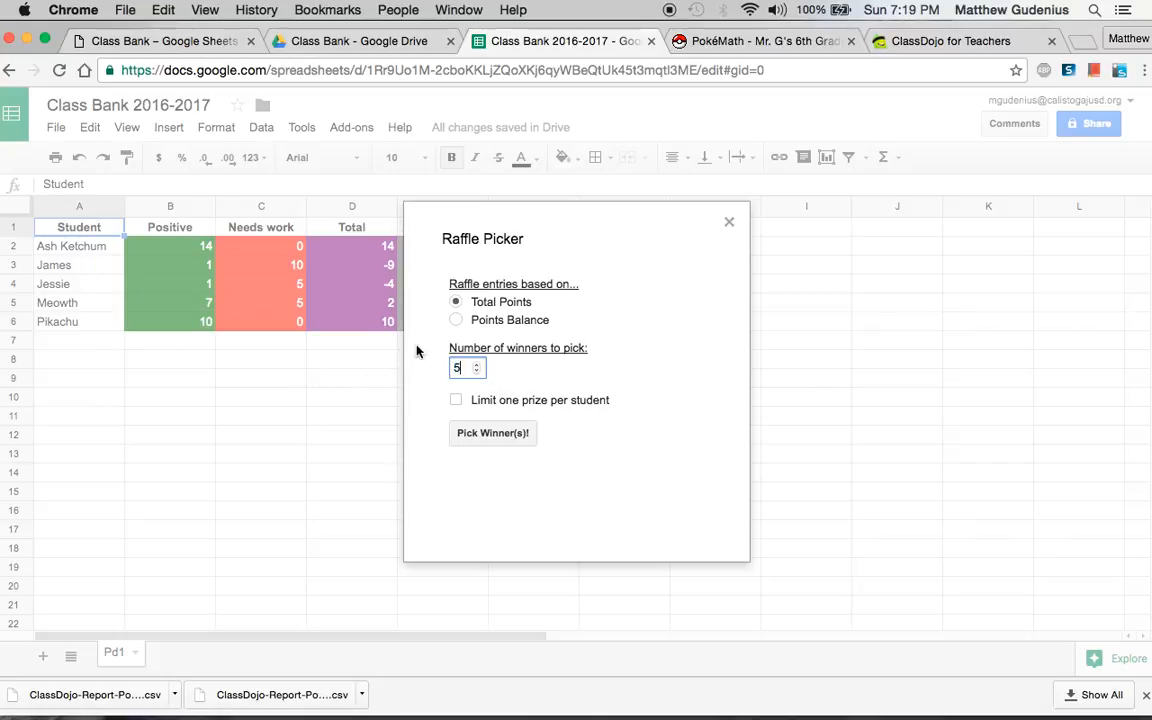
{"action": "type", "text": "2"}
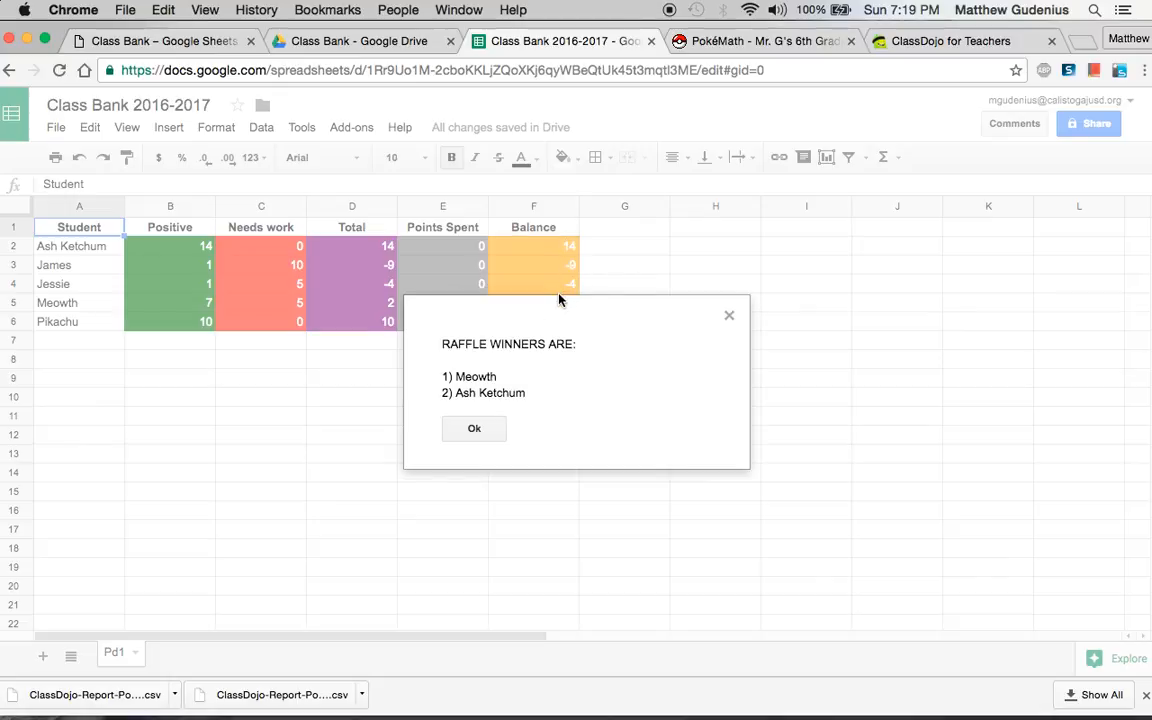
{"action": "mouse_move", "coordinate": [572, 257]}
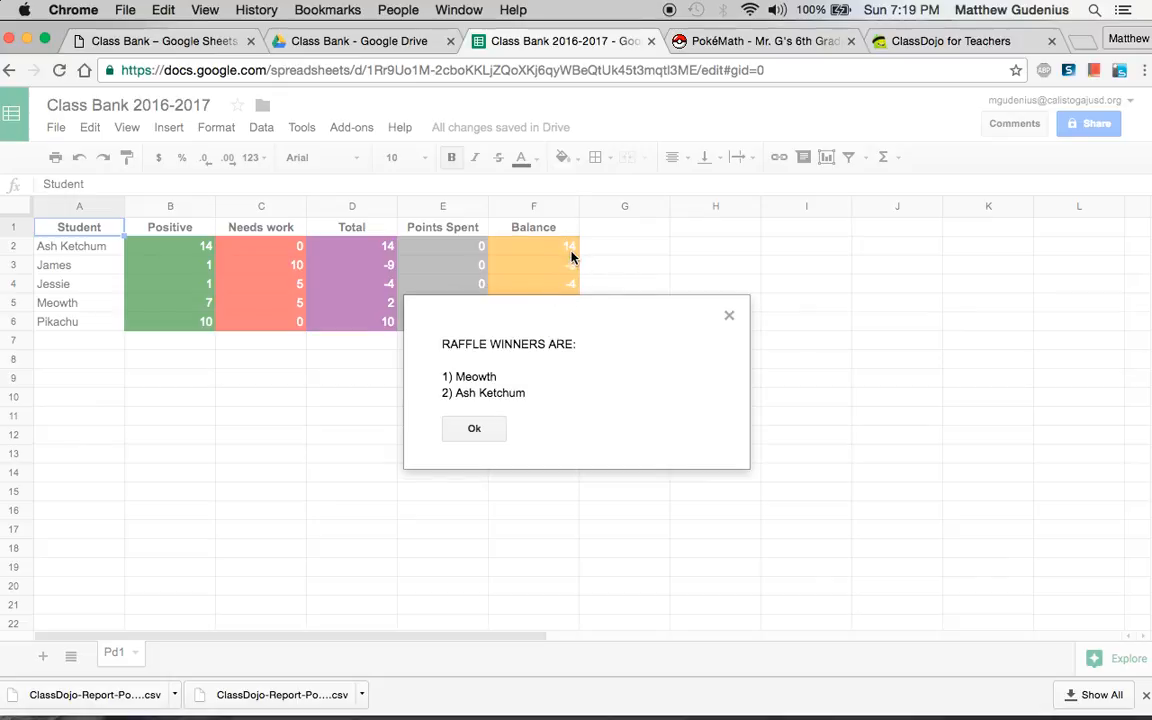
{"action": "mouse_move", "coordinate": [573, 299]}
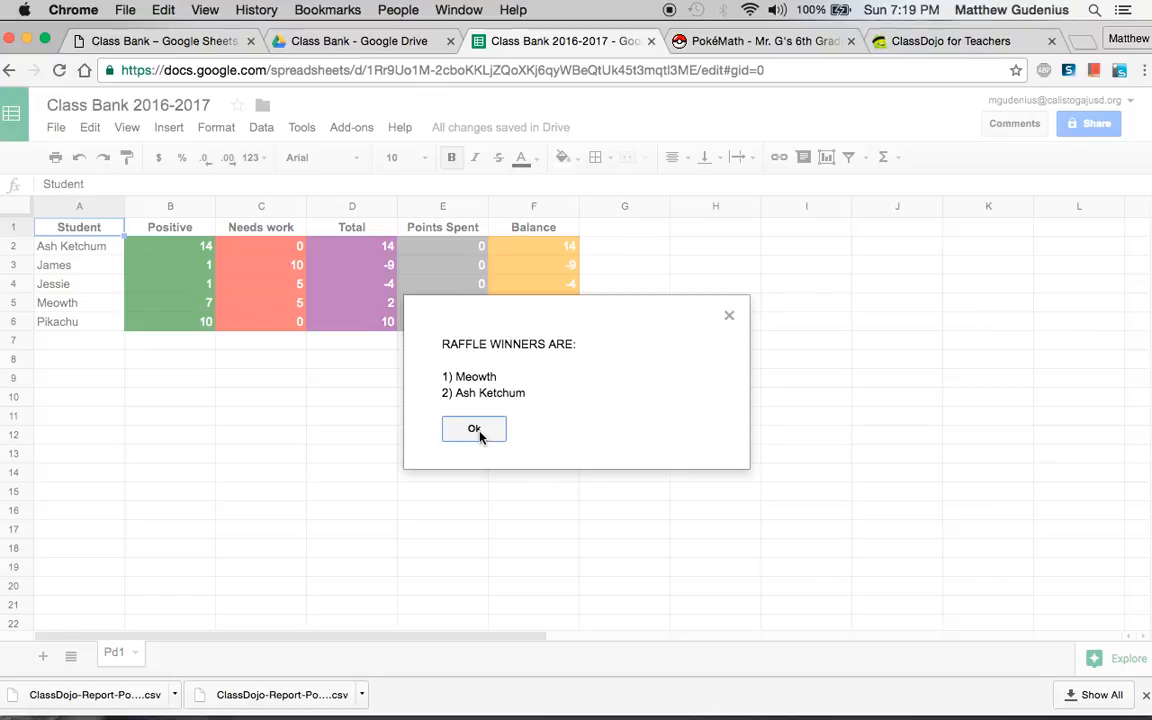
{"action": "left_click", "coordinate": [474, 429]}
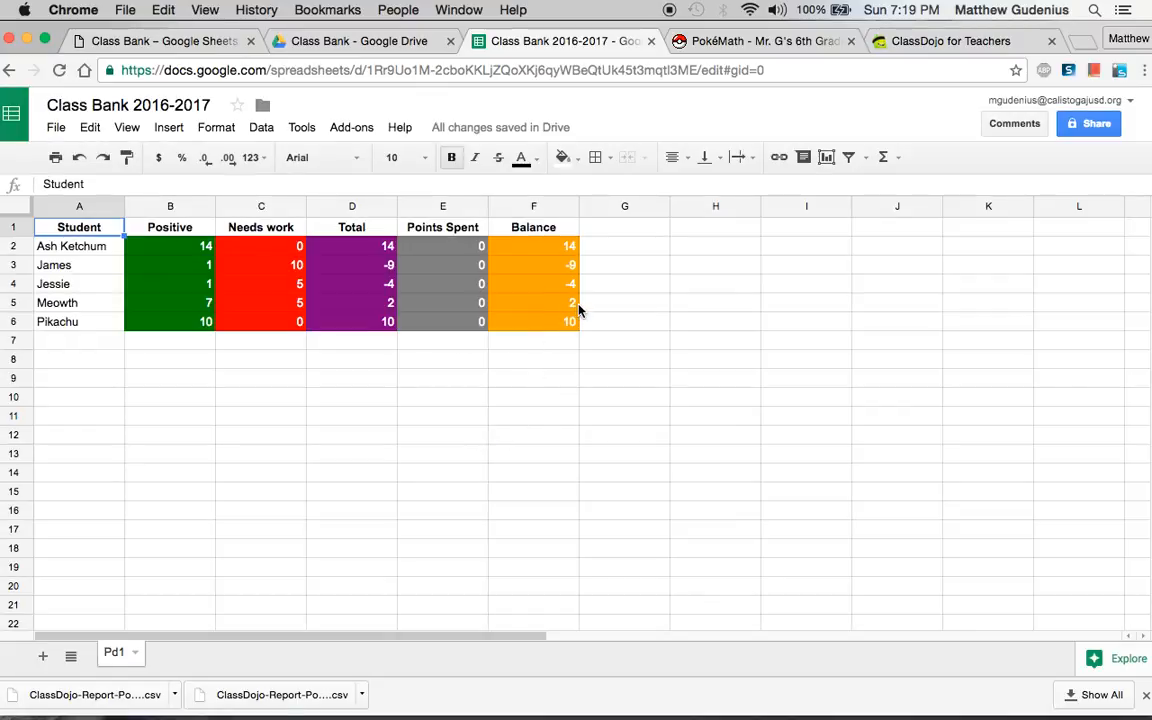
{"action": "mouse_move", "coordinate": [570, 313]}
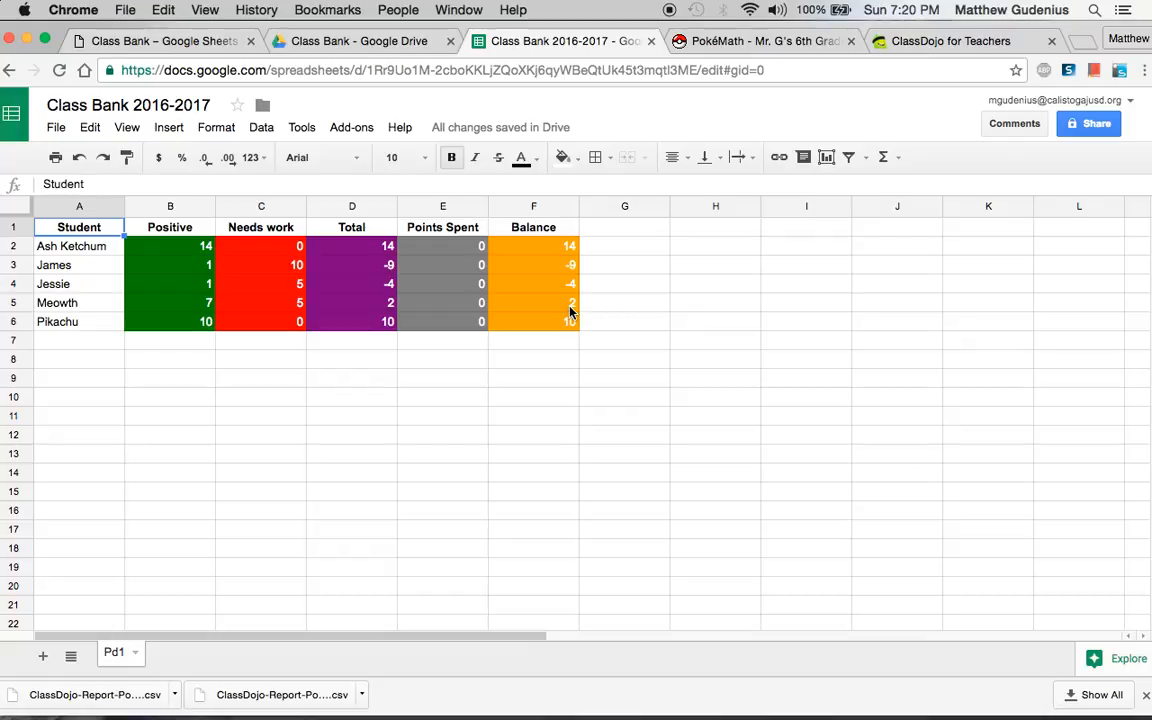
Step: Launch Spend Points from the Class Bank & Raffle add-on menu
{"action": "left_click", "coordinate": [351, 127]}
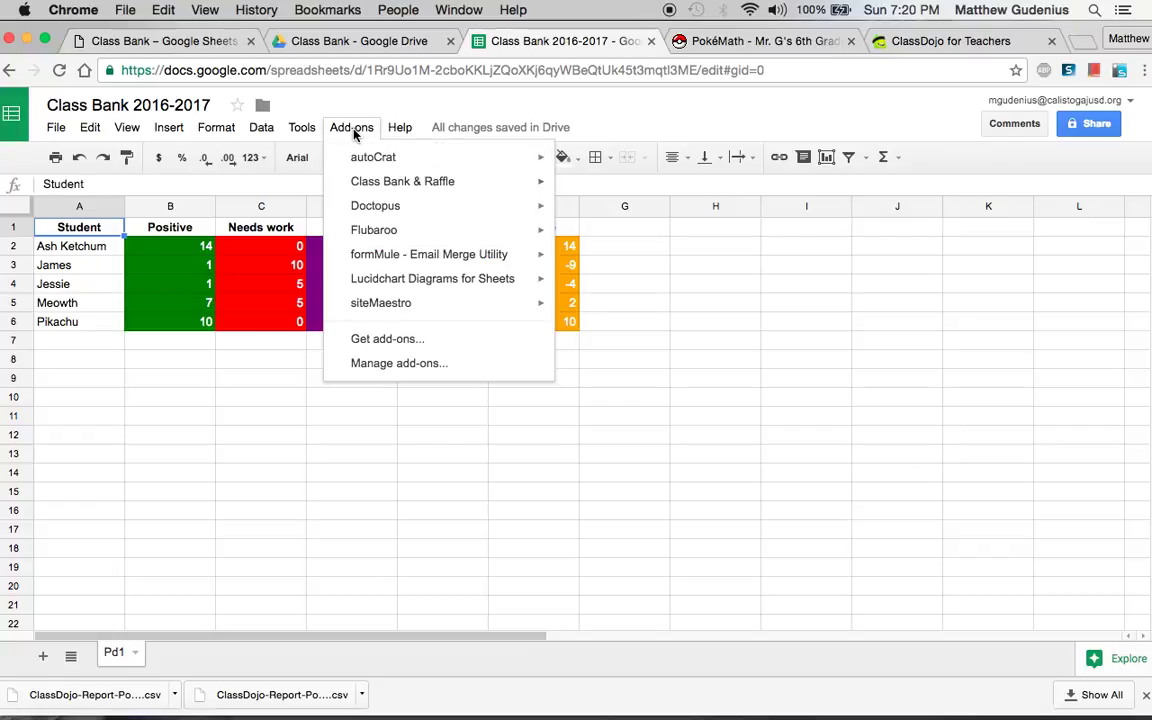
{"action": "mouse_move", "coordinate": [402, 181]}
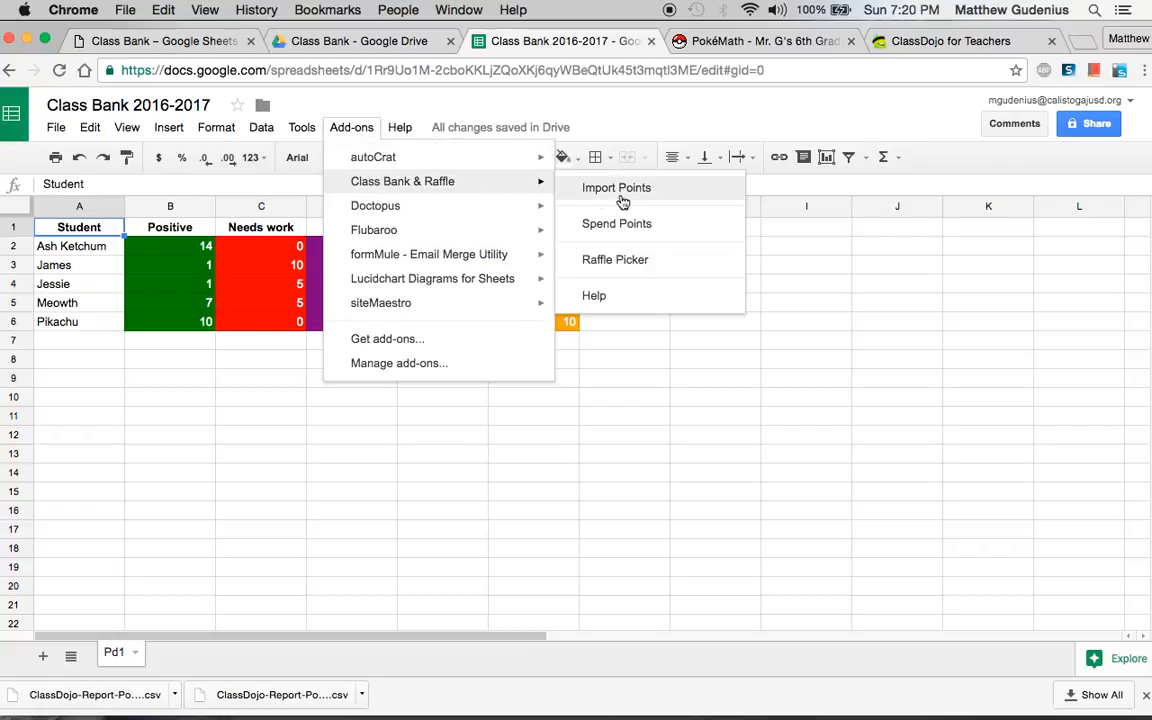
{"action": "left_click", "coordinate": [616, 223]}
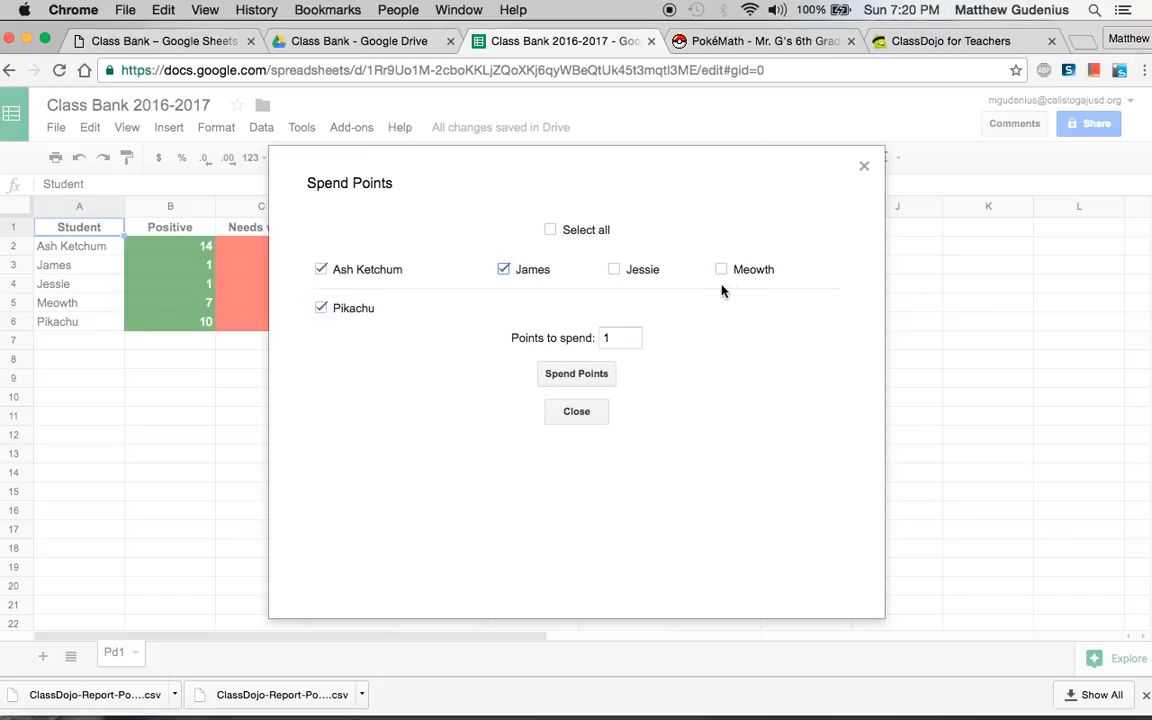
Step: Add Meowth, spend 1 point each, and dismiss James's not-enough-points warning
{"action": "left_click", "coordinate": [721, 269]}
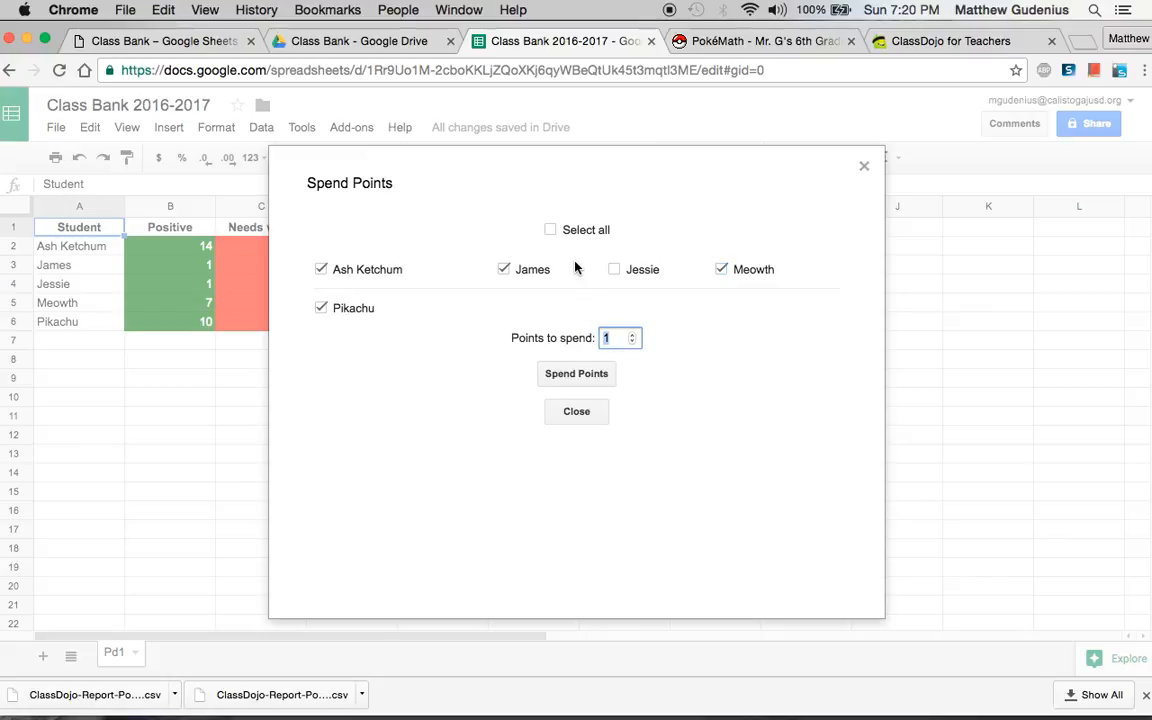
{"action": "mouse_move", "coordinate": [575, 310]}
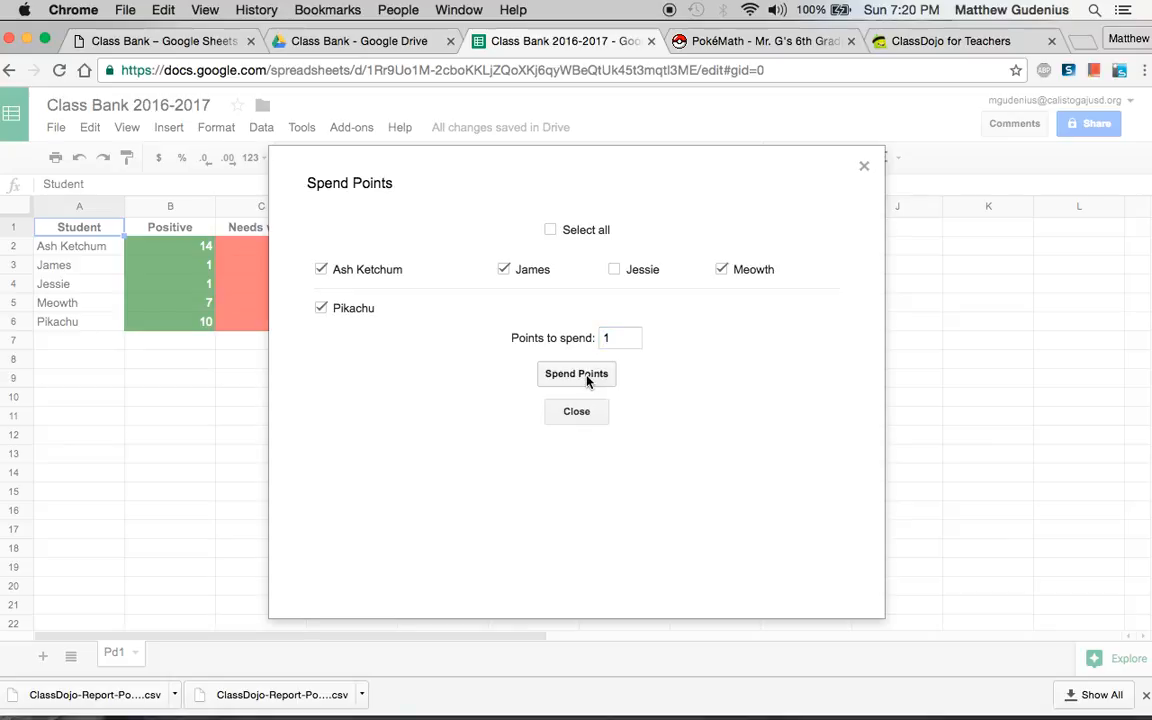
{"action": "left_click", "coordinate": [576, 374]}
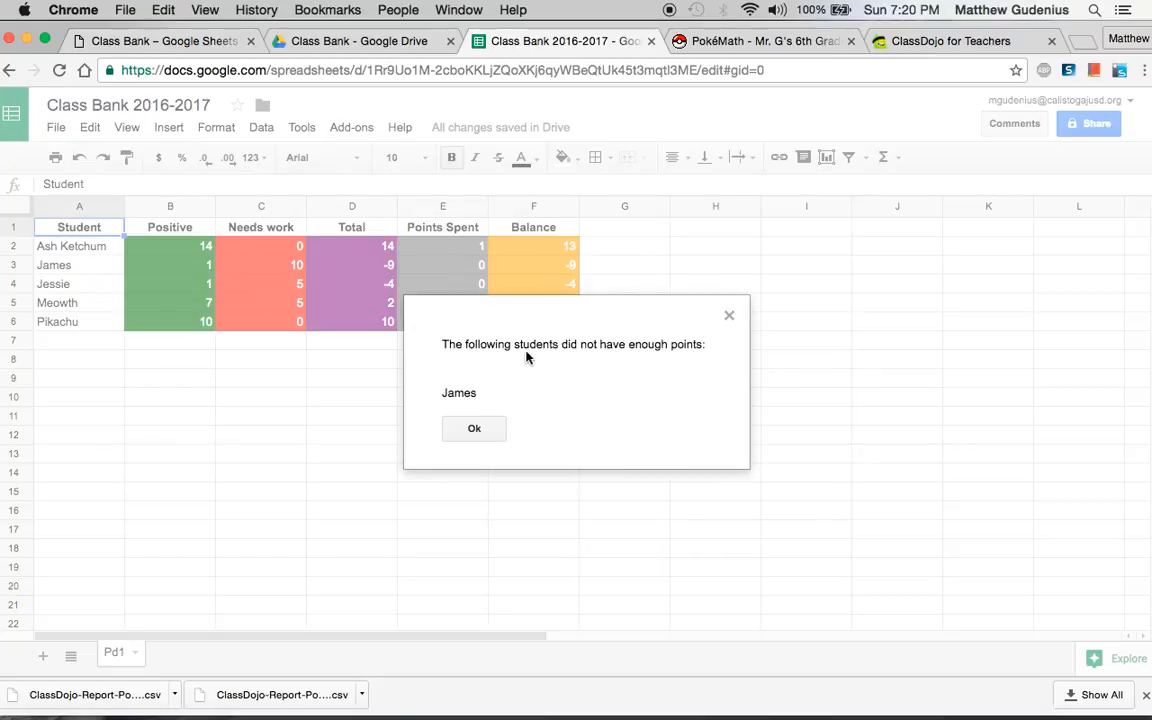
{"action": "mouse_move", "coordinate": [563, 269]}
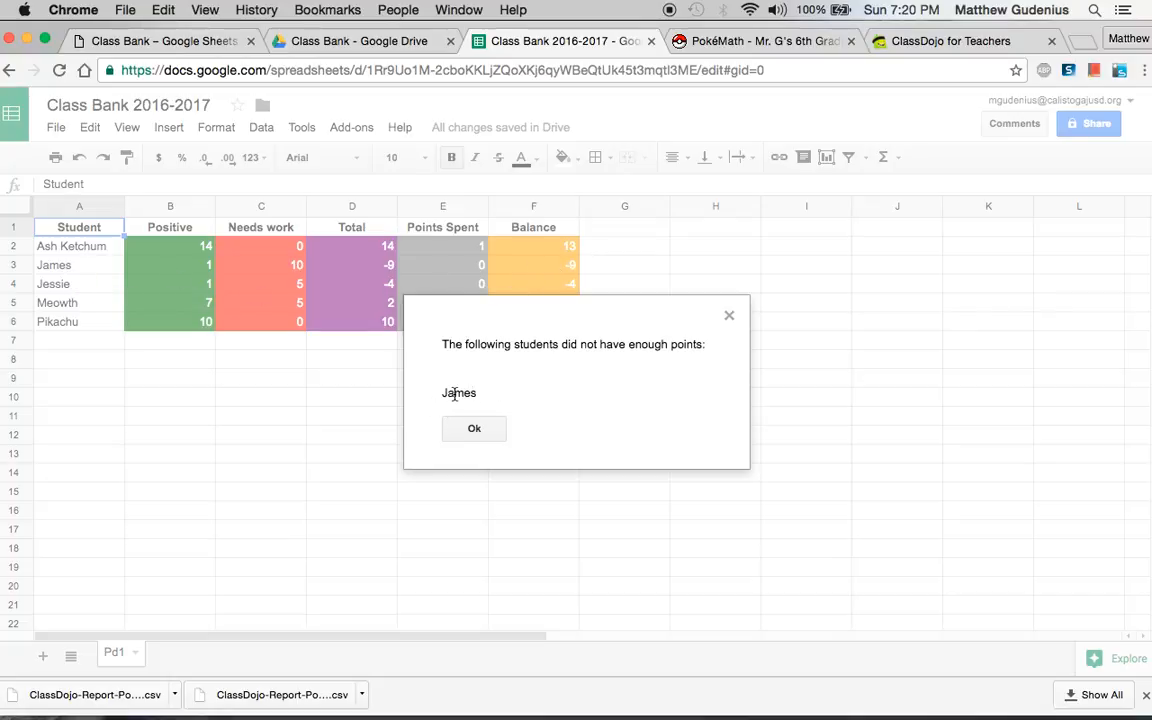
{"action": "mouse_move", "coordinate": [480, 410]}
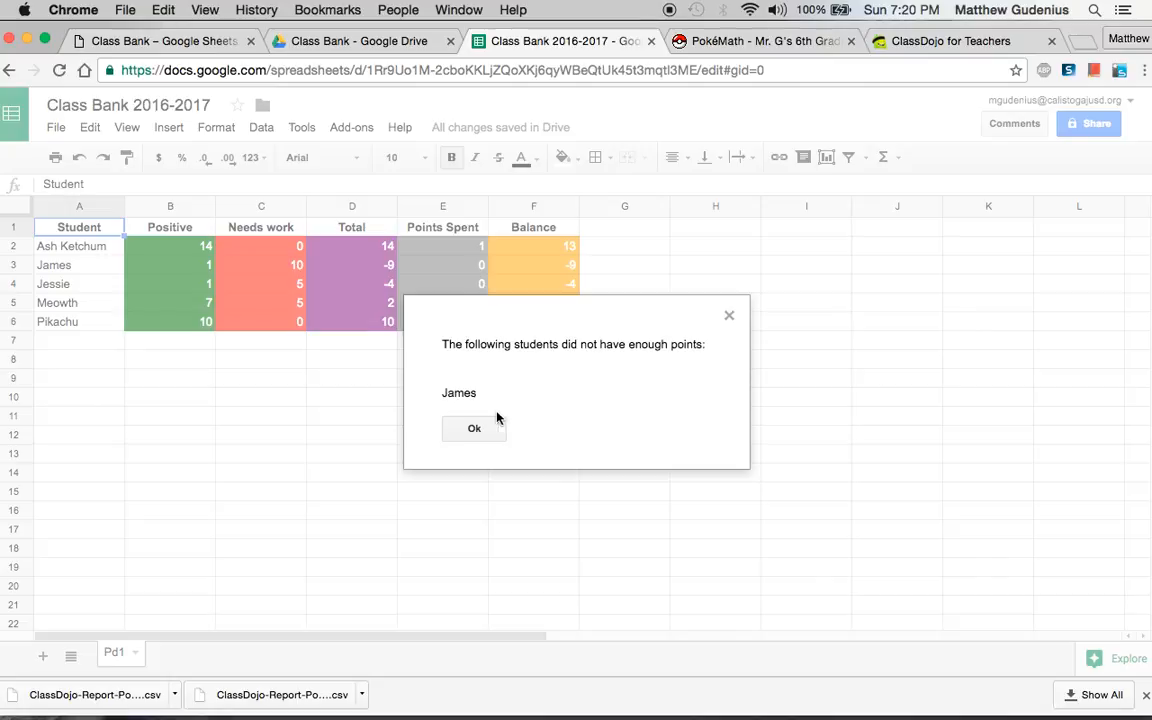
{"action": "mouse_move", "coordinate": [462, 442]}
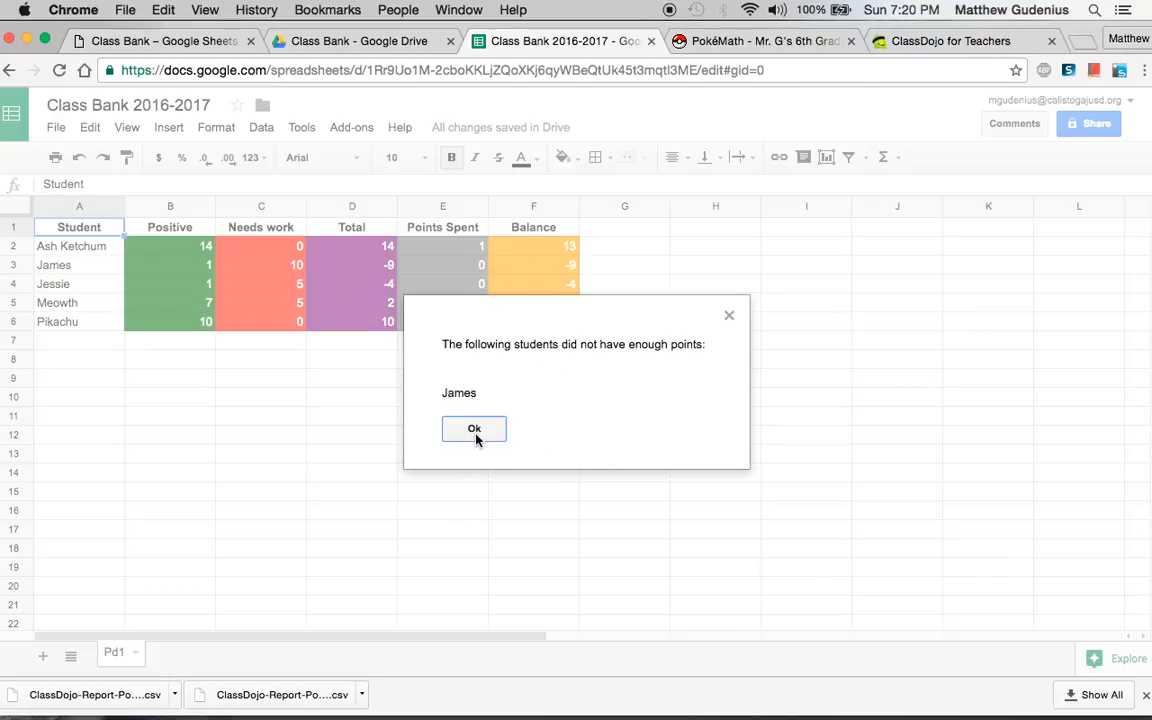
{"action": "left_click", "coordinate": [474, 429]}
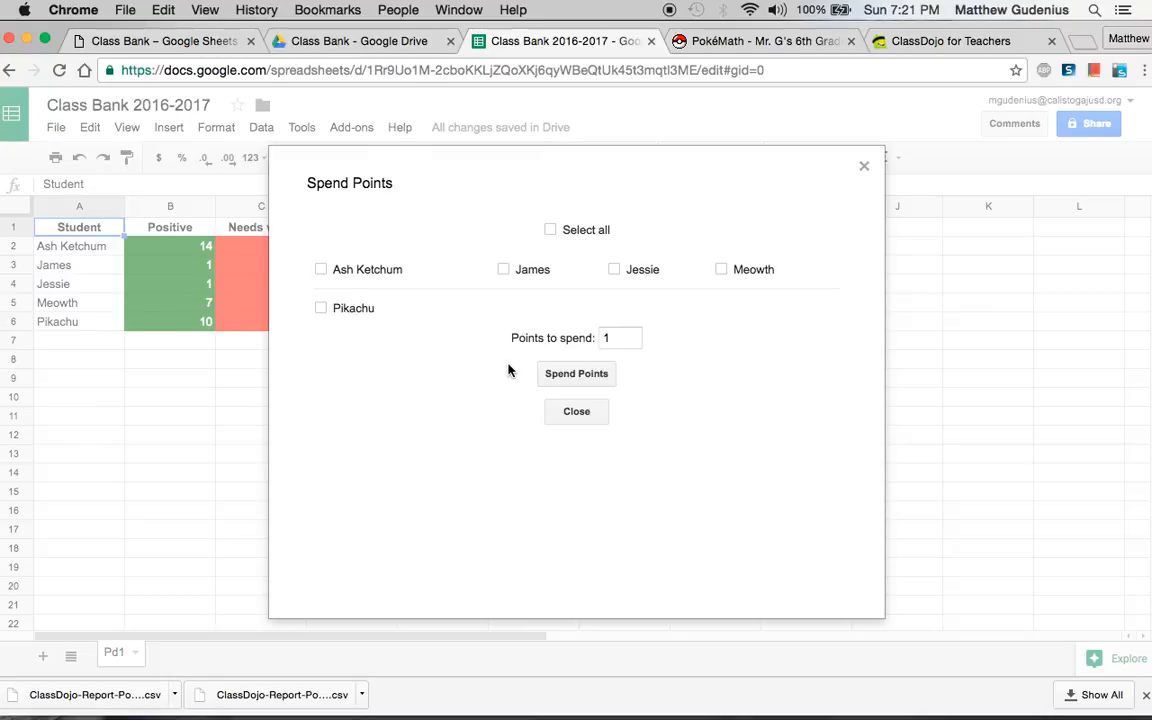
{"action": "mouse_move", "coordinate": [900, 170]}
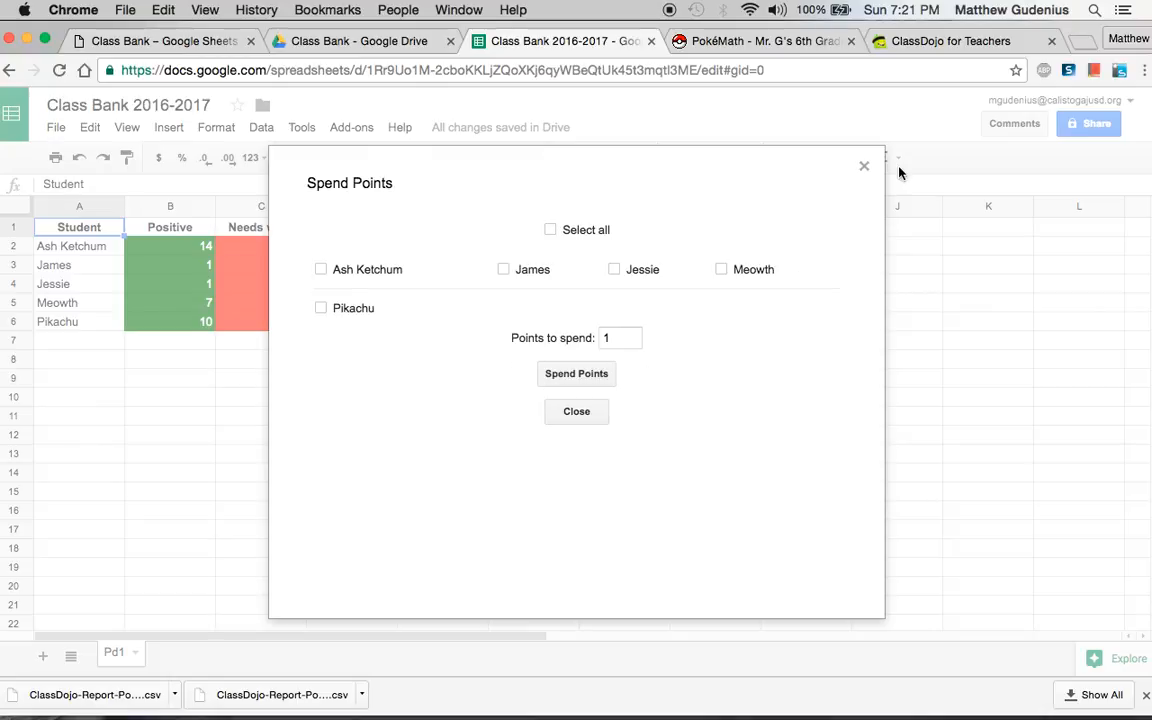
{"action": "mouse_move", "coordinate": [389, 268]}
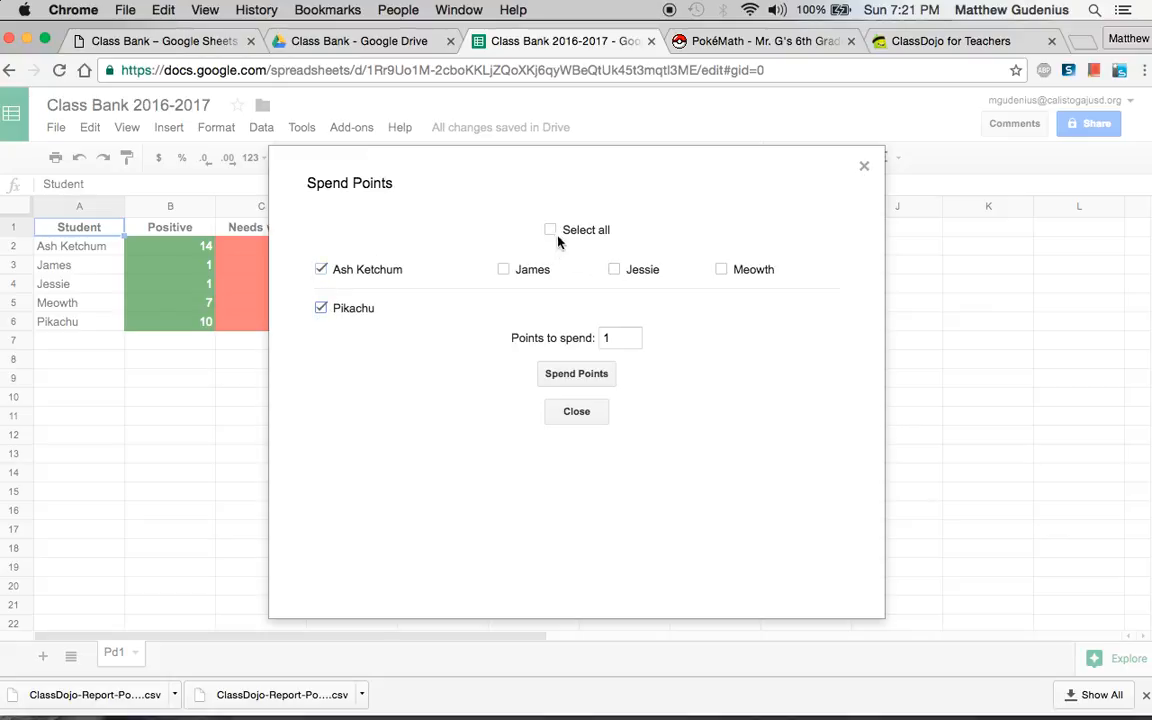
Step: Spend points for all students, dismiss the refusal for James, Jessie and Meowth, and close the tool
{"action": "left_click", "coordinate": [550, 229]}
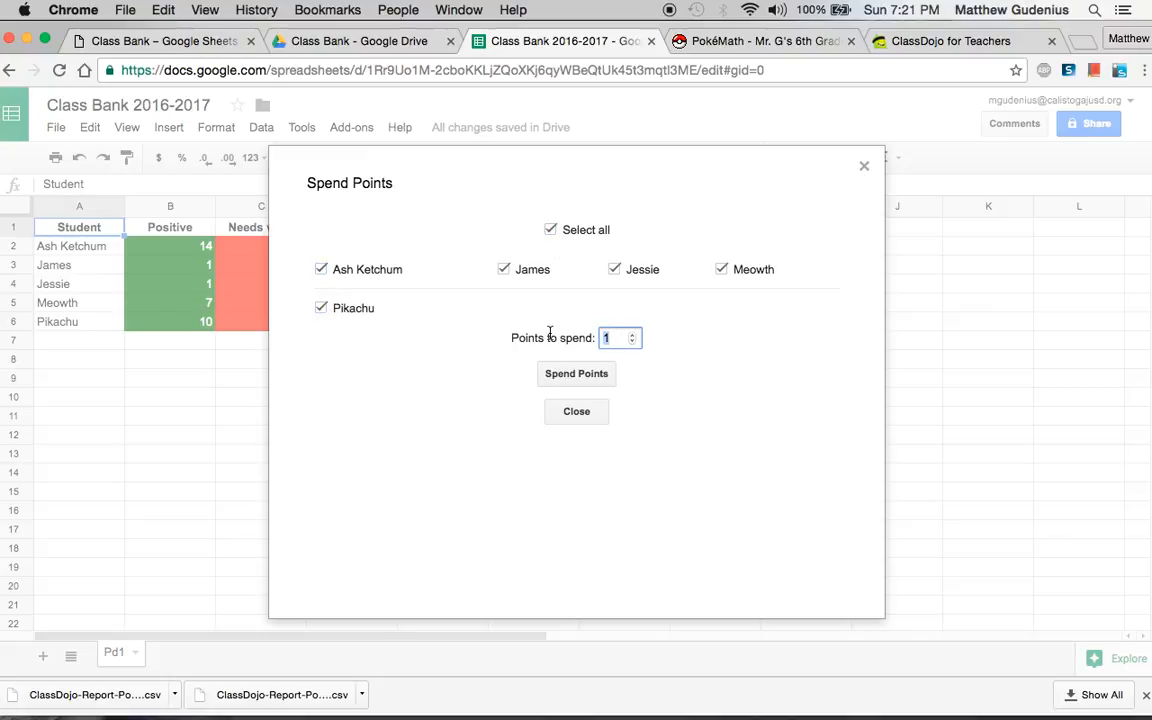
{"action": "left_click", "coordinate": [576, 374]}
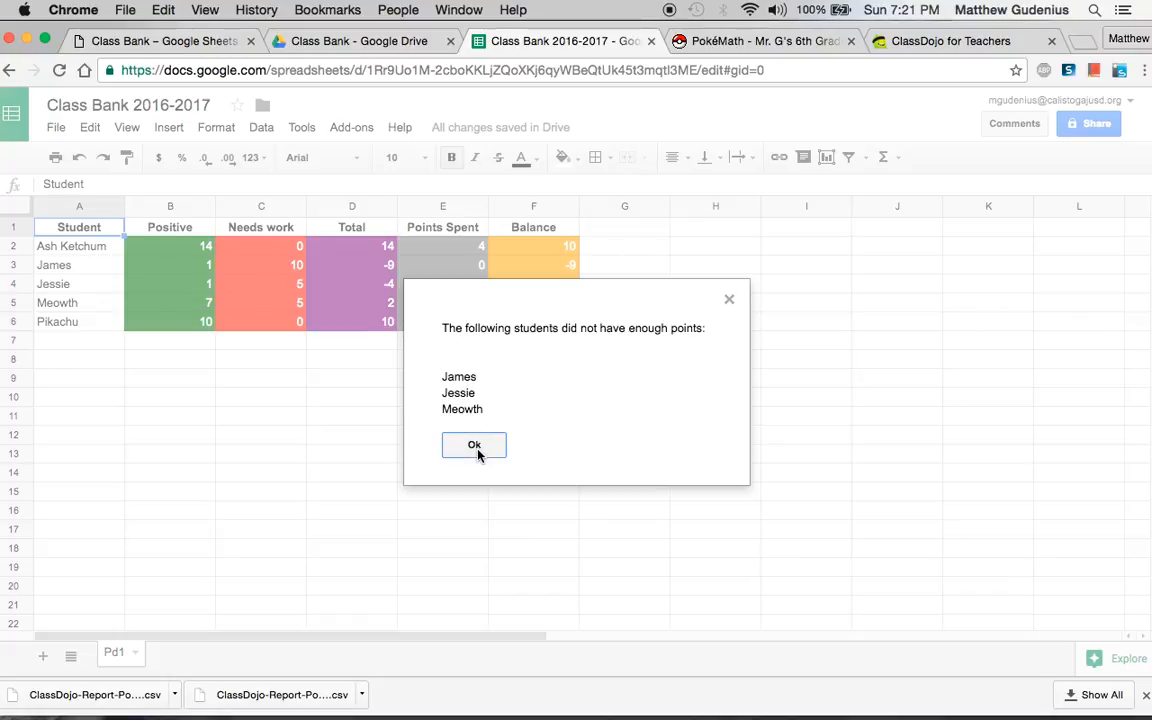
{"action": "left_click", "coordinate": [474, 445]}
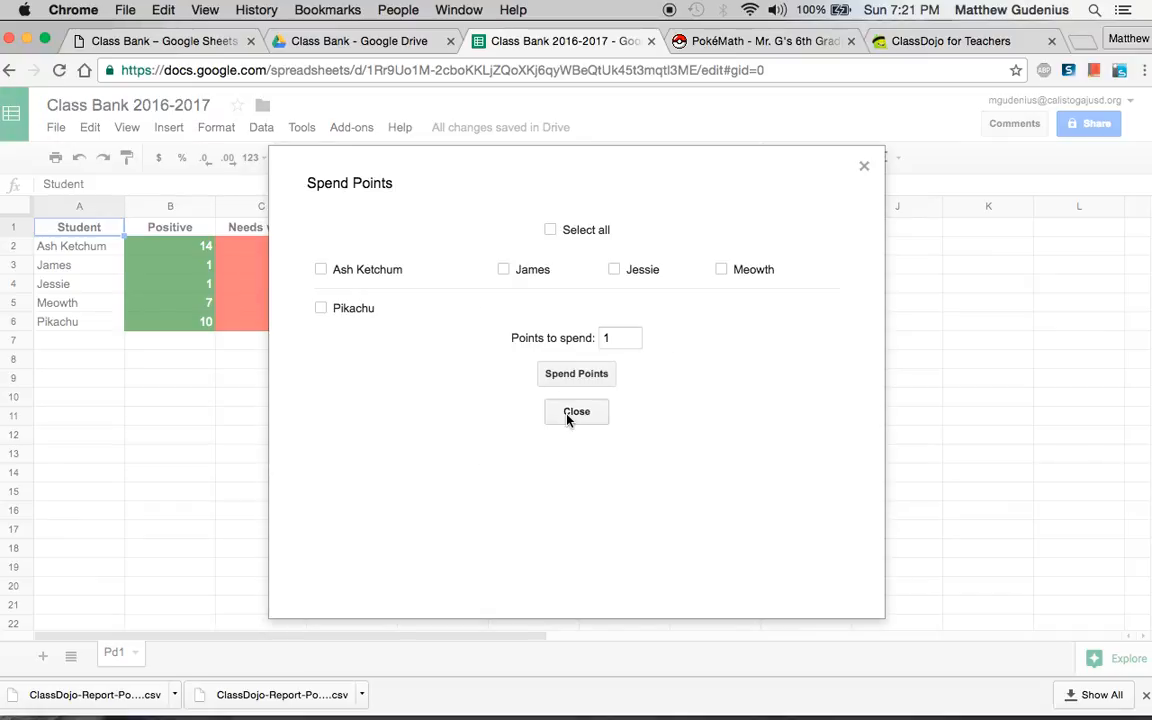
{"action": "left_click", "coordinate": [575, 412]}
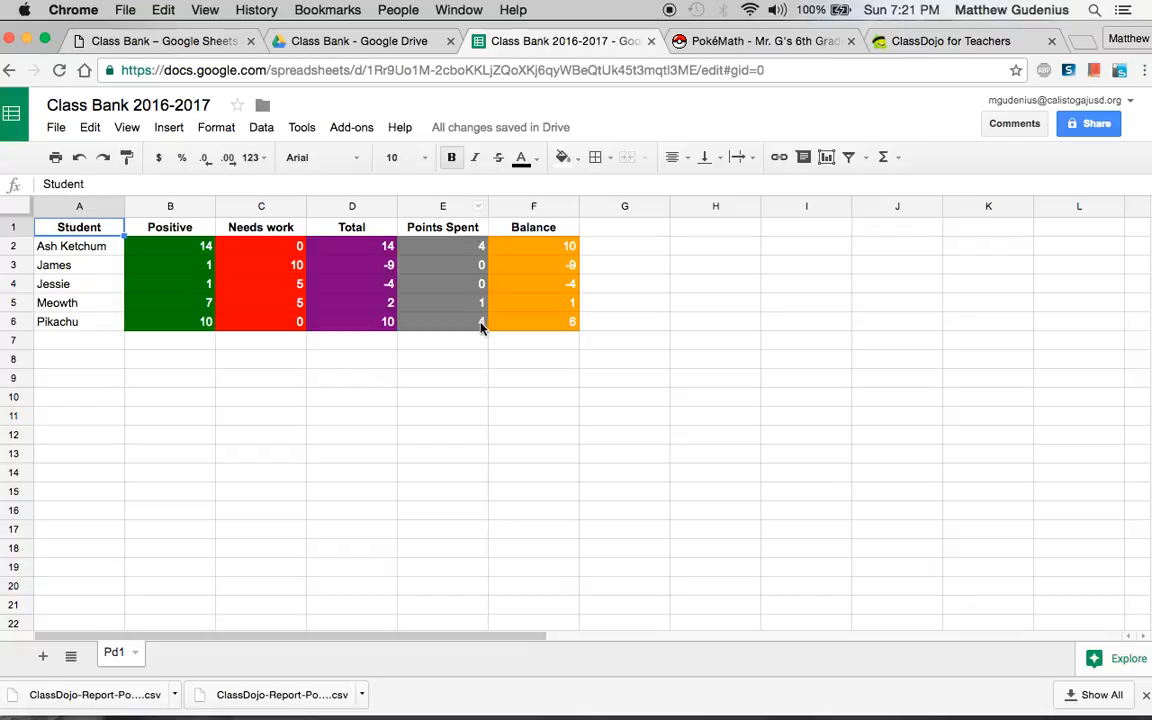
{"action": "mouse_move", "coordinate": [573, 337]}
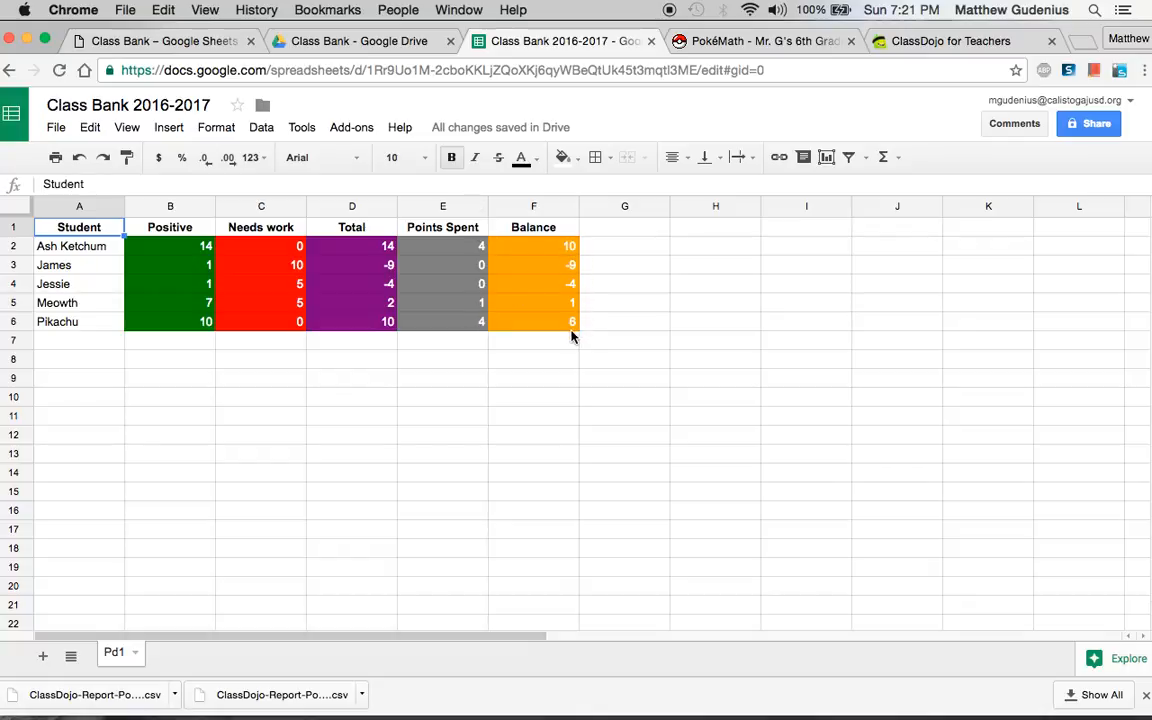
{"action": "mouse_move", "coordinate": [600, 420]}
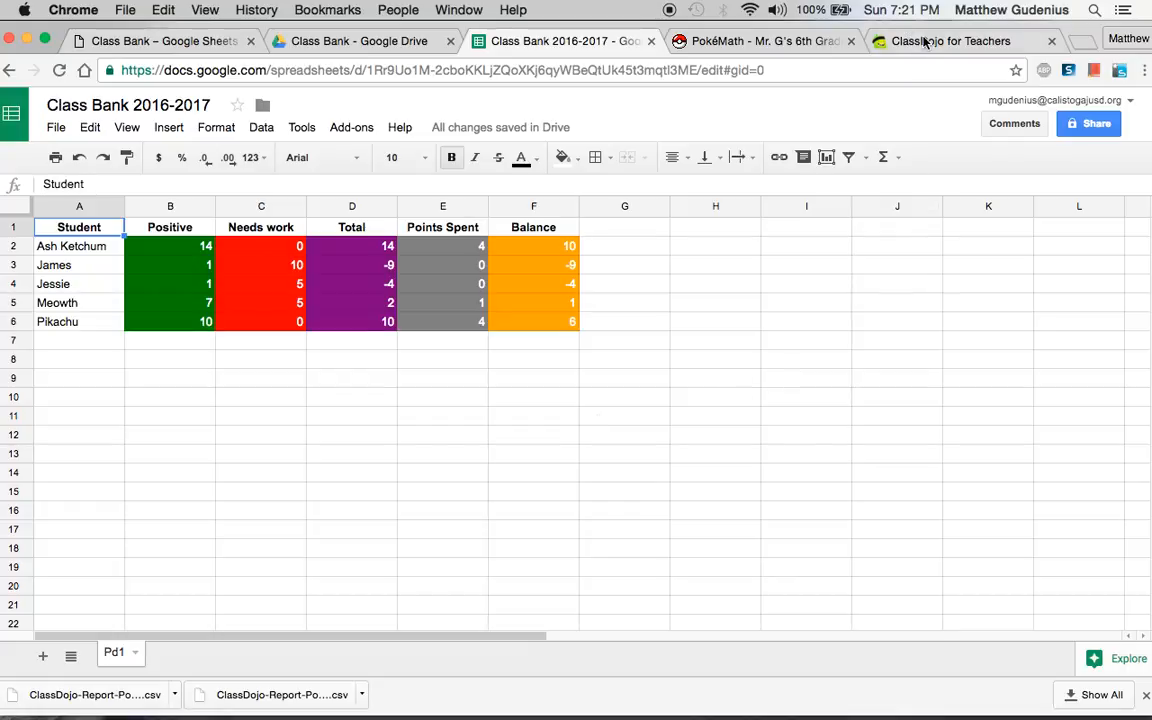
{"action": "left_click", "coordinate": [960, 40]}
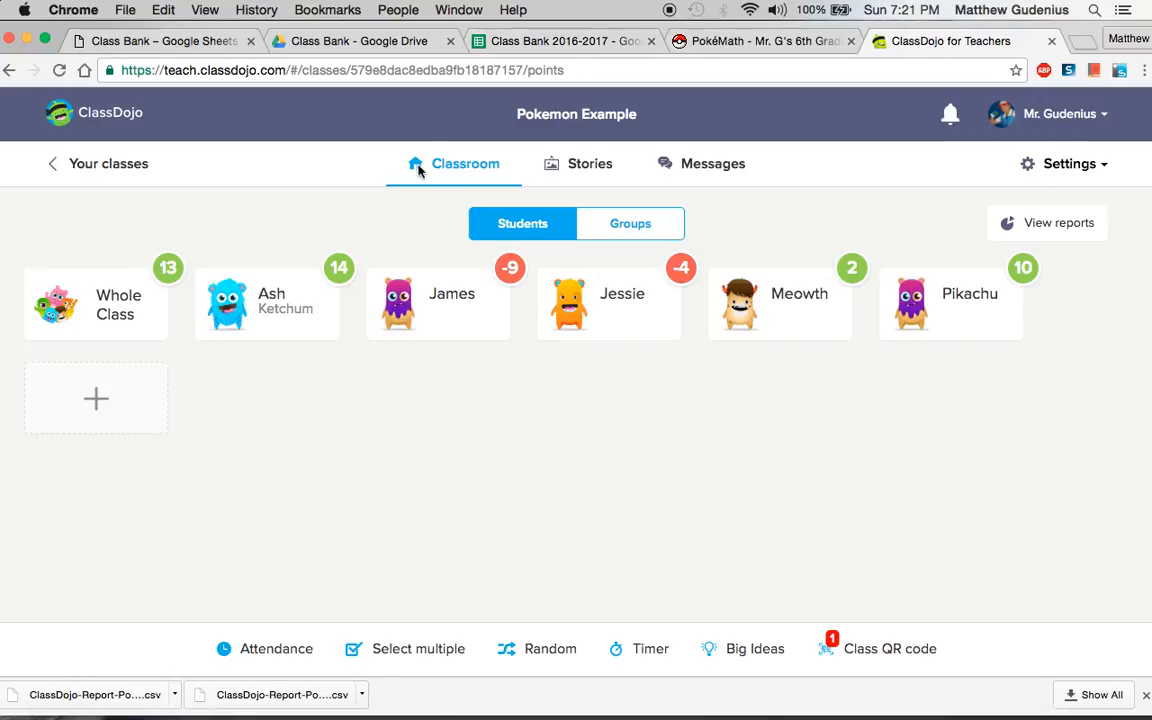
Step: Switch to the browser tab showing the Class Bank folder in Google Drive
{"action": "left_click", "coordinate": [355, 42]}
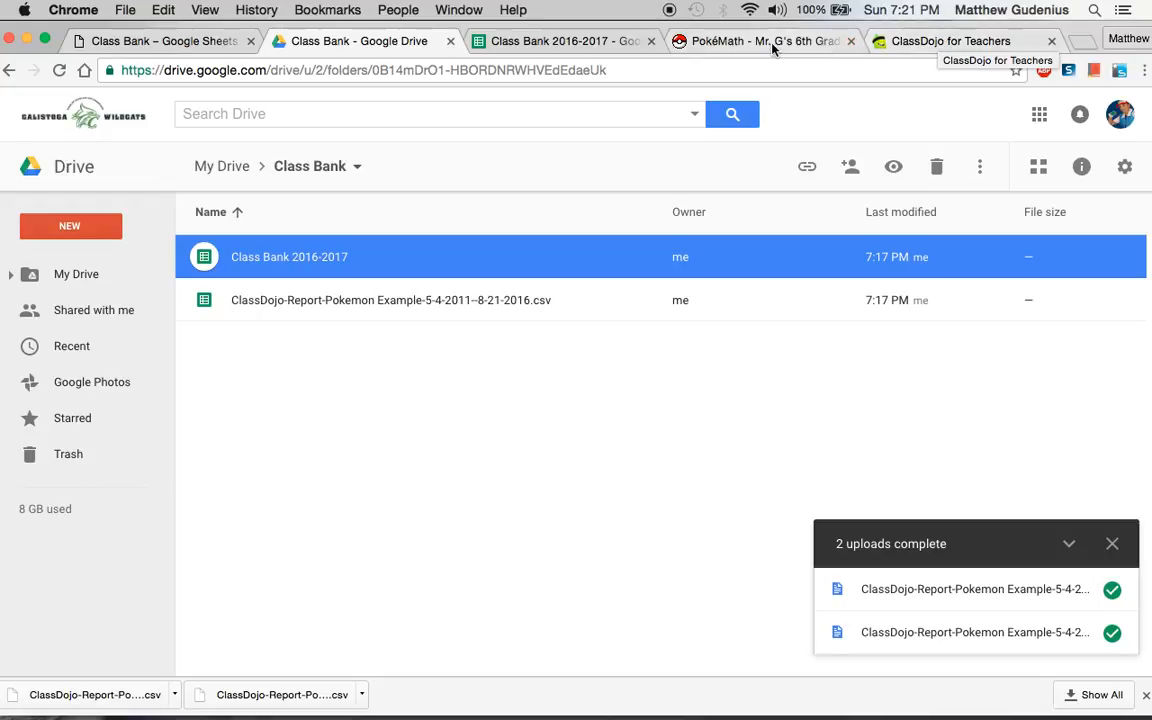
{"action": "mouse_move", "coordinate": [775, 48]}
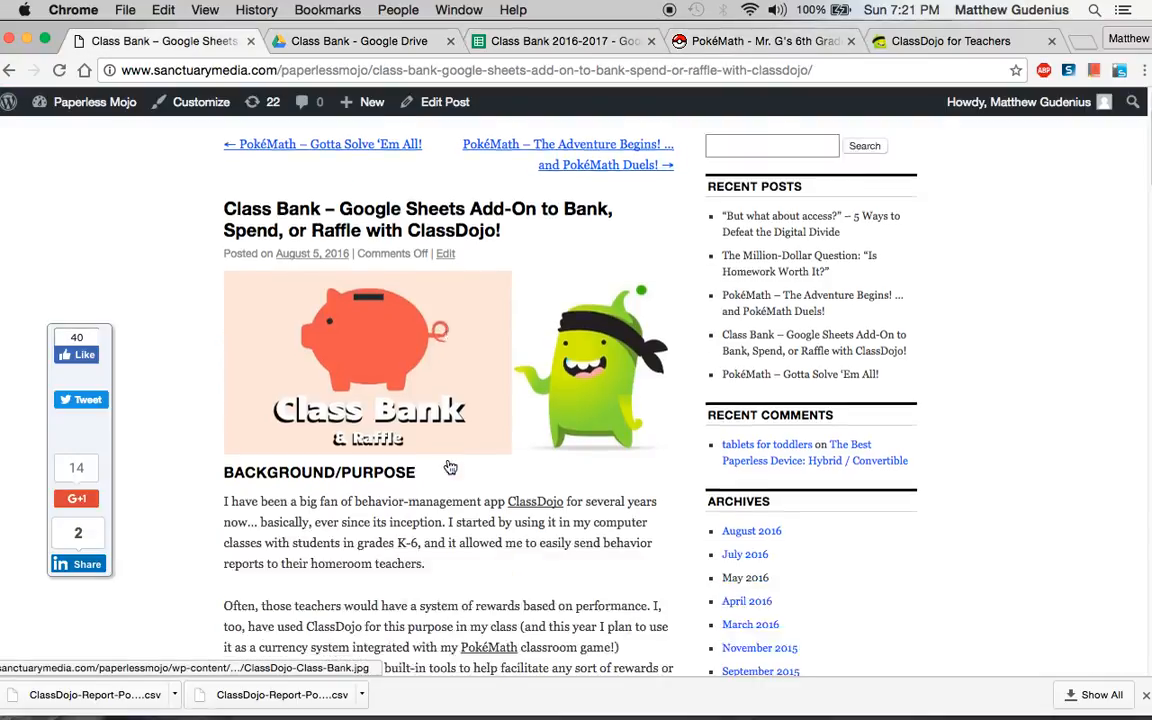
{"action": "scroll", "scroll_direction": "down", "scroll_amount": 3}
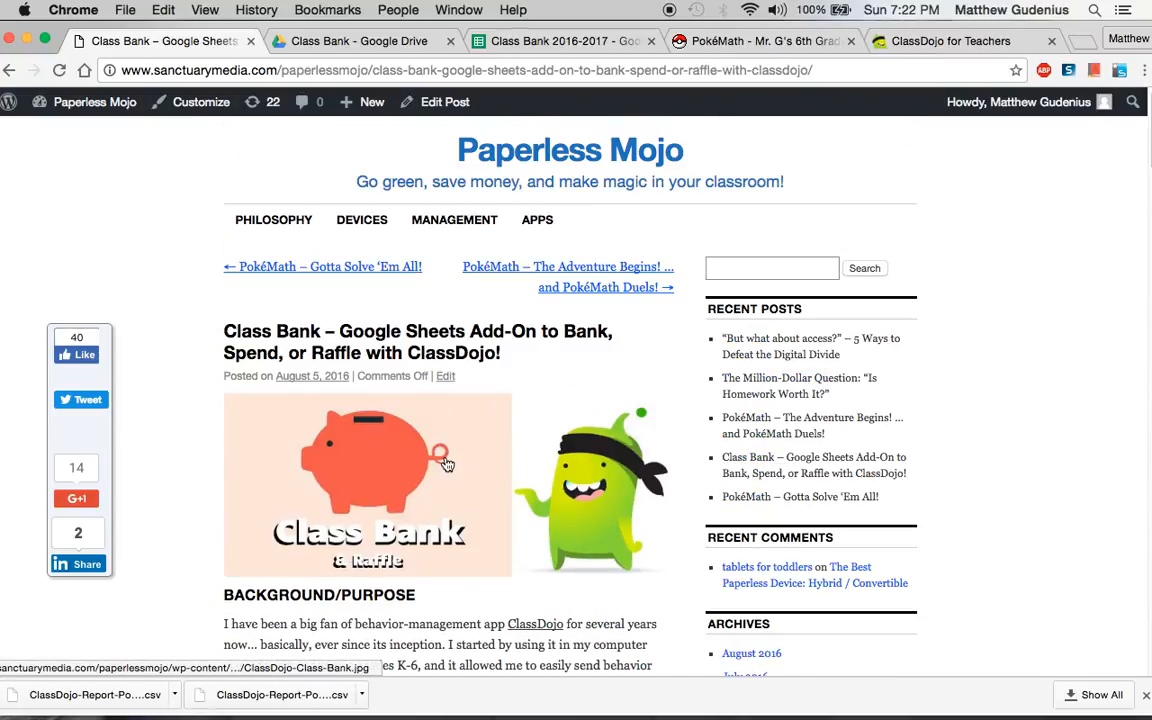
{"action": "mouse_move", "coordinate": [410, 405]}
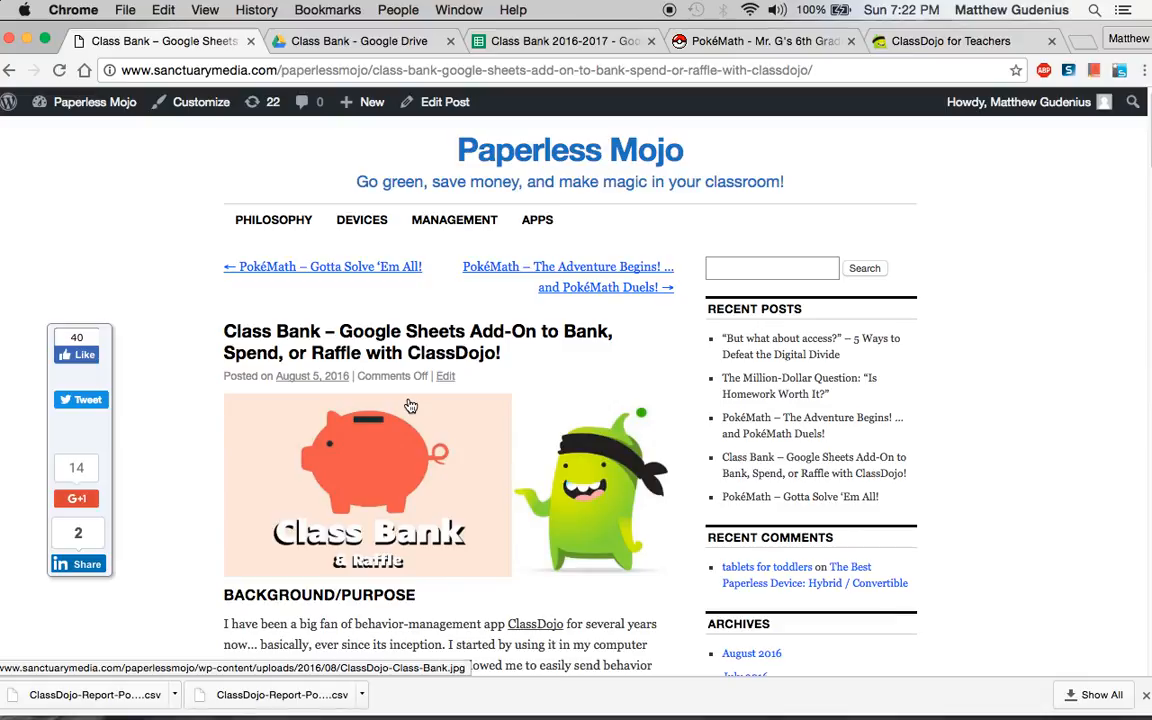